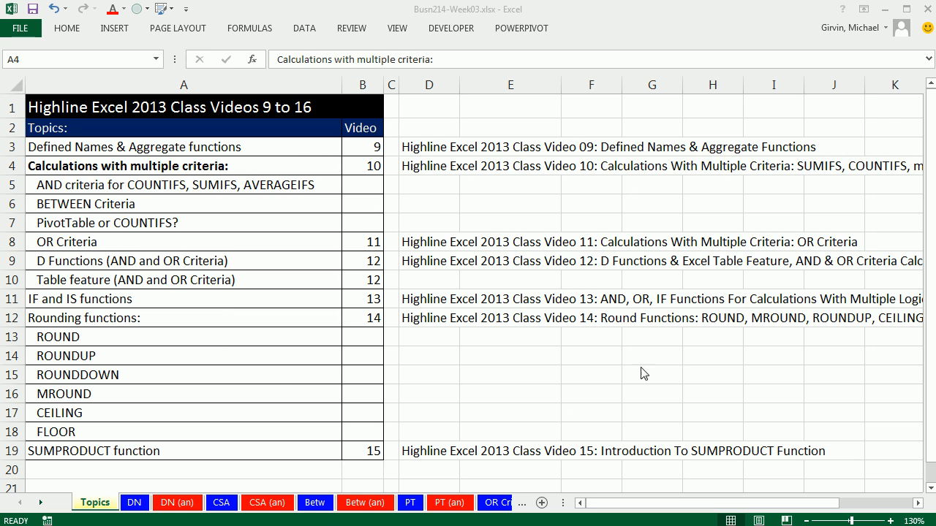
pyautogui.moveTo(567, 122)
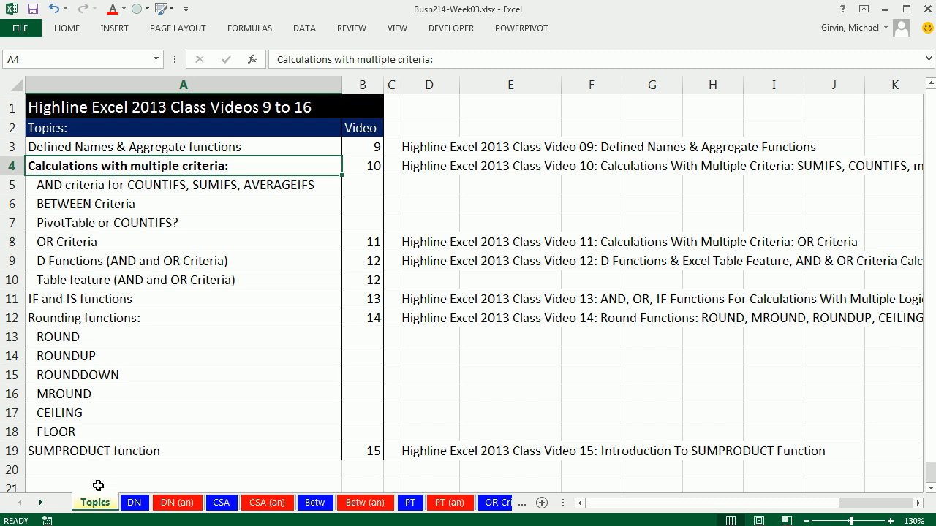
pyautogui.moveTo(289, 139)
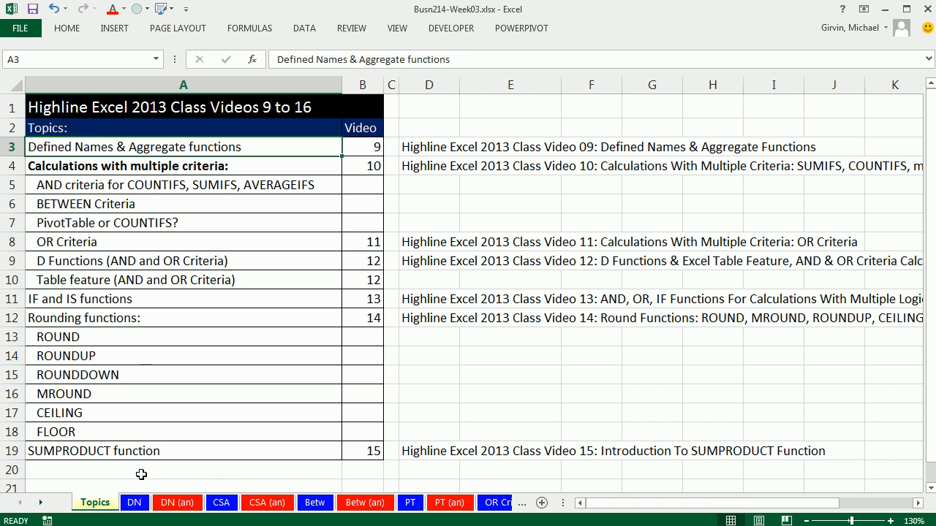
# - Switch to the DN sheet and scroll to the revenue table and statistics boxes in rows 14–33
pyautogui.click(134, 502)
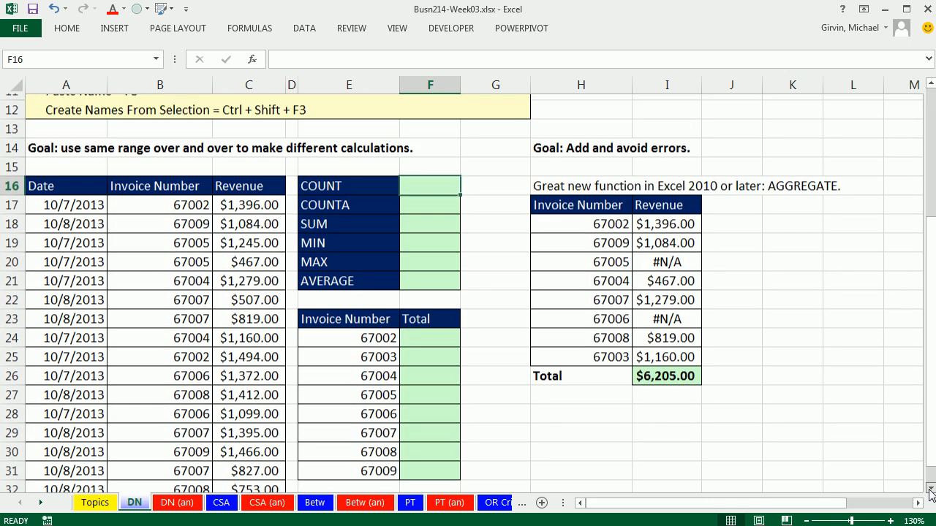
pyautogui.scroll(-3)
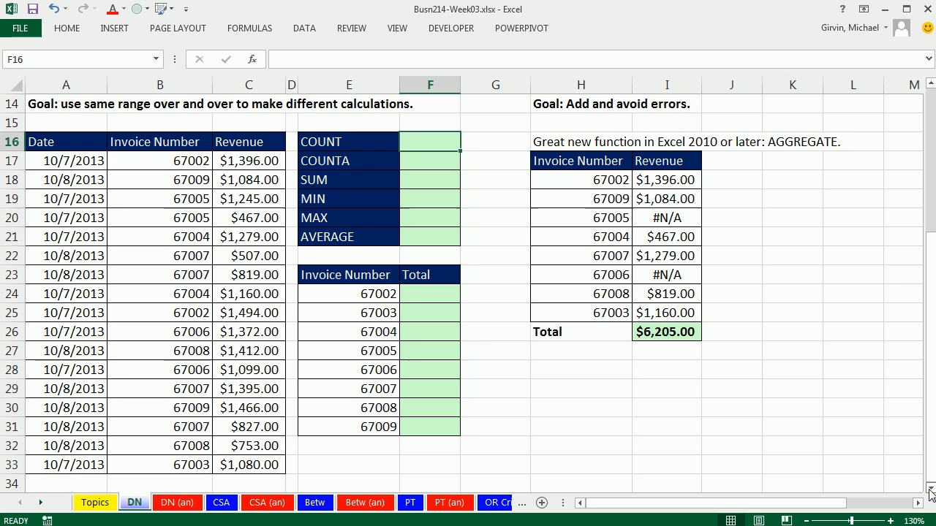
pyautogui.moveTo(724, 421)
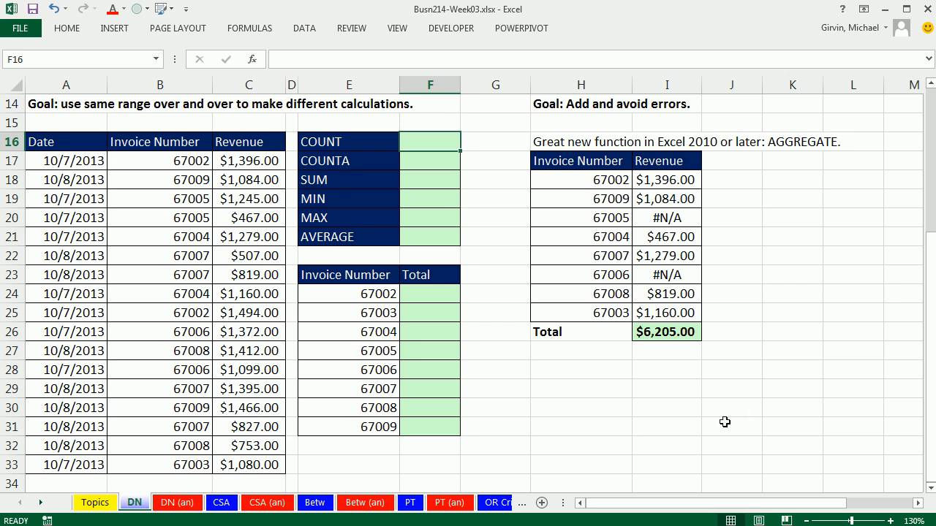
pyautogui.moveTo(427, 241)
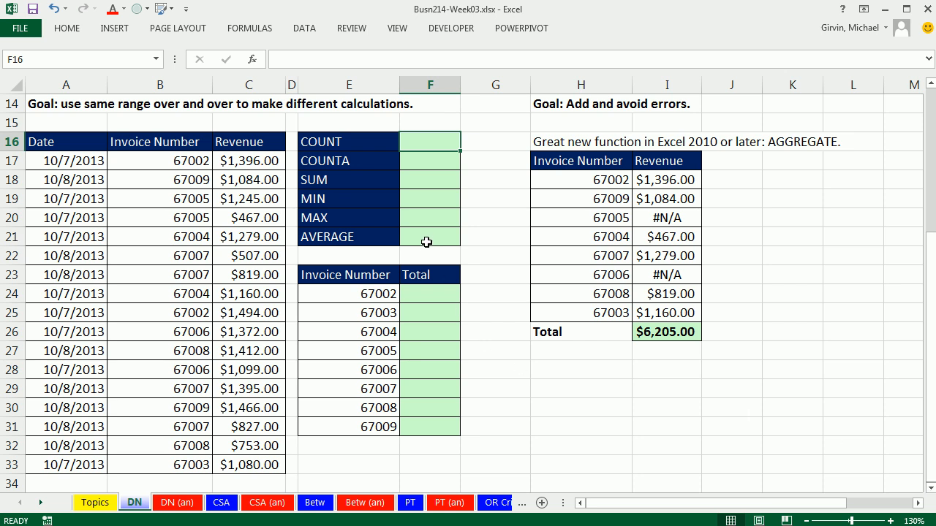
pyautogui.moveTo(139, 167)
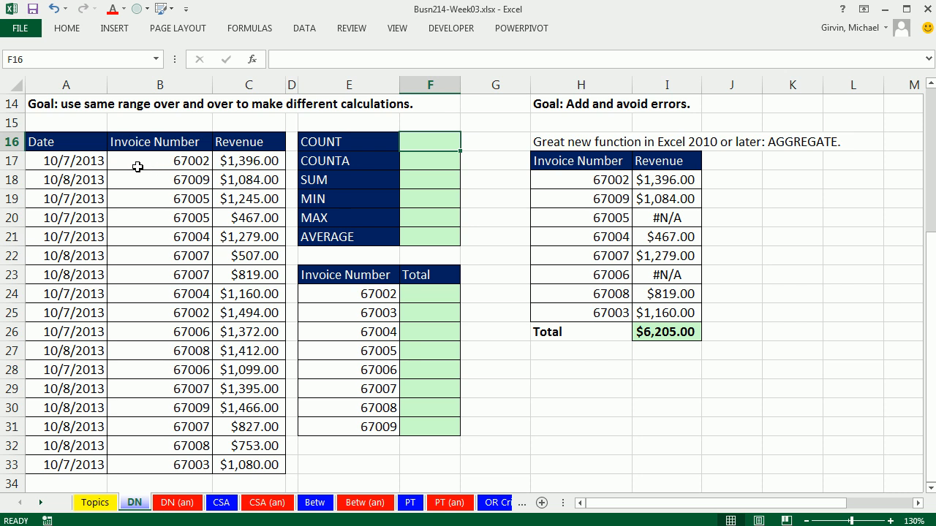
pyautogui.moveTo(186, 409)
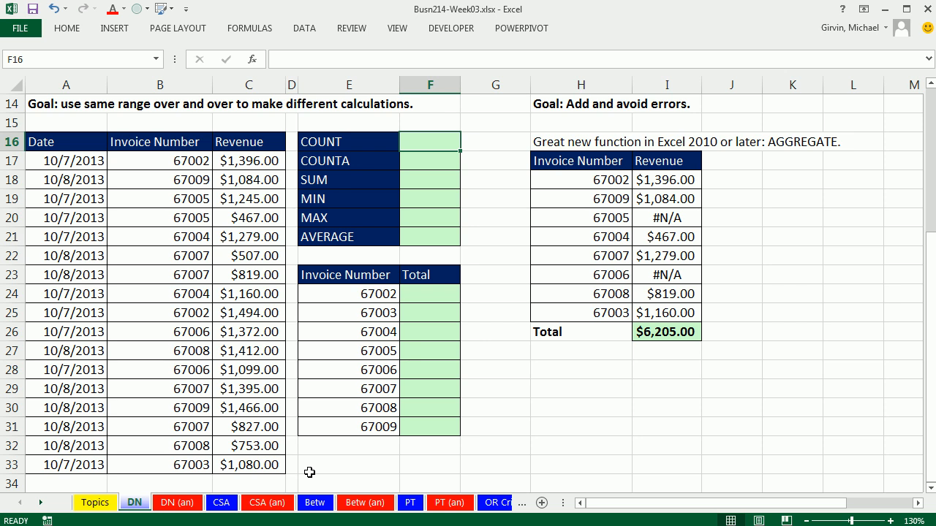
pyautogui.moveTo(316, 426)
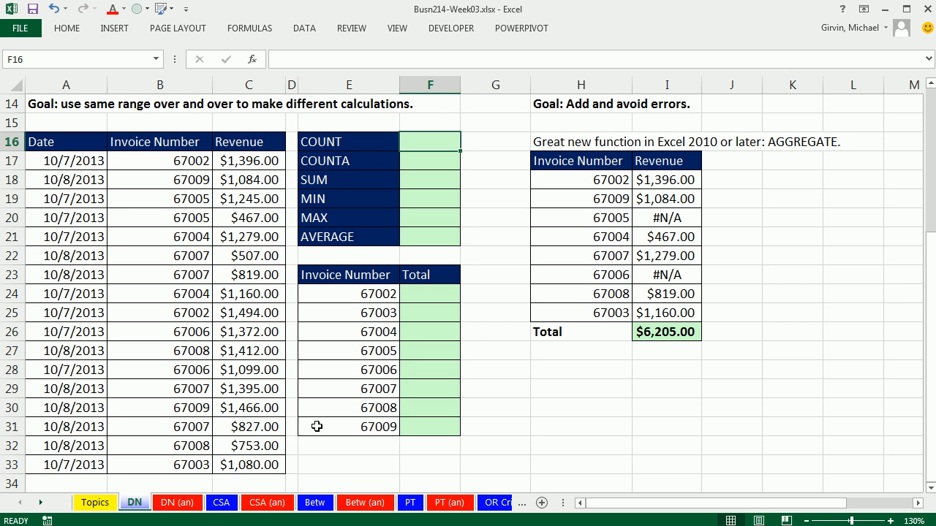
pyautogui.moveTo(315, 418)
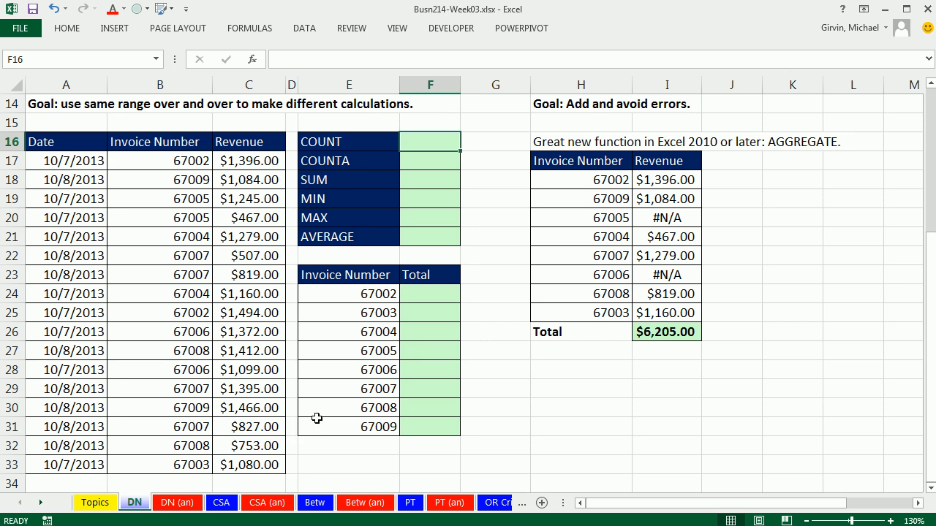
pyautogui.moveTo(241, 179)
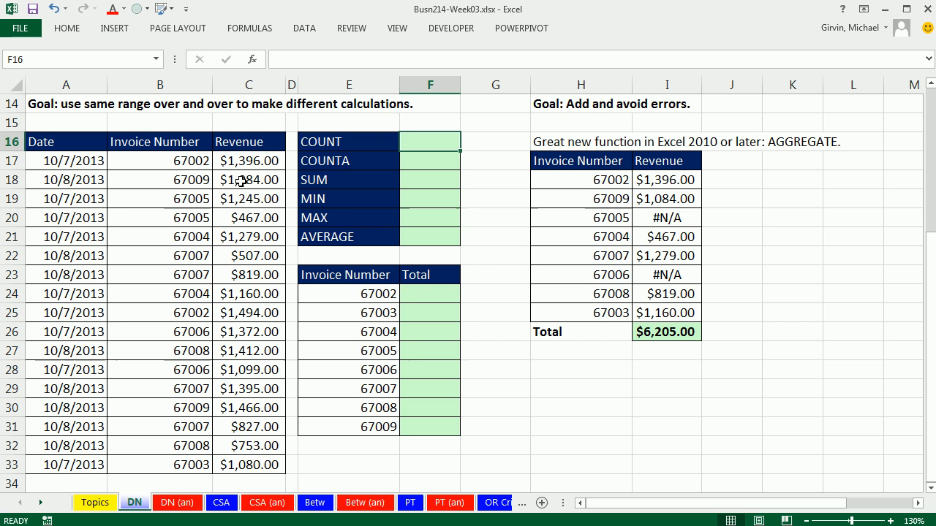
pyautogui.moveTo(238, 161)
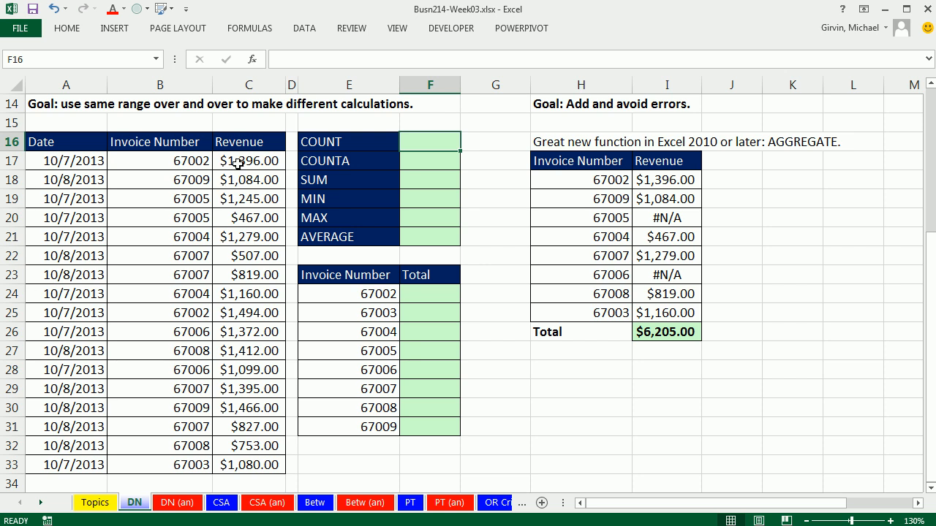
pyautogui.moveTo(249, 160); pyautogui.dragTo(249, 464)
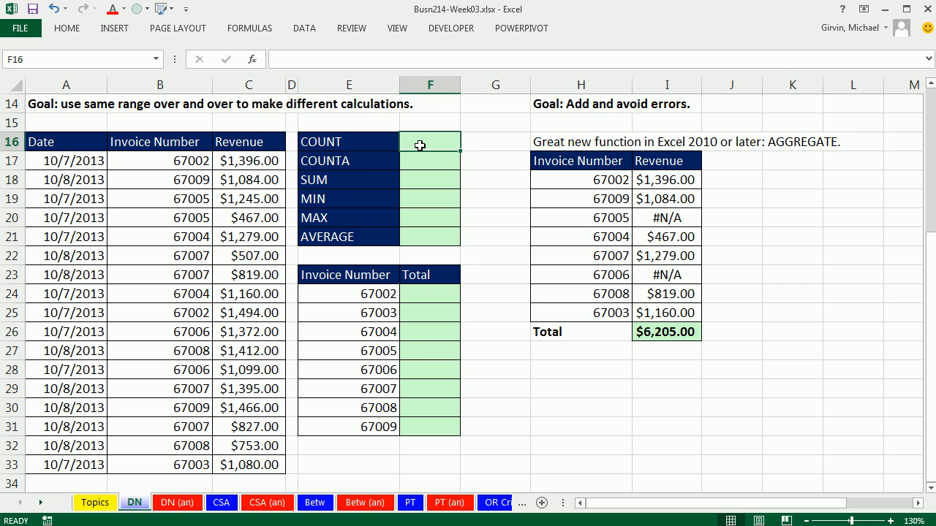
pyautogui.moveTo(363, 159)
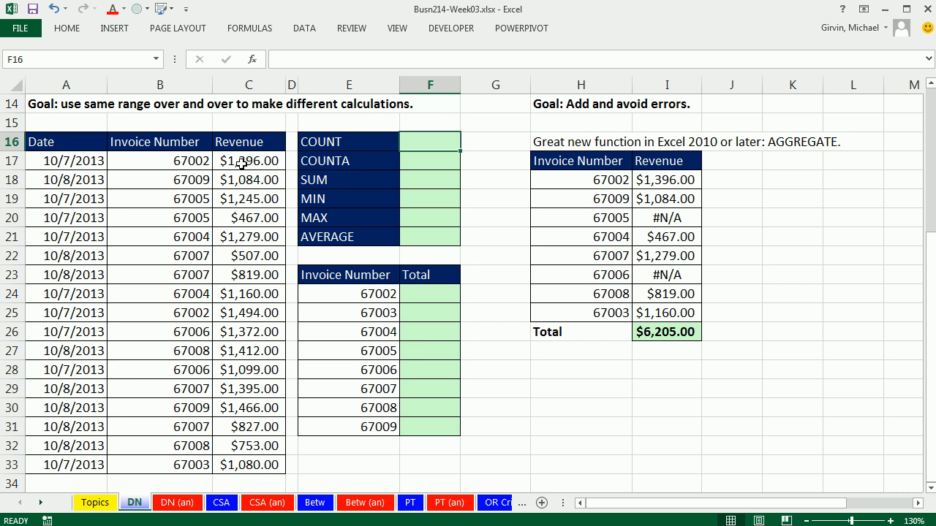
pyautogui.moveTo(249, 160); pyautogui.dragTo(249, 464)
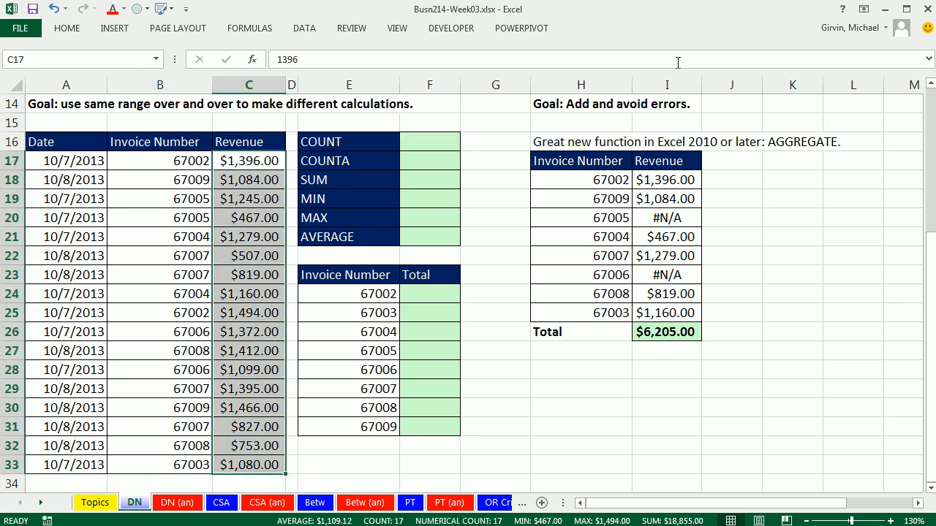
pyautogui.moveTo(55, 59)
pyautogui.write('Revenue')
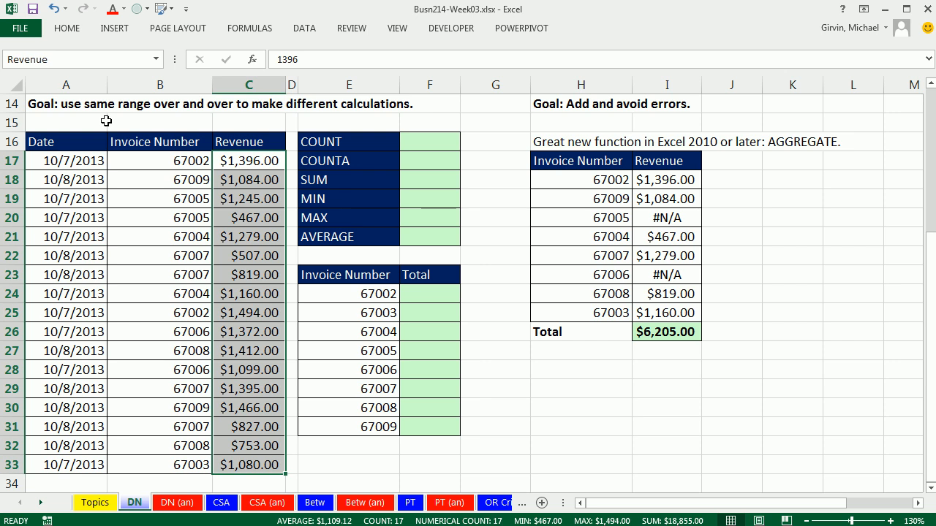
pyautogui.moveTo(203, 210)
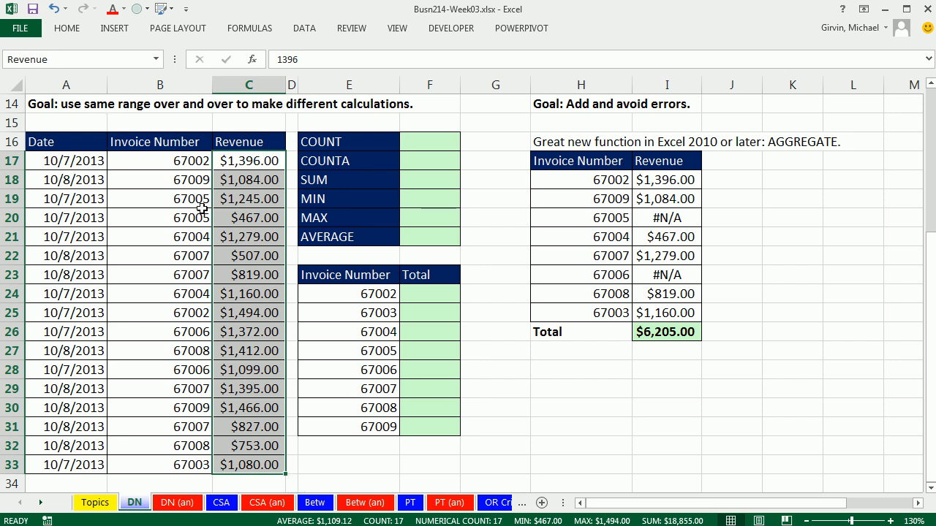
pyautogui.click(159, 180)
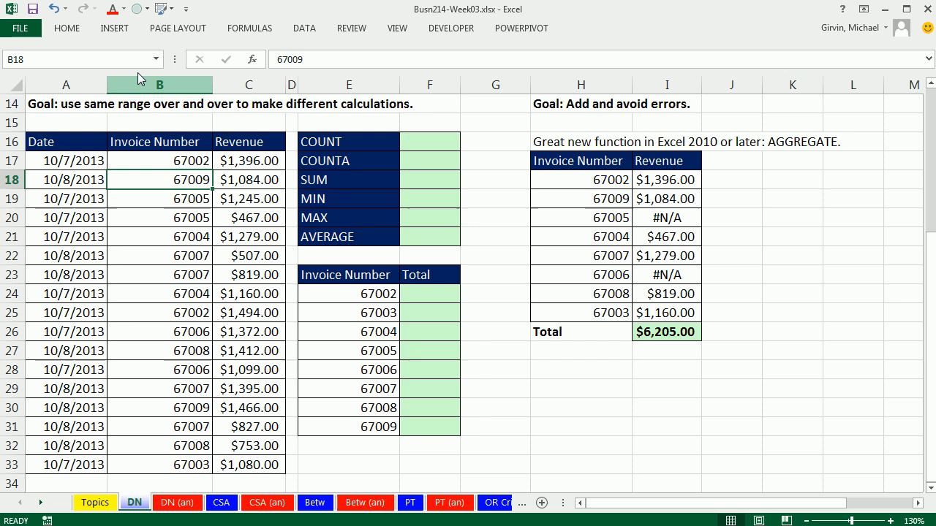
pyautogui.click(155, 60)
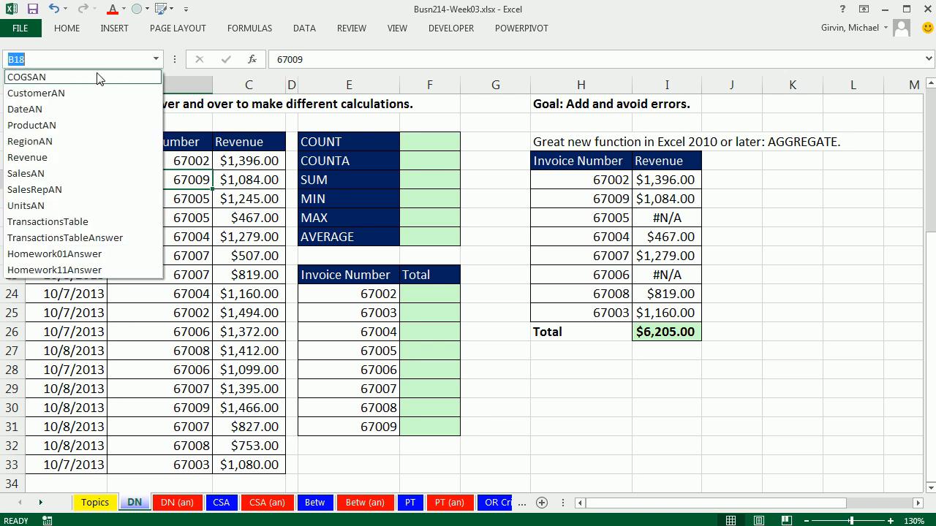
pyautogui.moveTo(58, 189)
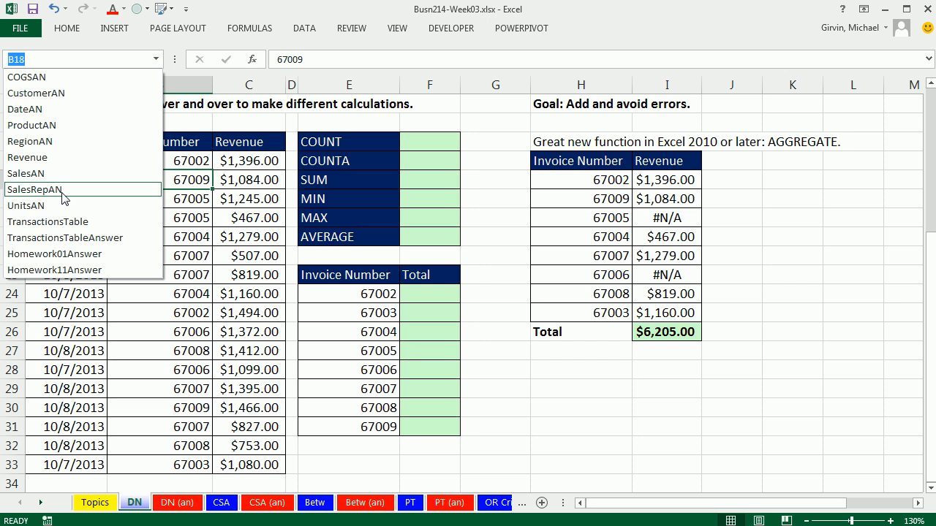
pyautogui.moveTo(46, 157)
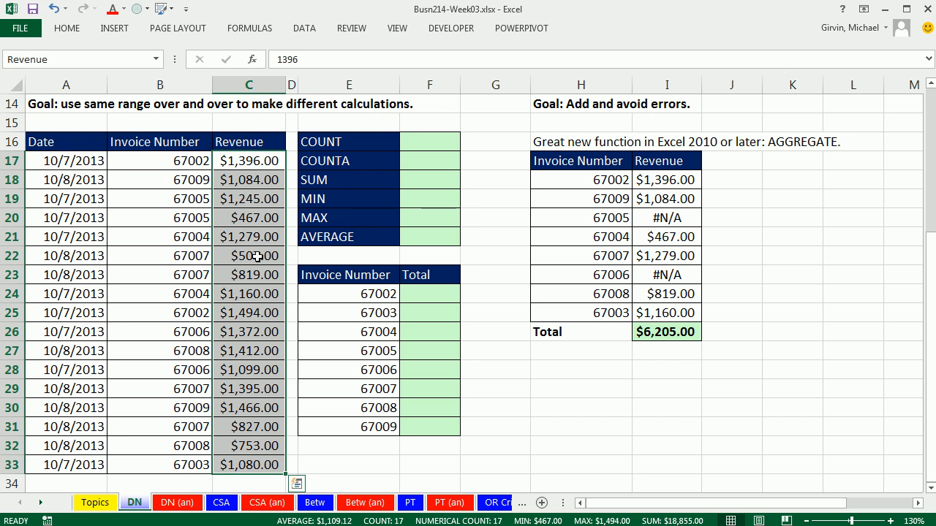
pyautogui.moveTo(464, 118)
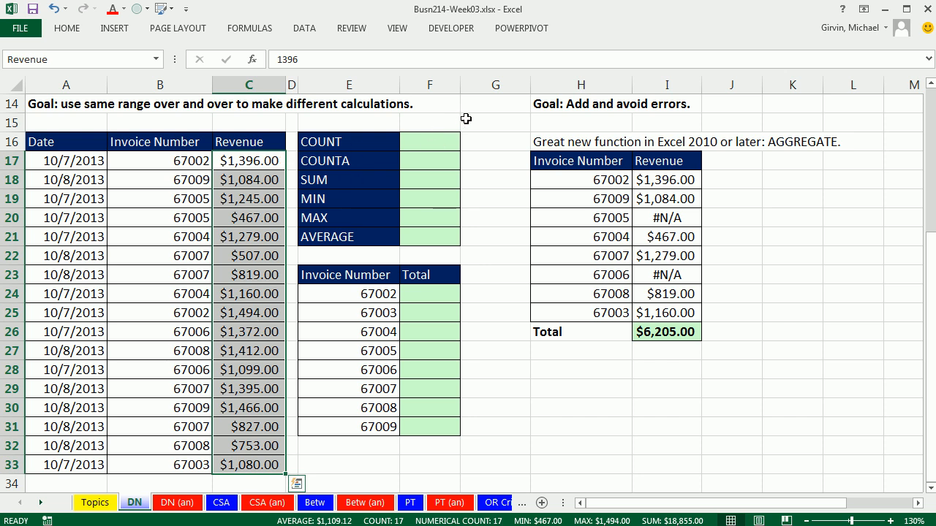
pyautogui.click(494, 104)
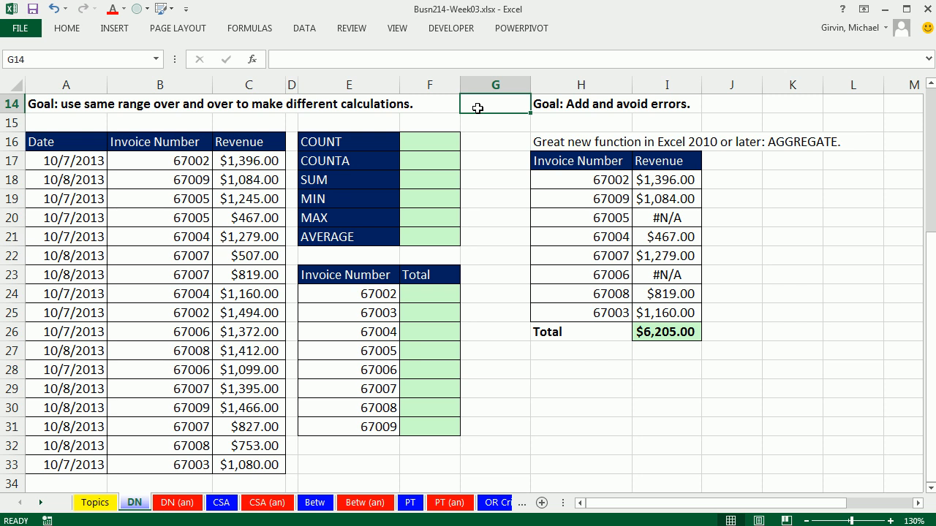
pyautogui.moveTo(274, 160)
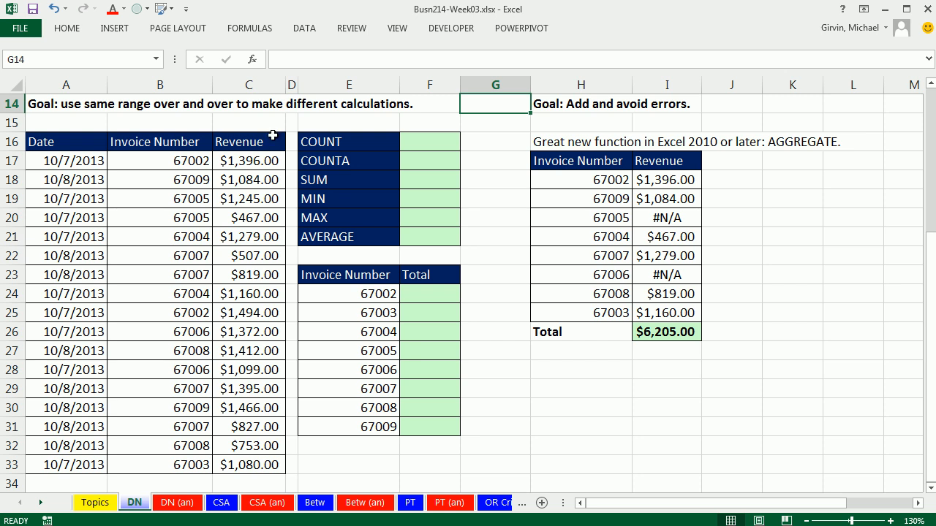
# - Open Name Manager, showing Revenue referring to DN!$C$17:$C$33
pyautogui.click(248, 28)
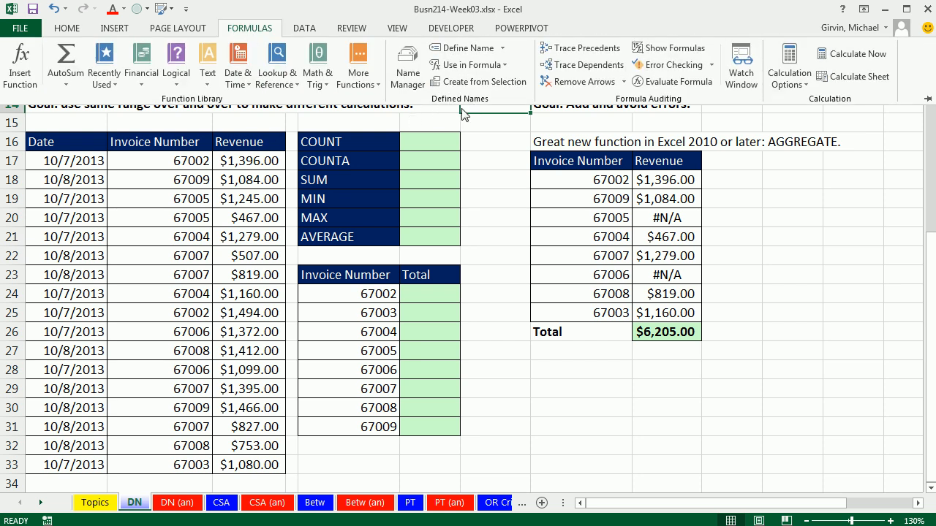
pyautogui.moveTo(408, 66)
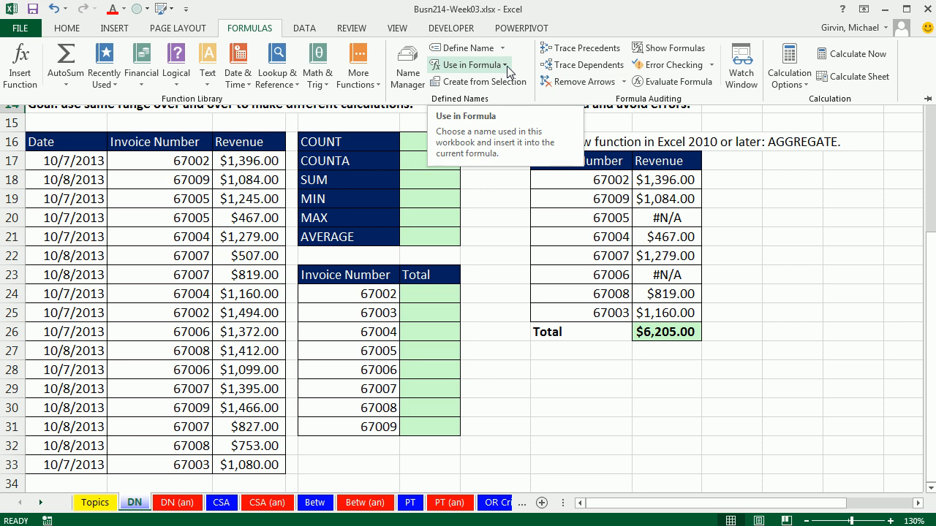
pyautogui.moveTo(483, 81)
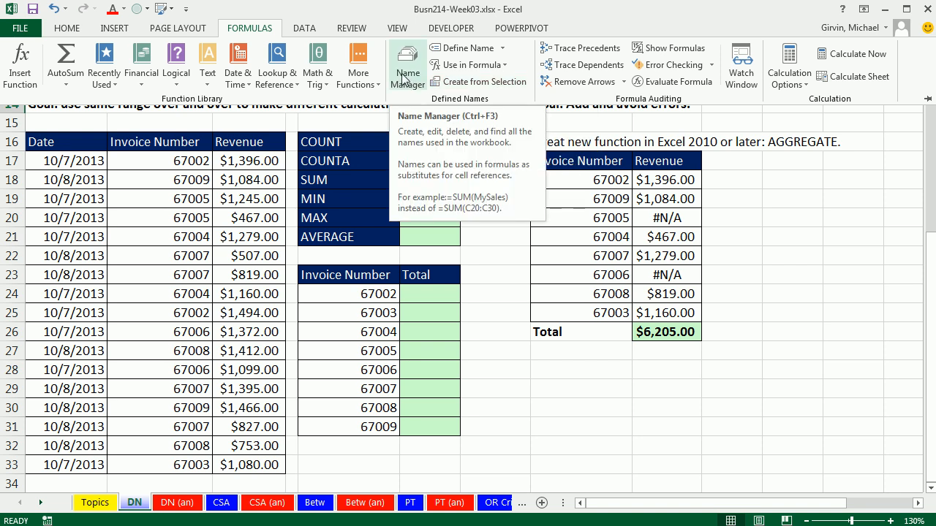
pyautogui.click(407, 66)
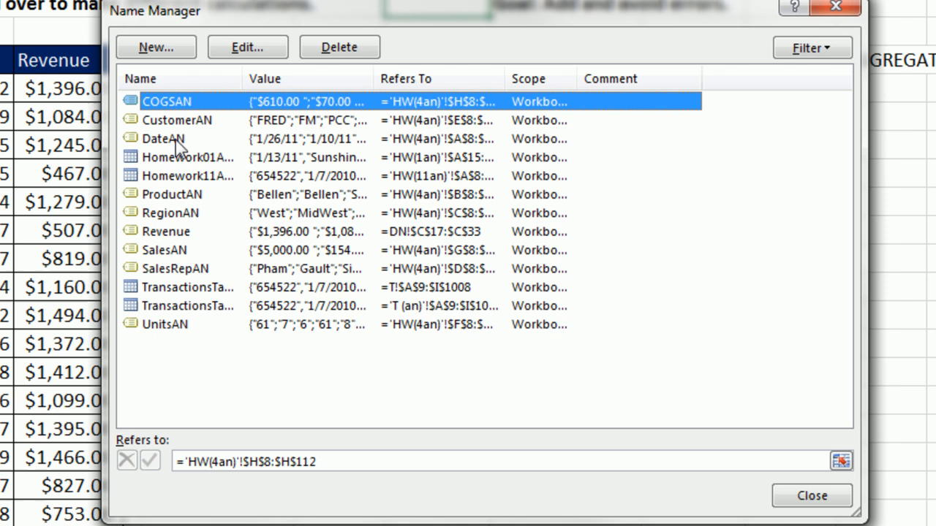
# - Inspect the Revenue name's definition, then delete the name and confirm
pyautogui.click(167, 231)
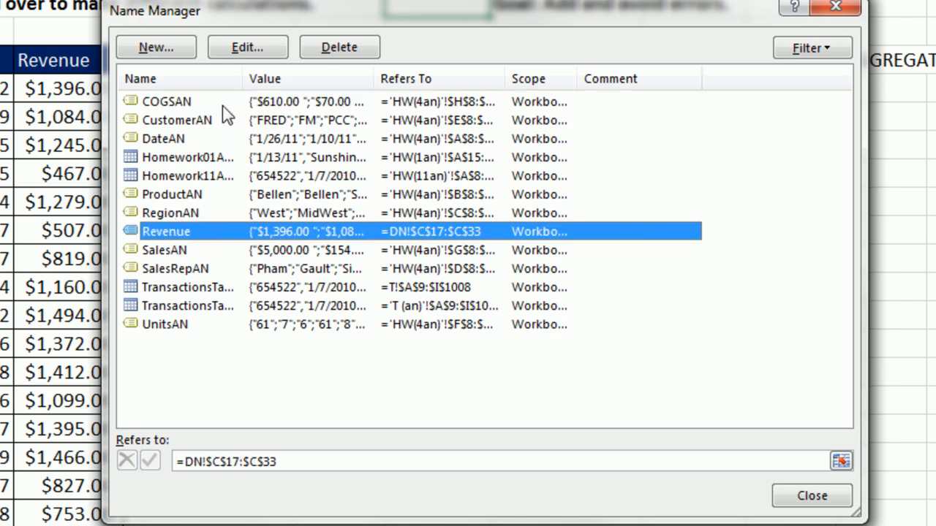
pyautogui.click(248, 46)
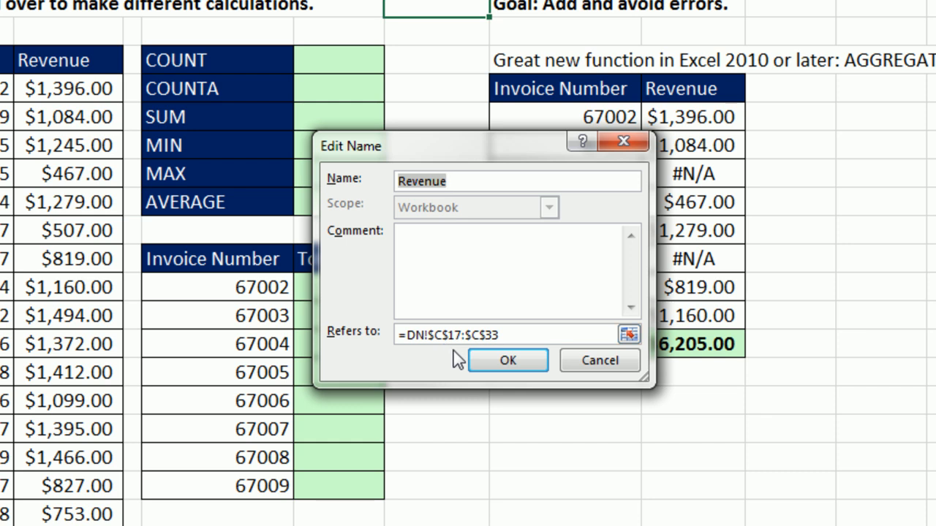
pyautogui.moveTo(465, 292)
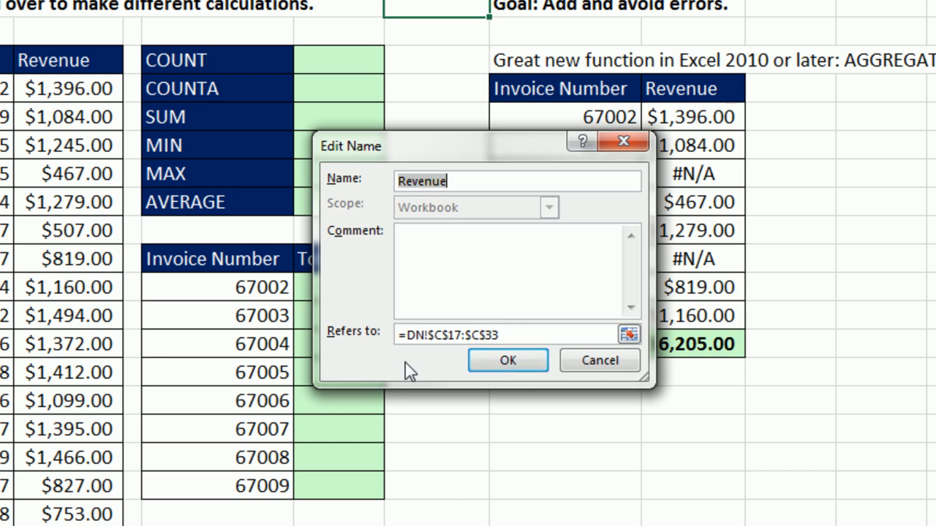
pyautogui.moveTo(507, 360)
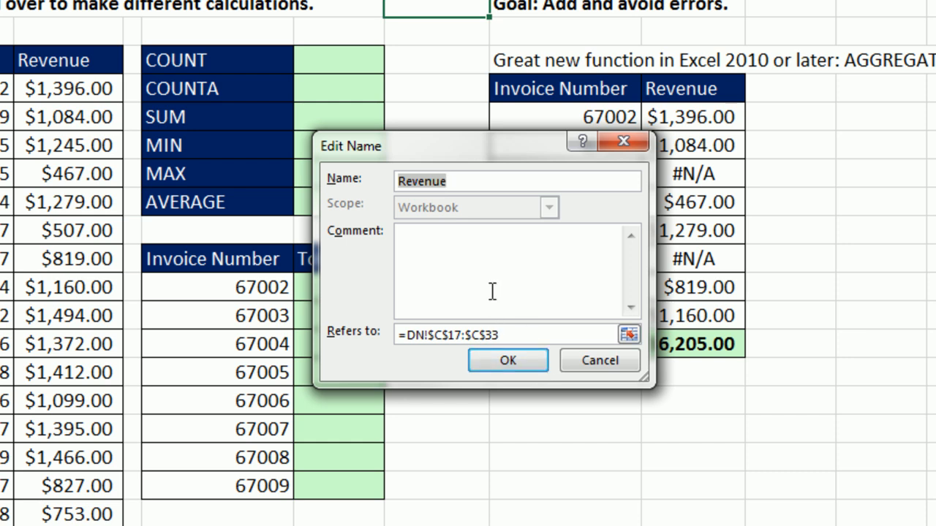
pyautogui.moveTo(520, 298)
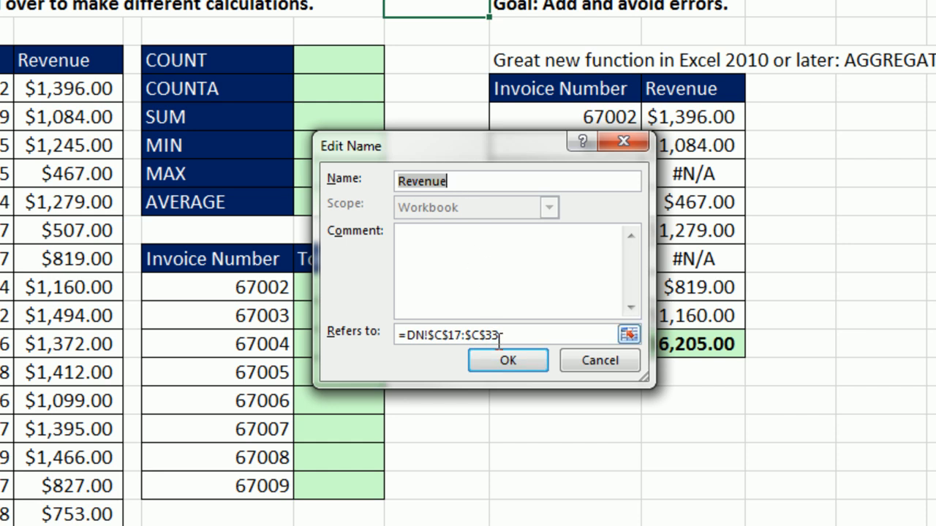
pyautogui.click(507, 361)
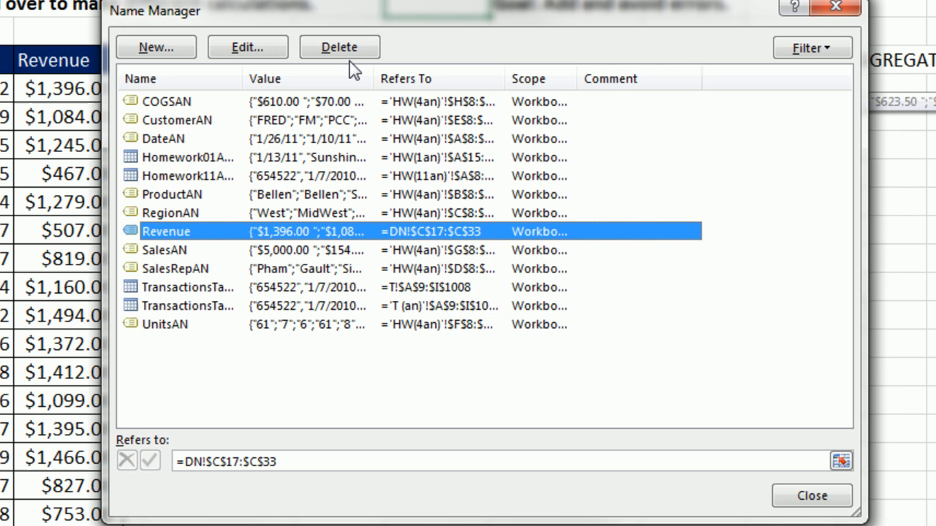
pyautogui.click(339, 47)
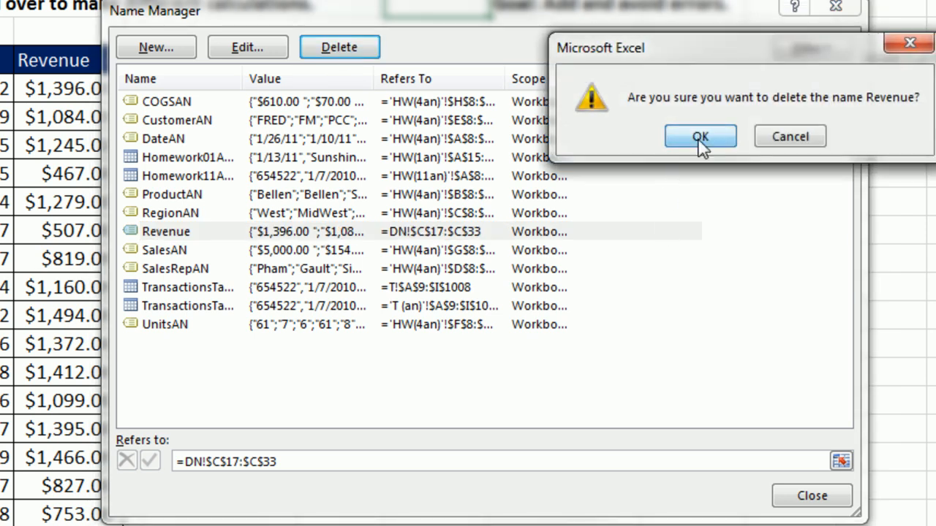
pyautogui.click(699, 136)
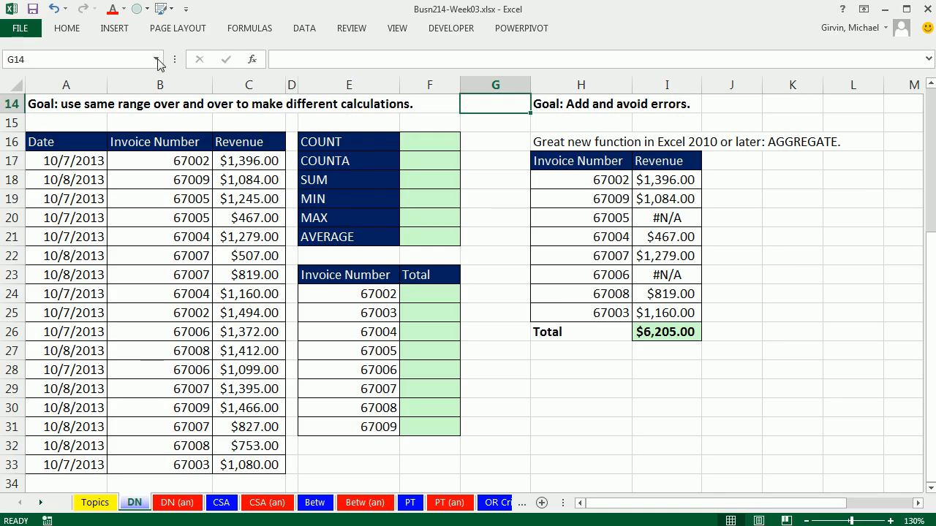
# - Select C16:C33, the Revenue header and its amounts
pyautogui.click(154, 60)
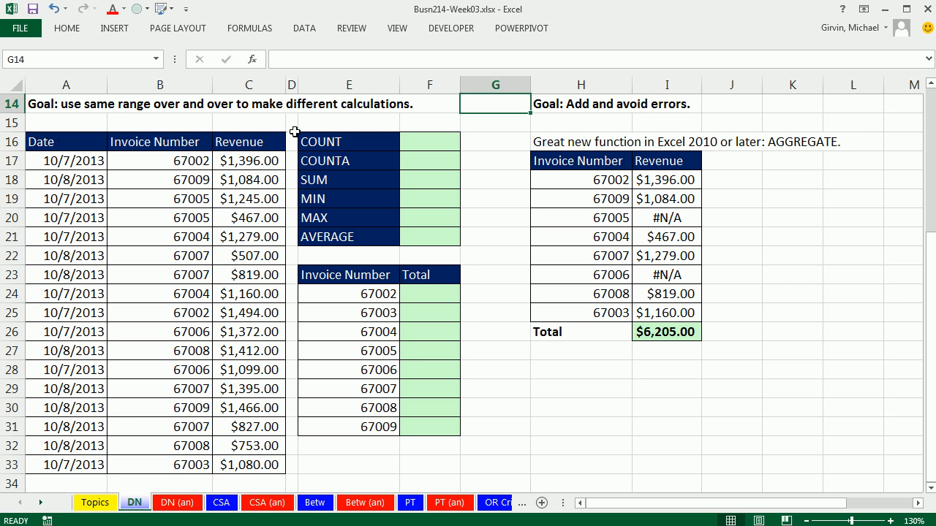
pyautogui.moveTo(248, 161); pyautogui.dragTo(249, 427)
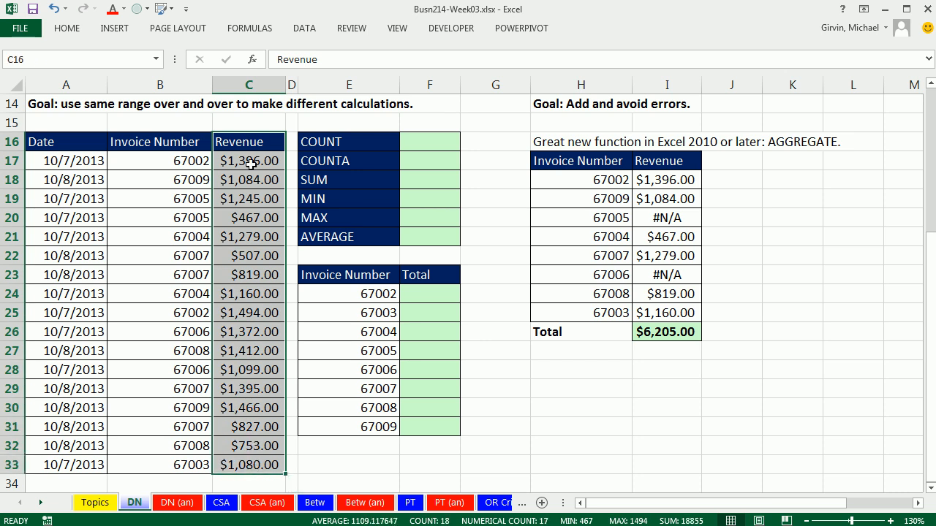
pyautogui.moveTo(248, 160)
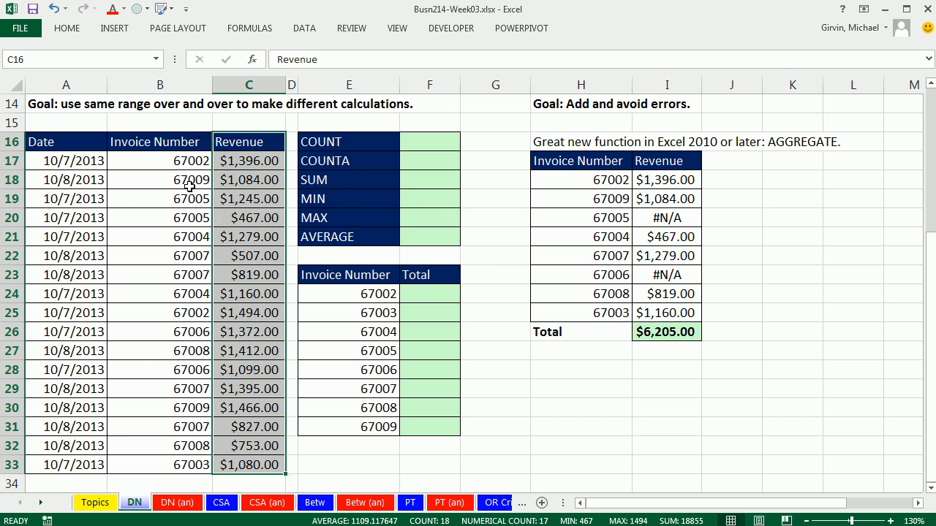
# - Create the Revenue name for C17:C33 from the top-row header and verify it in the Name Box
pyautogui.click(248, 29)
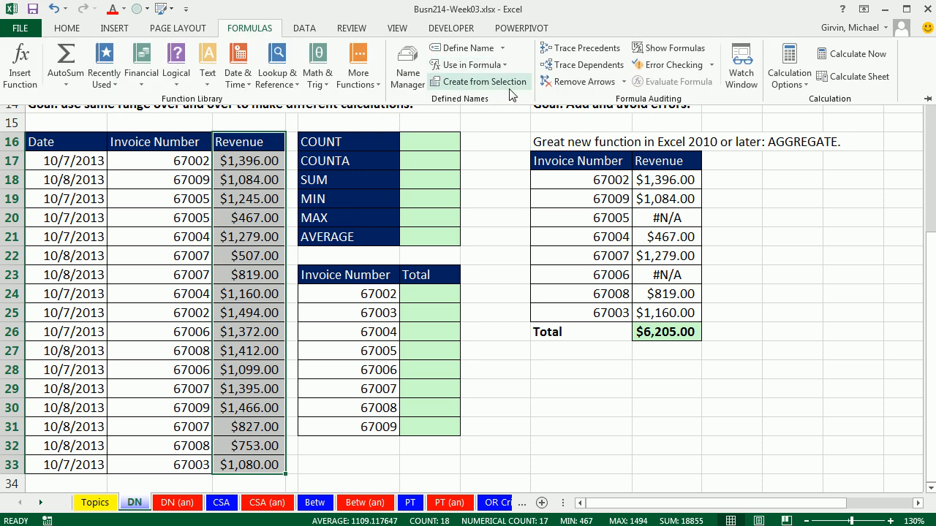
pyautogui.moveTo(504, 88)
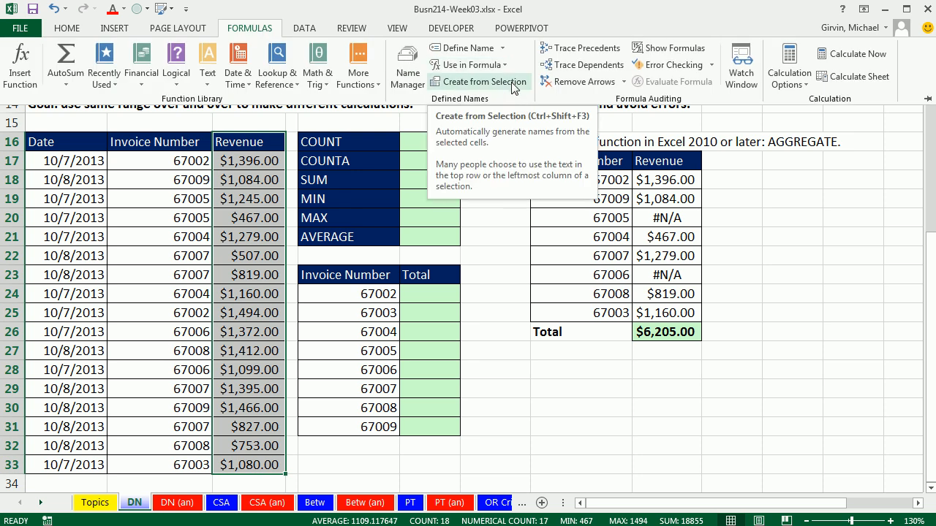
pyautogui.press('Ctrl+Shift+F3')
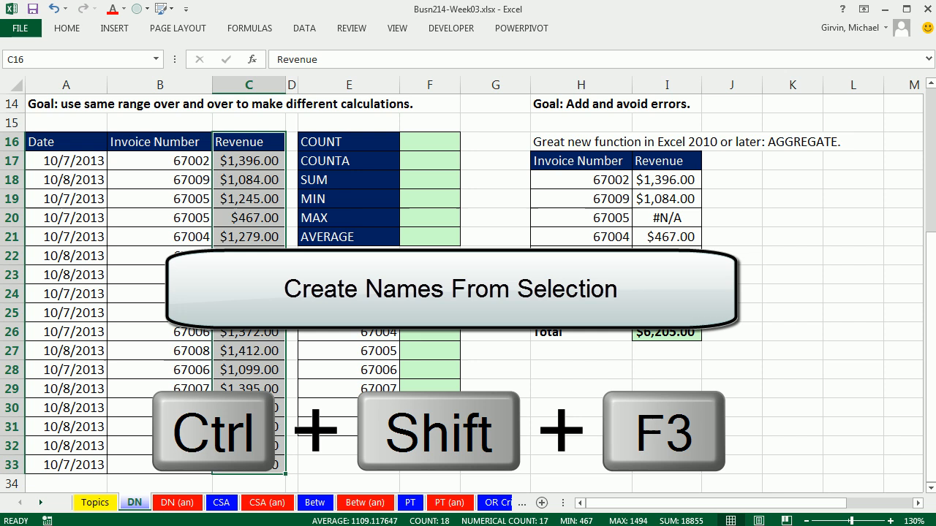
pyautogui.press('ctrl+shift+f3')
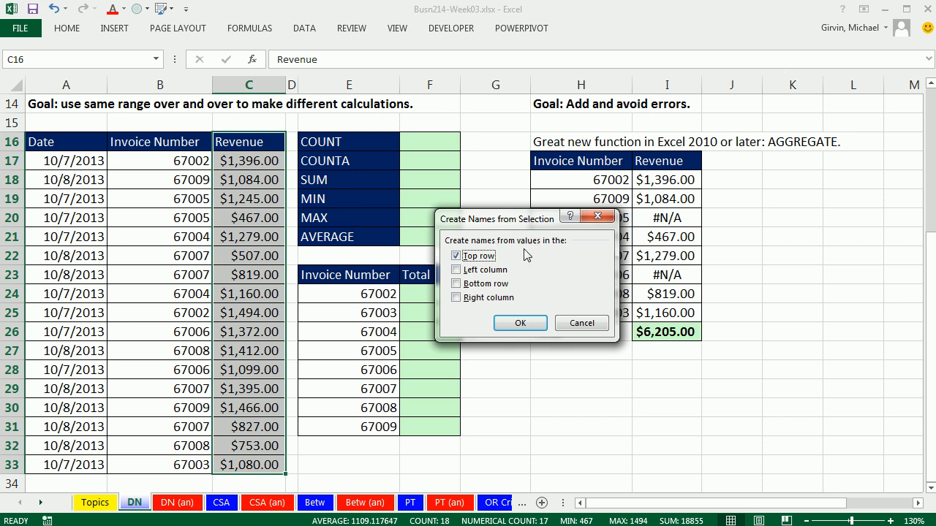
pyautogui.moveTo(207, 137)
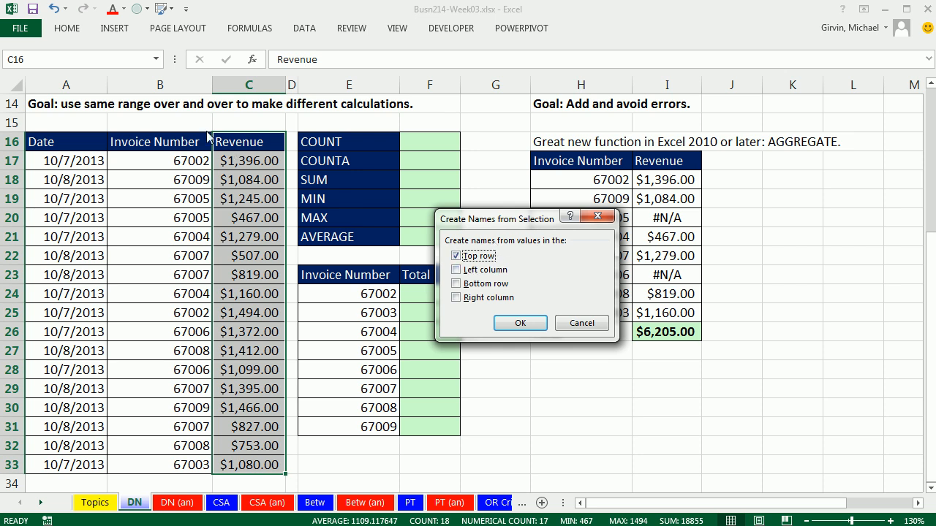
pyautogui.moveTo(490, 283)
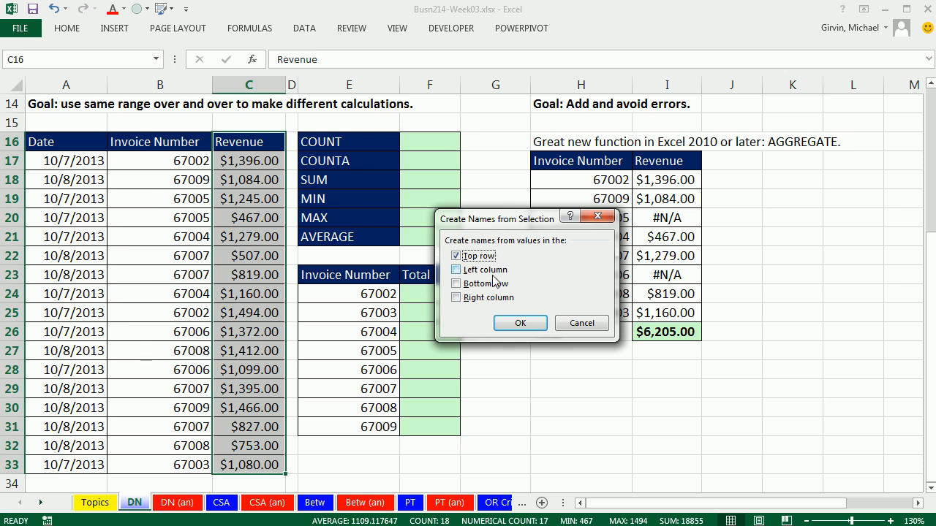
pyautogui.moveTo(469, 284)
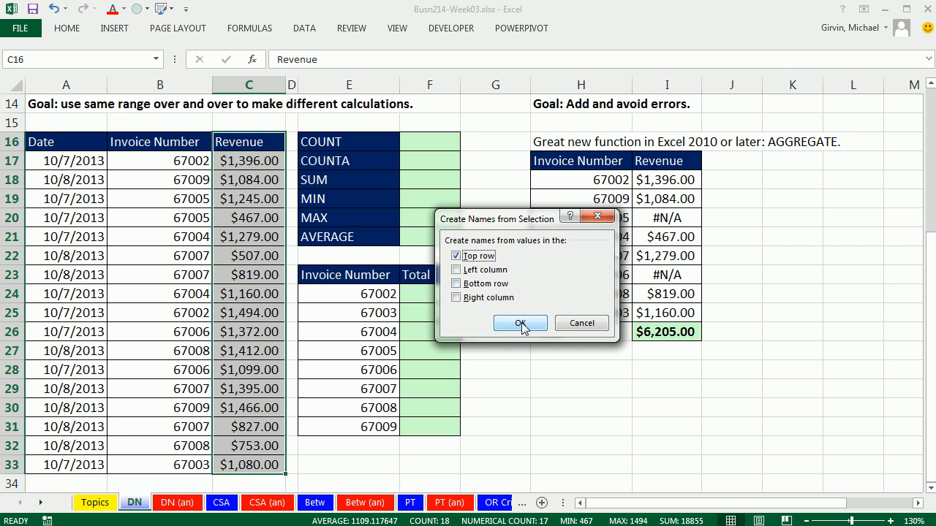
pyautogui.click(520, 323)
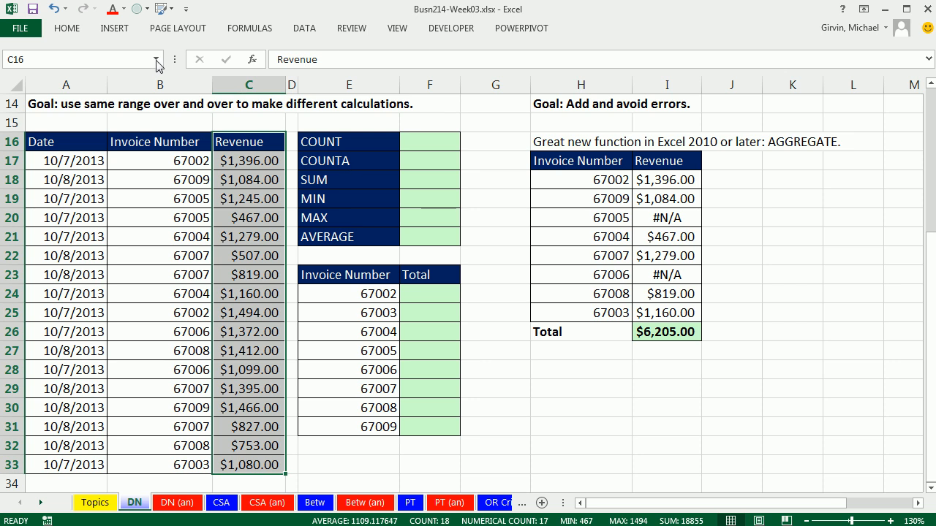
pyautogui.click(155, 60)
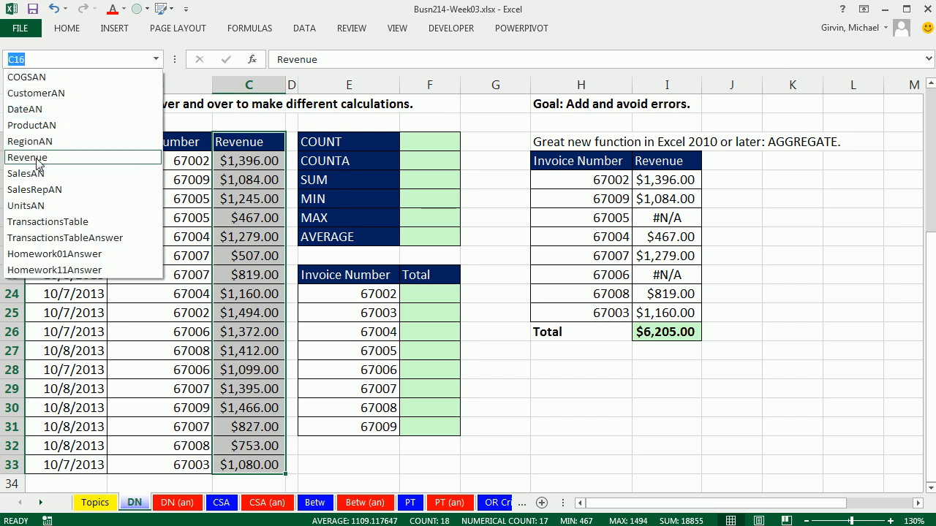
pyautogui.click(27, 158)
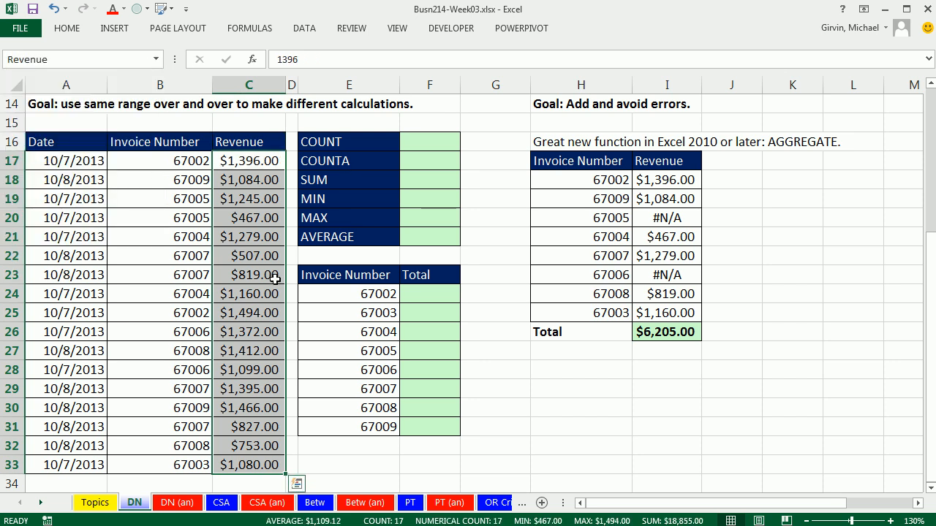
pyautogui.moveTo(397, 192)
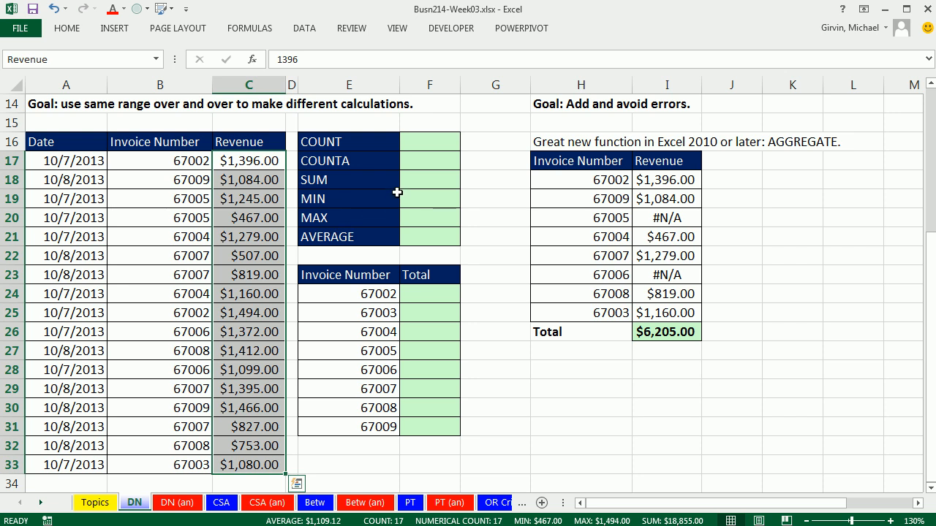
pyautogui.click(429, 142)
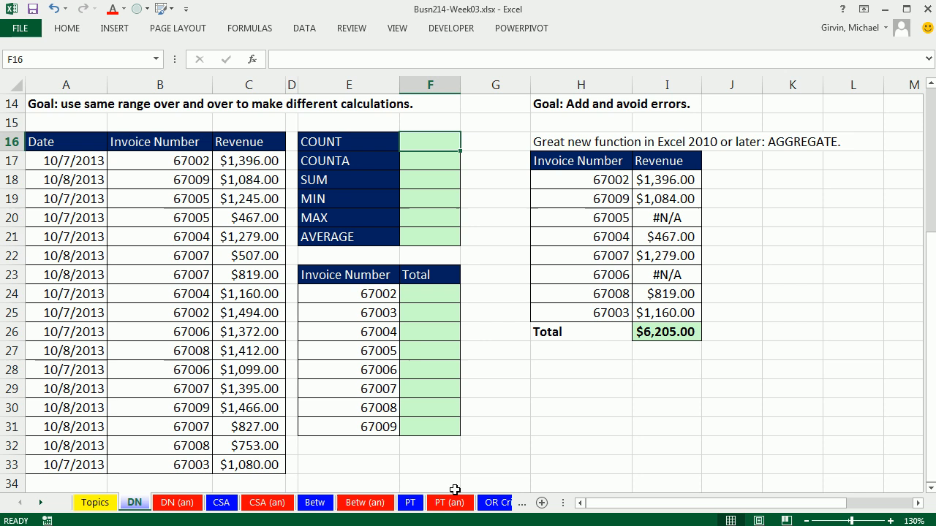
# - Start =COUNT( in F16 and review the names listed under Use in Formula
pyautogui.write('=co')
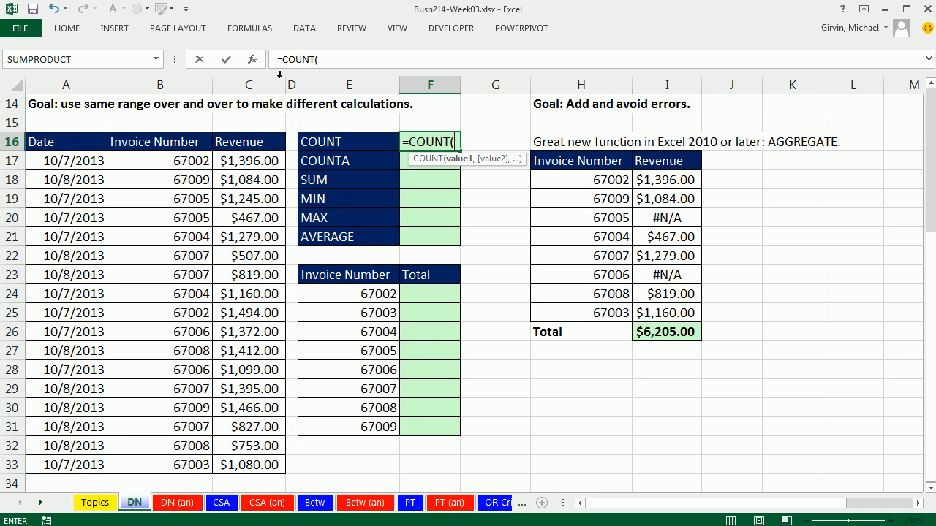
pyautogui.click(248, 29)
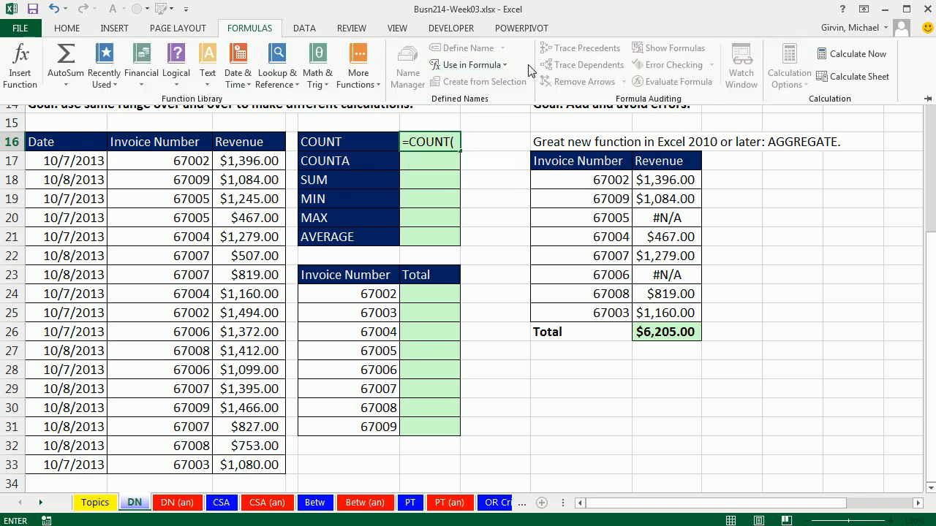
pyautogui.click(469, 65)
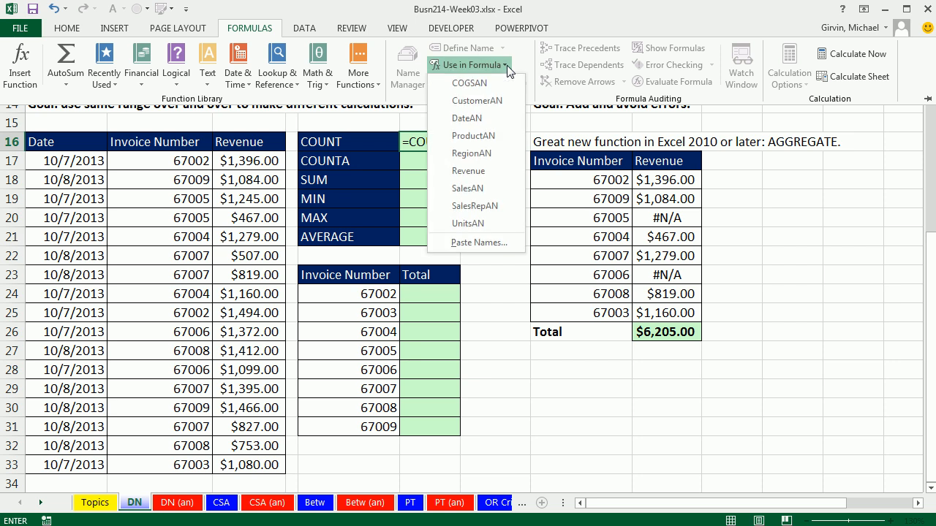
pyautogui.moveTo(475, 153)
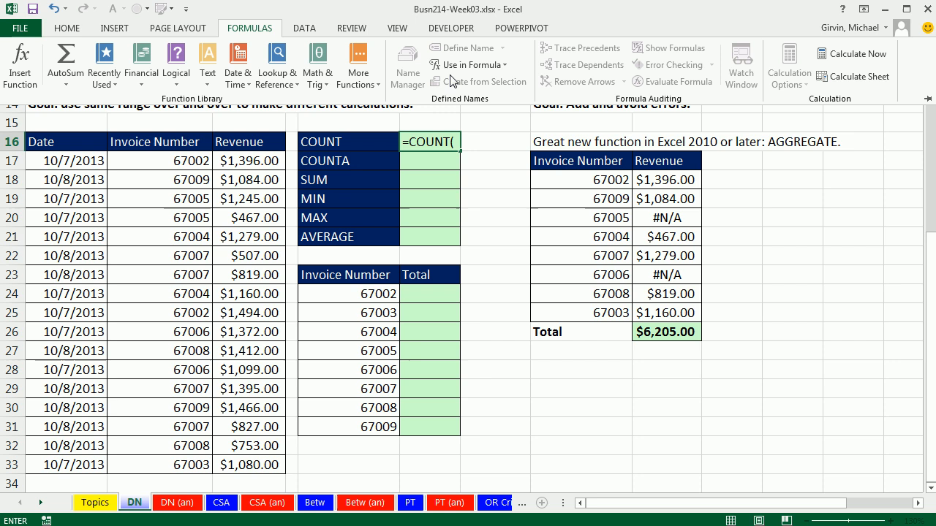
pyautogui.moveTo(434, 109)
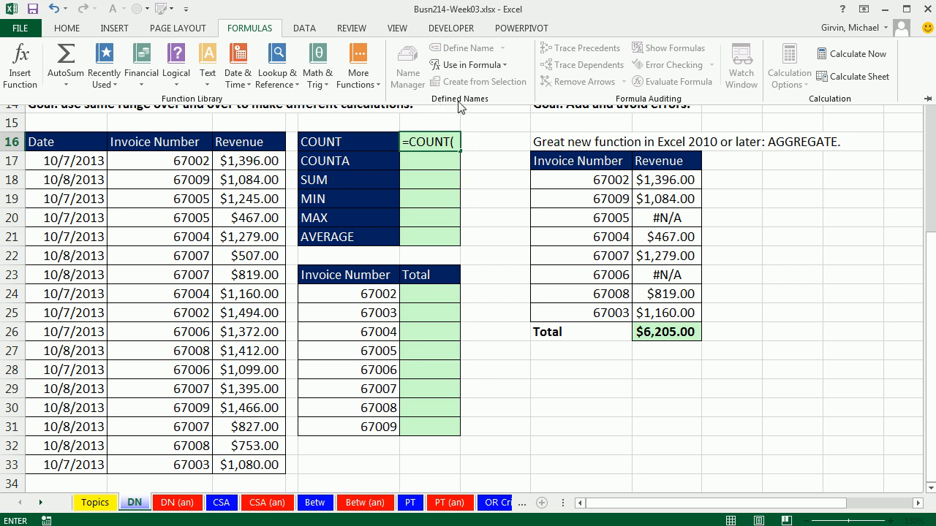
pyautogui.moveTo(266, 34)
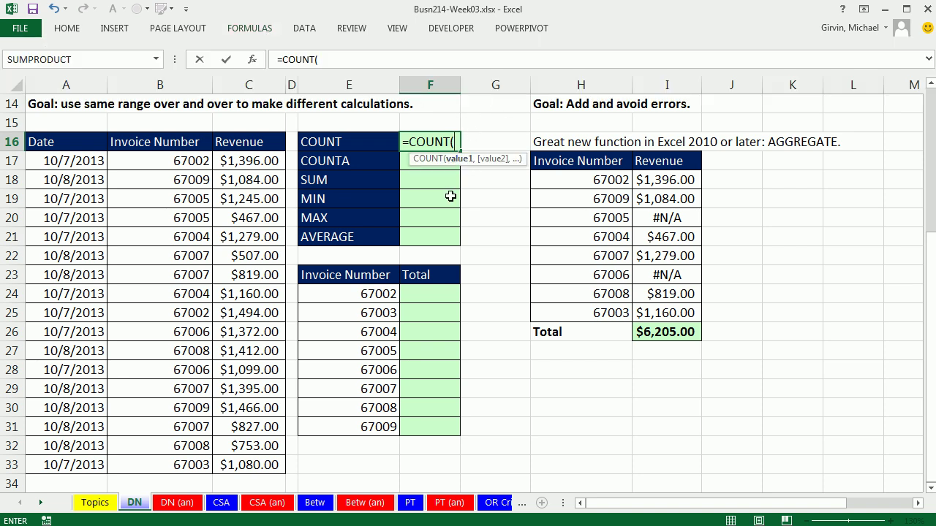
# - Complete =COUNT(Revenue) with AutoComplete, returning 17
pyautogui.write('re')
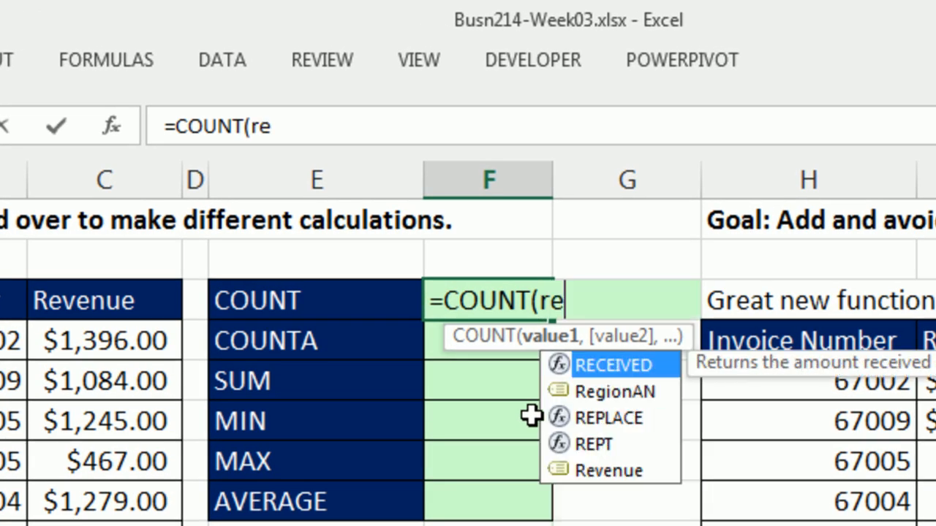
pyautogui.moveTo(621, 420)
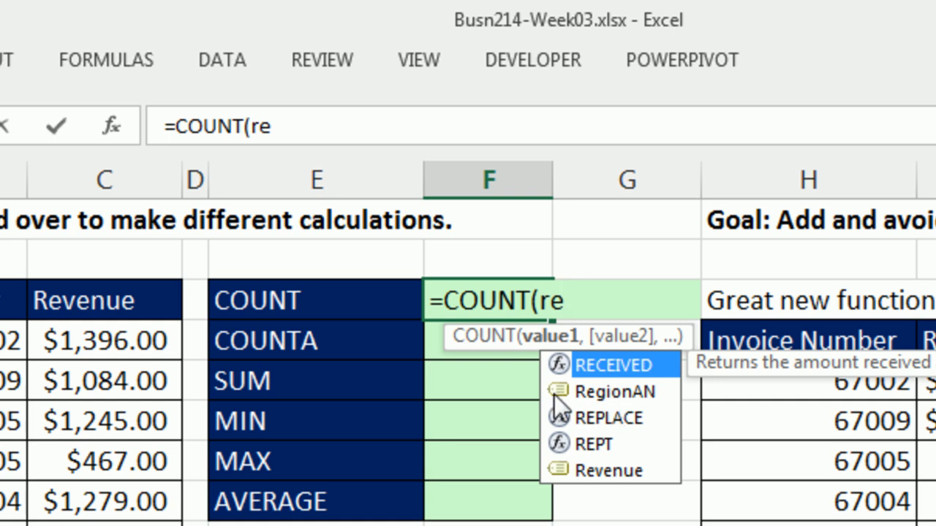
pyautogui.moveTo(592, 494)
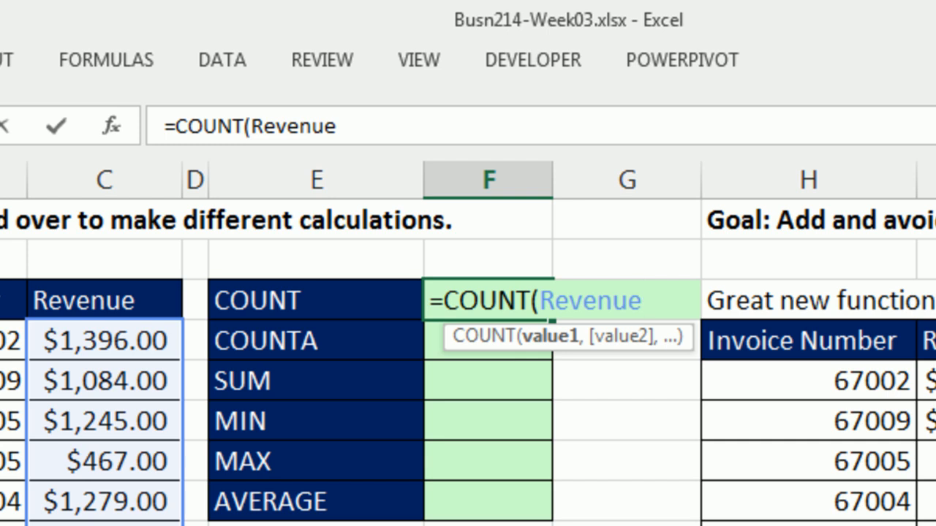
pyautogui.press('Enter')
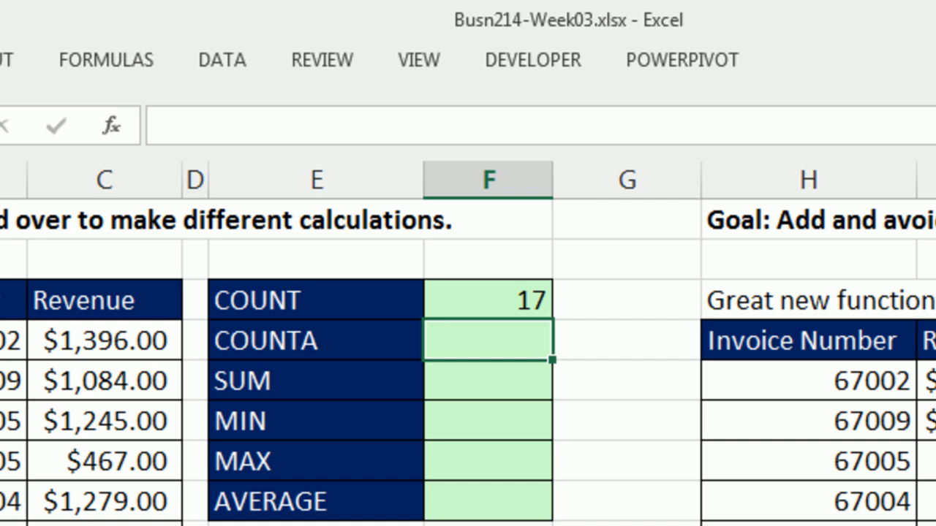
# - Enter =COUNTA(Revenue) in F17 by selecting C17:C33, returning 17
pyautogui.write('=cou')
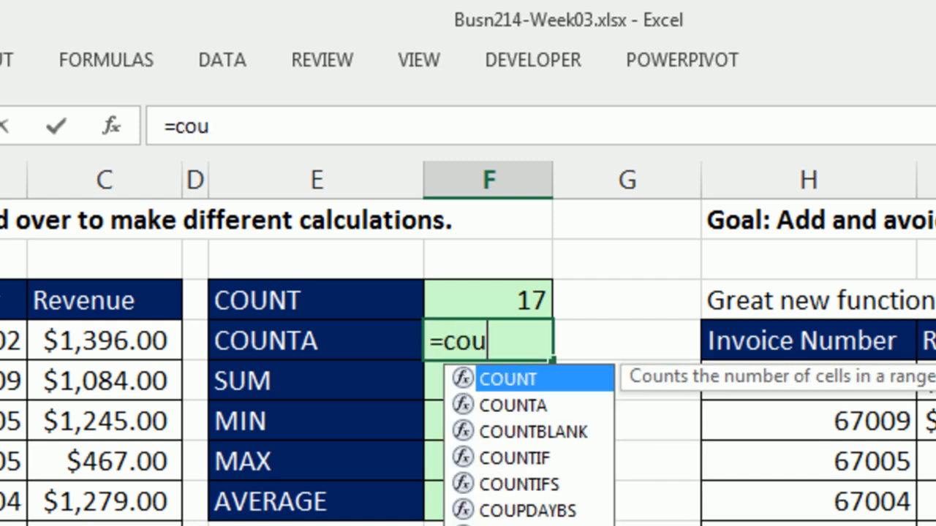
pyautogui.write('nta')
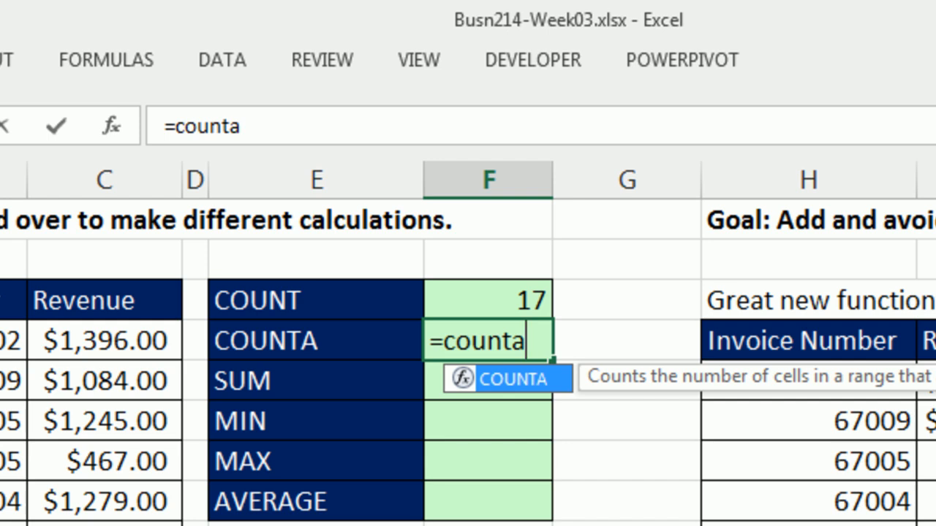
pyautogui.press('Tab')
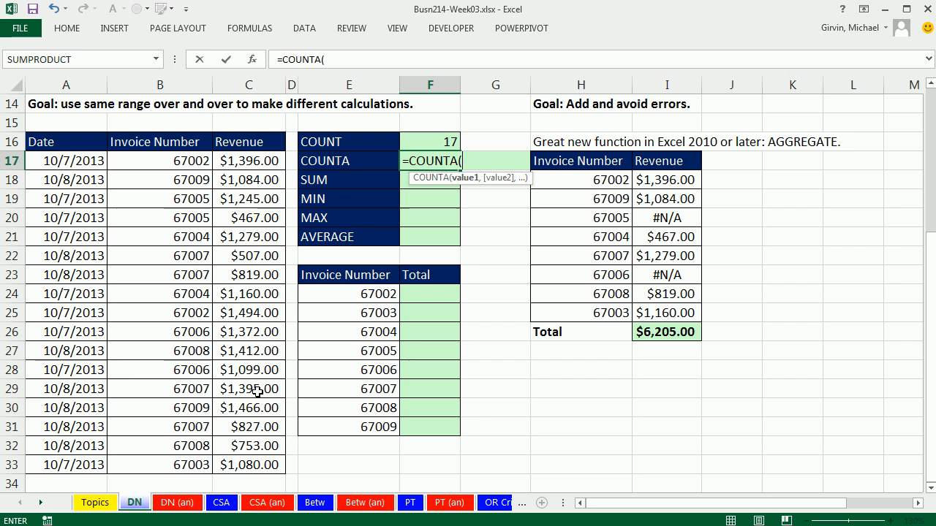
pyautogui.moveTo(235, 161)
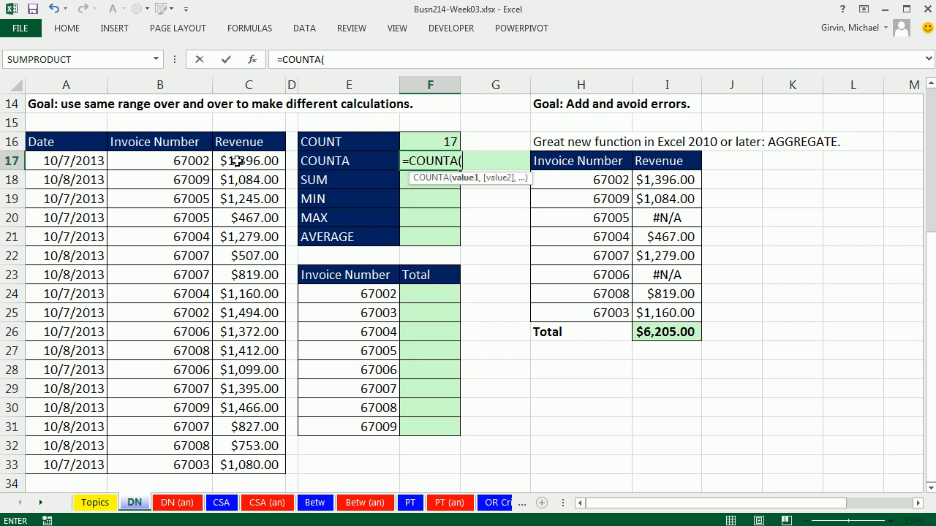
pyautogui.click(249, 160)
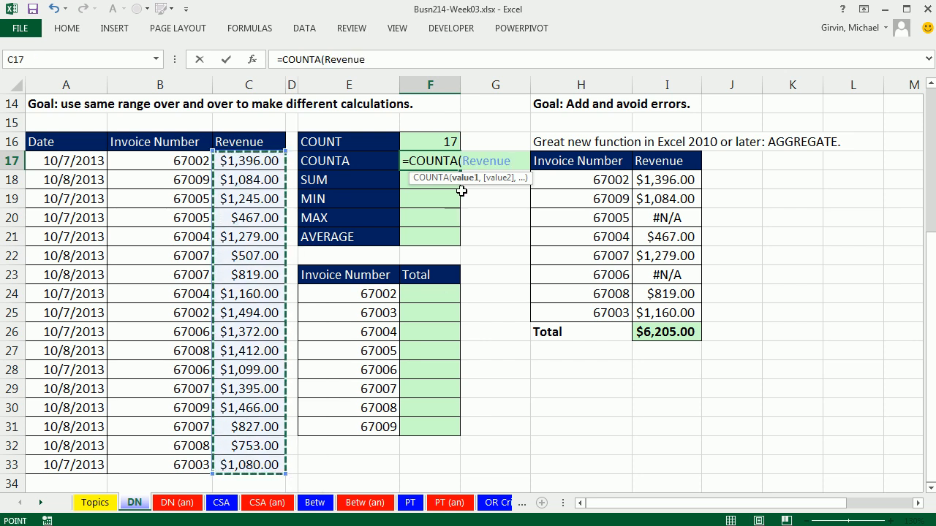
pyautogui.moveTo(462, 212)
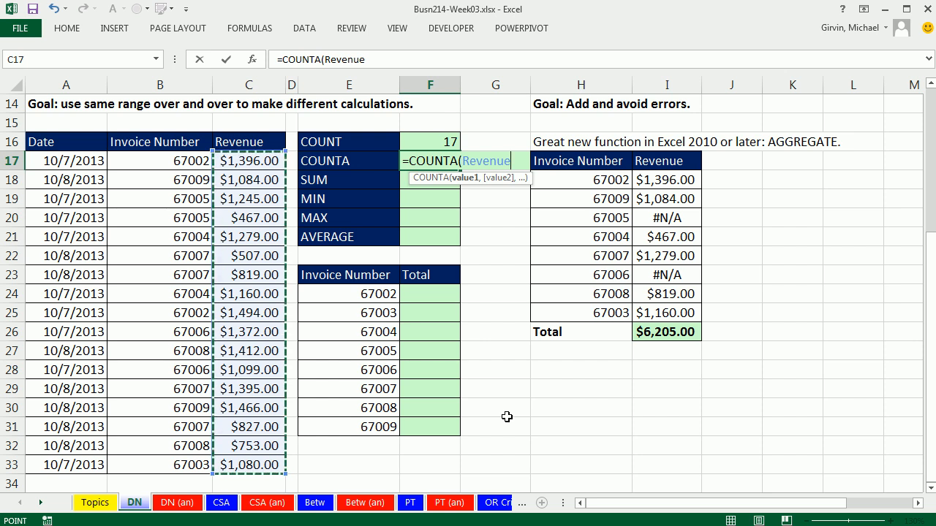
pyautogui.moveTo(336, 187)
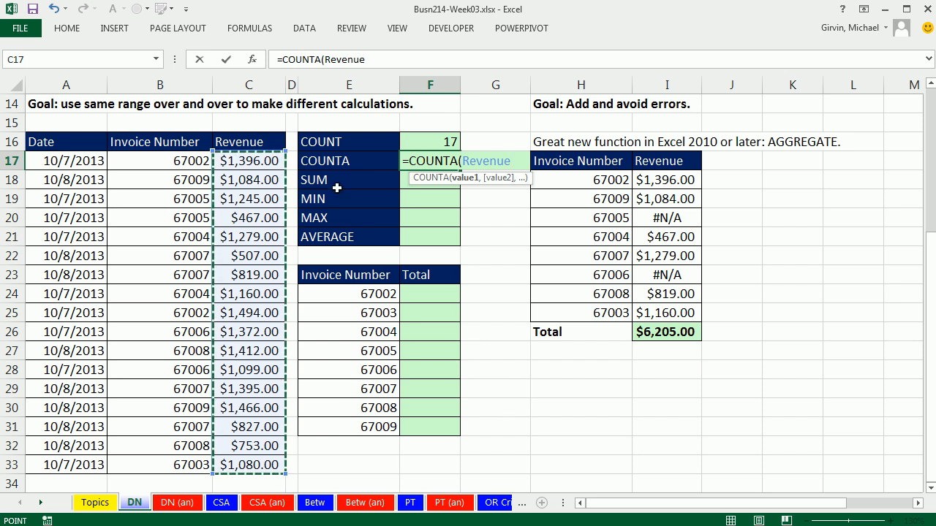
pyautogui.moveTo(626, 281)
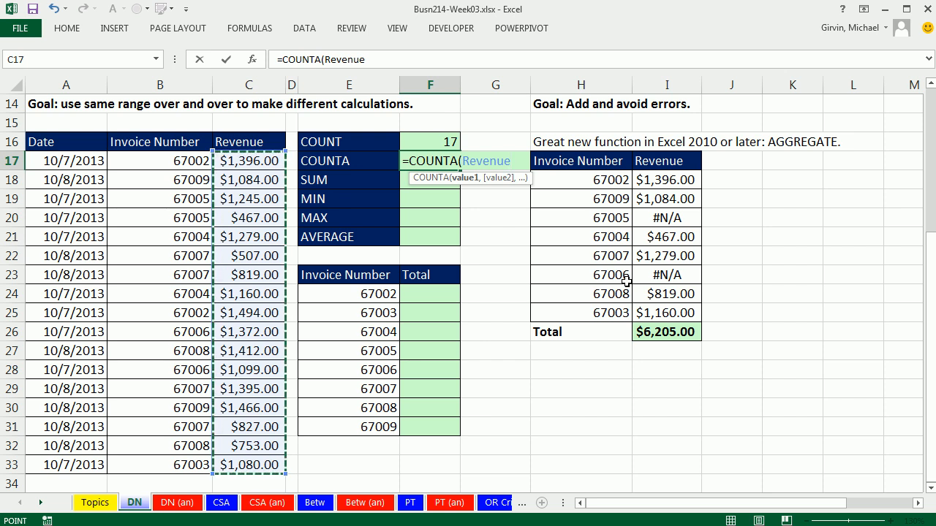
pyautogui.press('Enter')
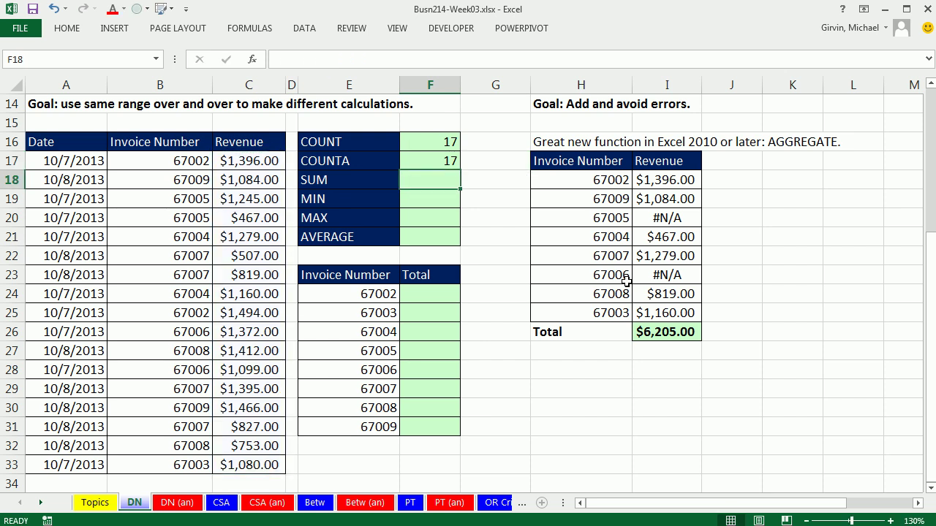
# - Replace F16:F17 in the F18 SUM formula with the Revenue name via Paste Name
pyautogui.write('=SUM(F16:F17')
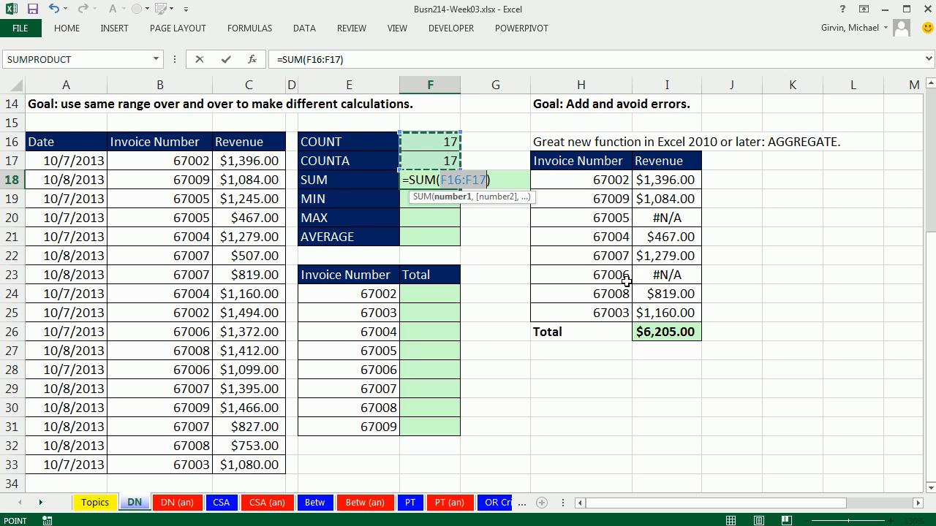
pyautogui.press('F3')
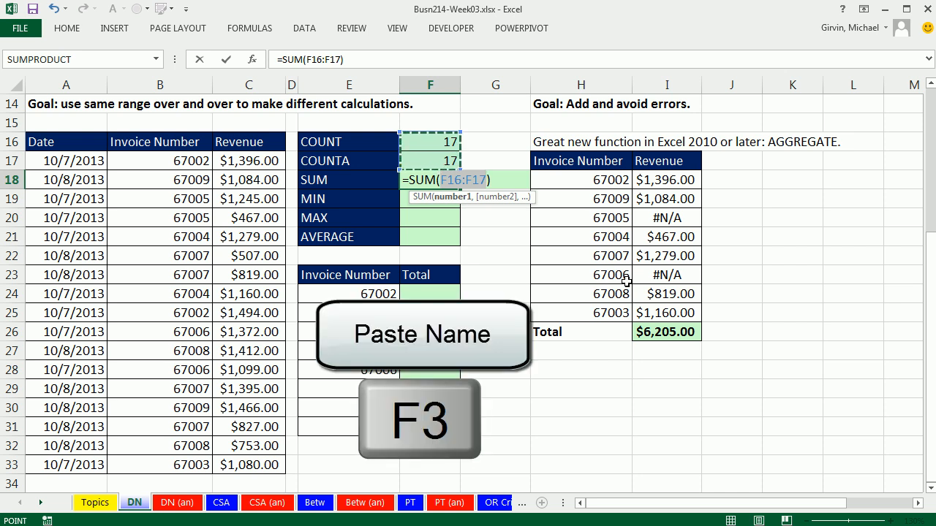
pyautogui.press('F3')
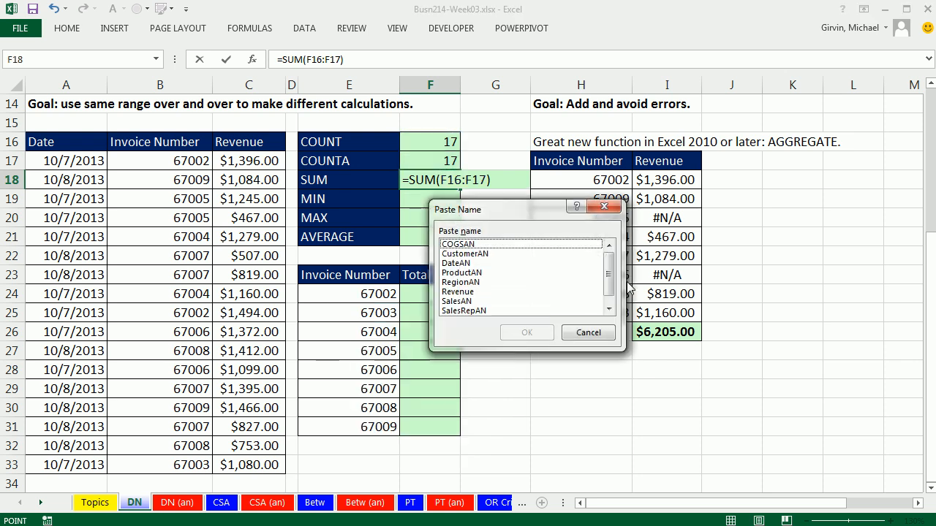
pyautogui.moveTo(487, 285)
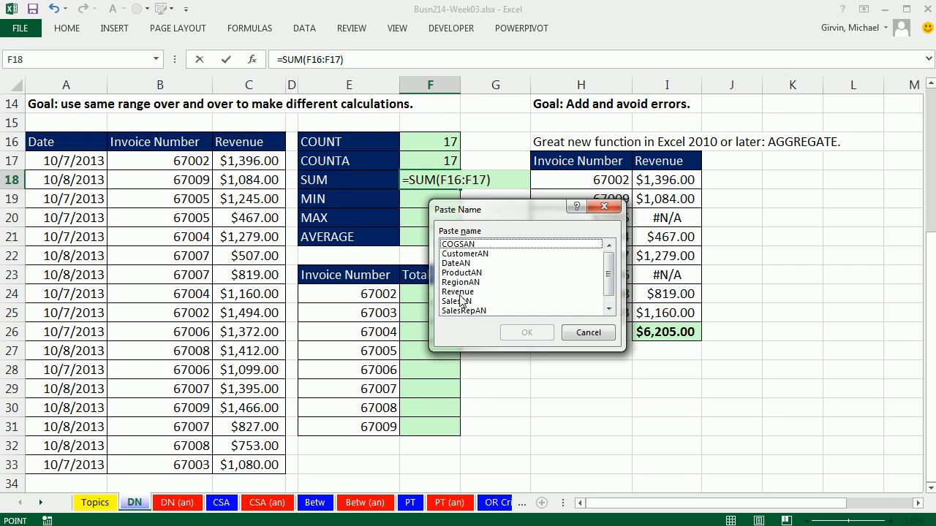
pyautogui.moveTo(462, 301)
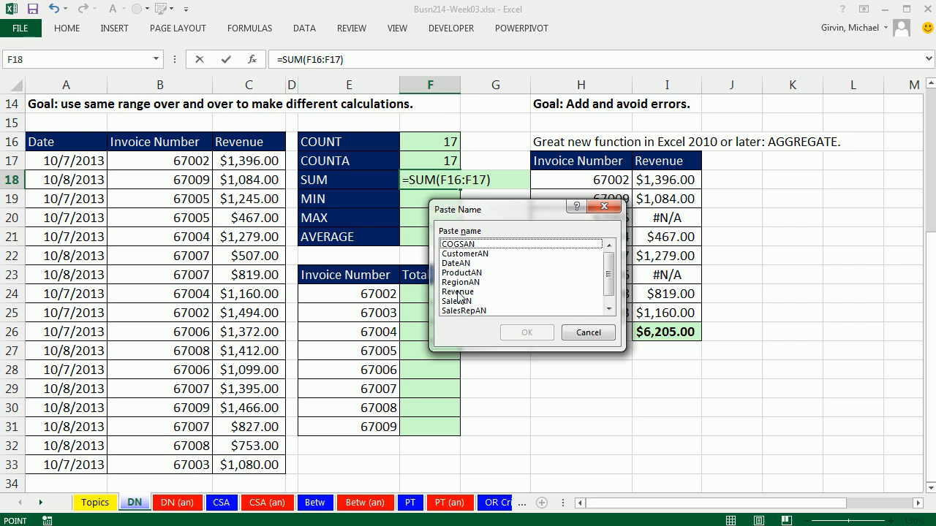
pyautogui.click(457, 291)
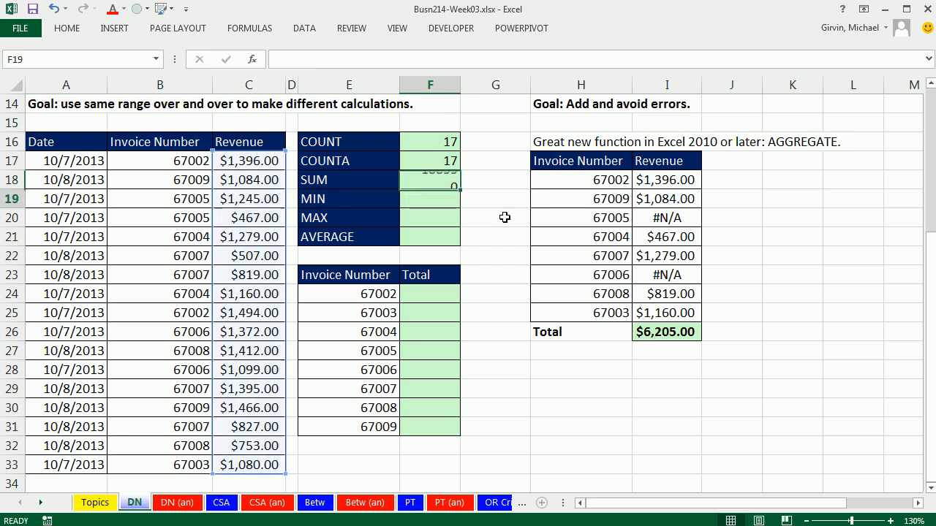
# - Enter MIN, MAX and AVERAGE of Revenue in F19–F21, giving 467, 1494 and 1109.12
pyautogui.write('=mi')
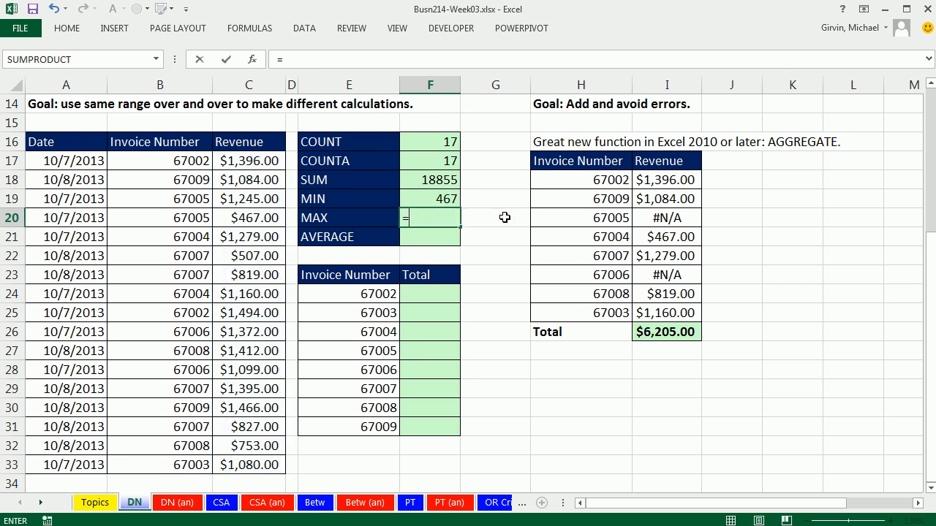
pyautogui.write('max')
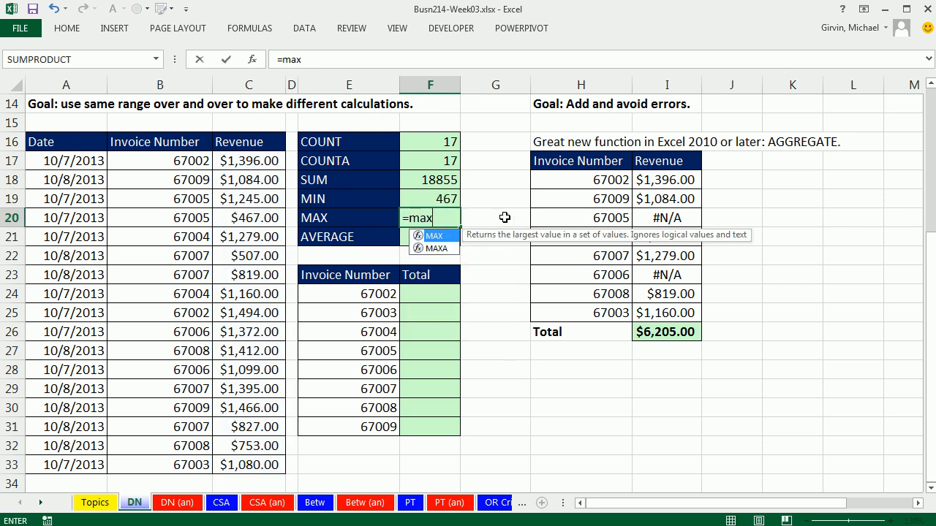
pyautogui.write('(rev')
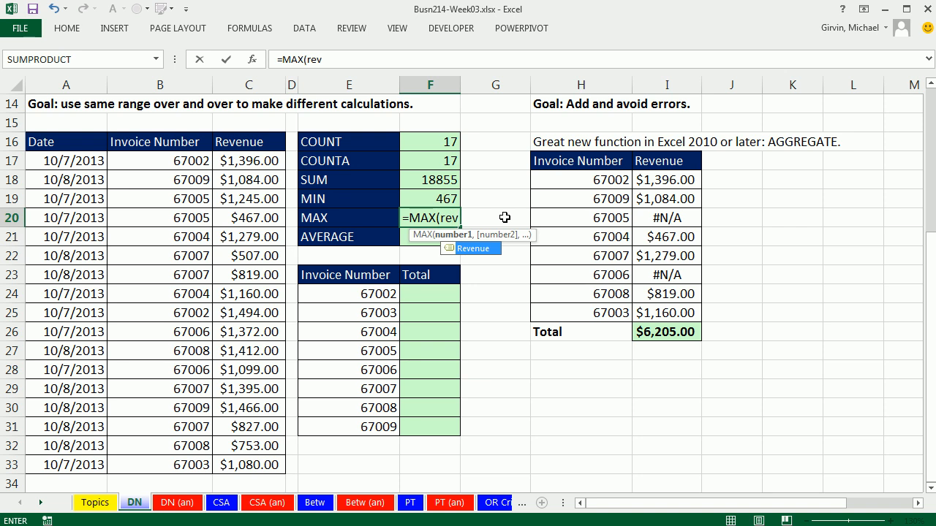
pyautogui.press('Enter')
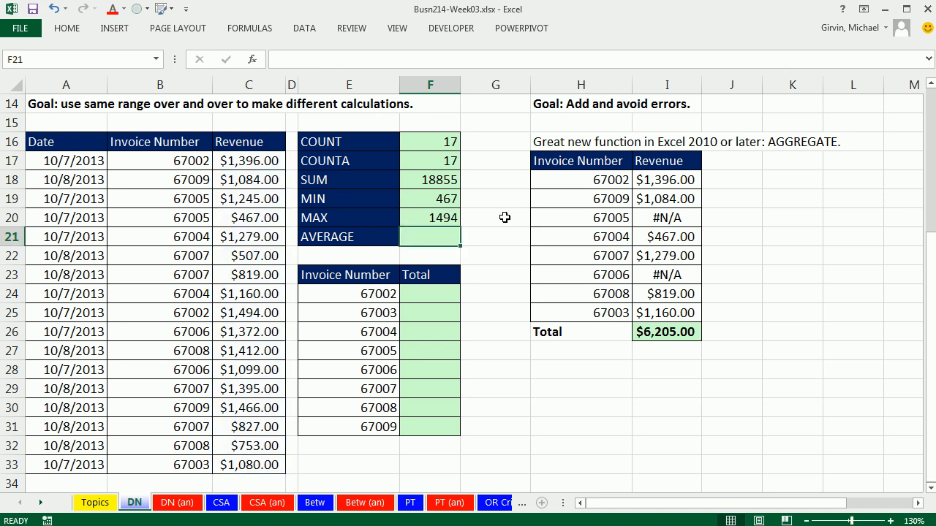
pyautogui.write('=aver')
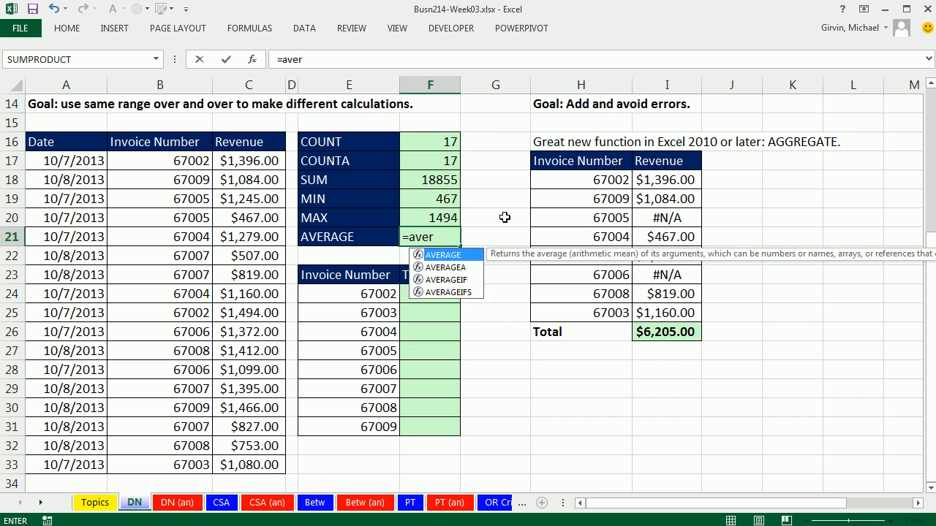
pyautogui.moveTo(468, 257)
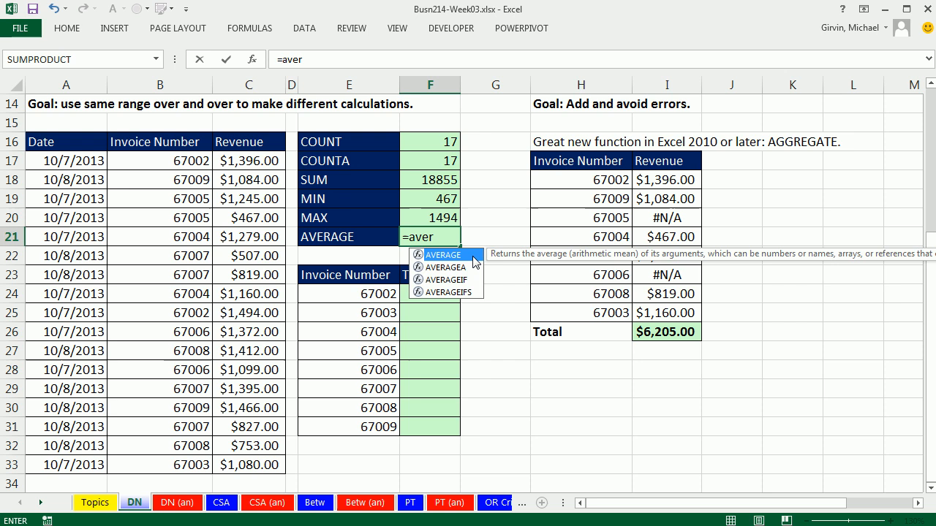
pyautogui.moveTo(518, 419)
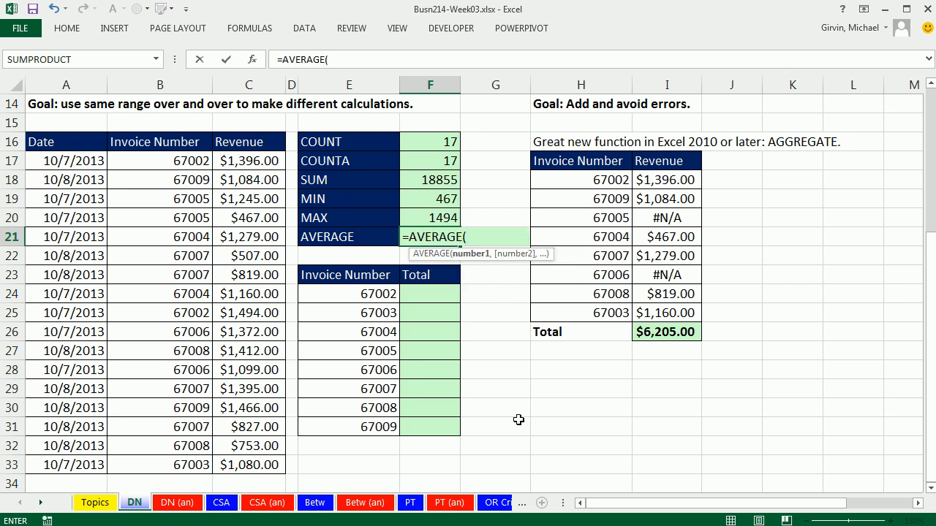
pyautogui.write('rev')
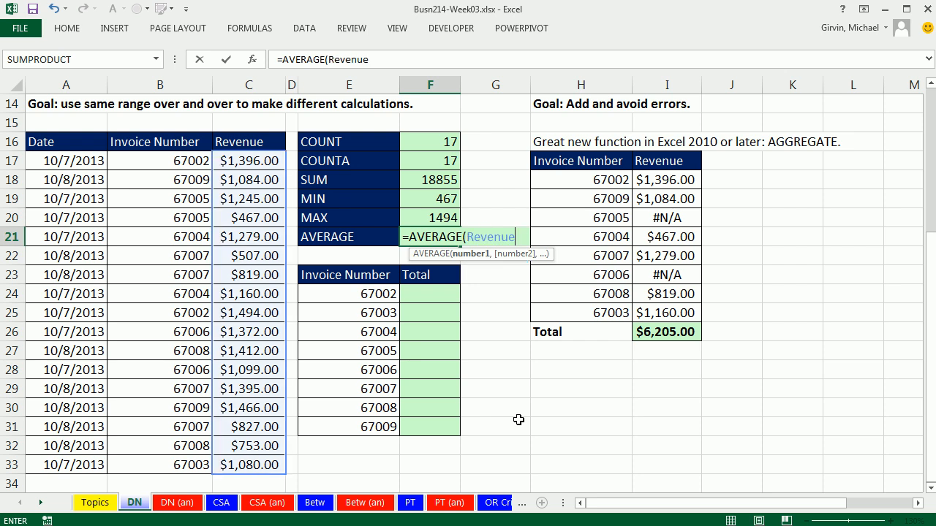
pyautogui.press('Enter')
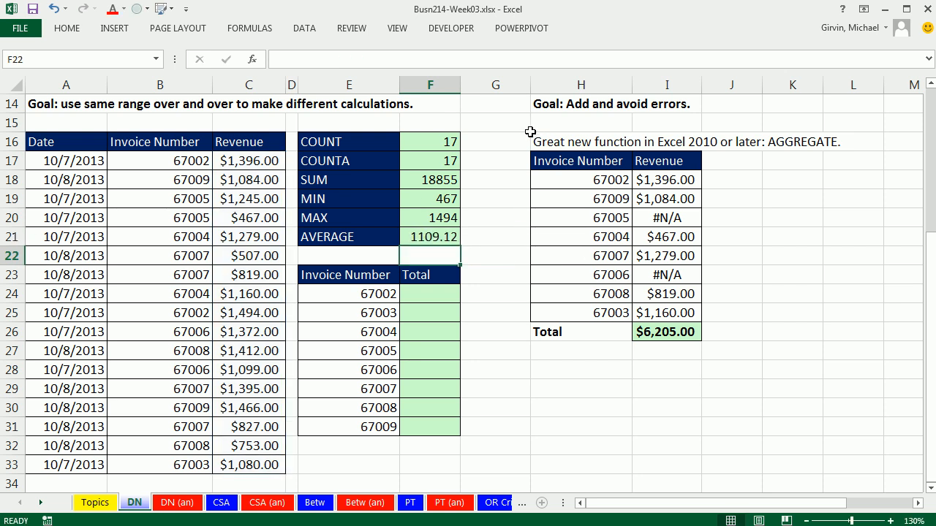
pyautogui.moveTo(230, 454)
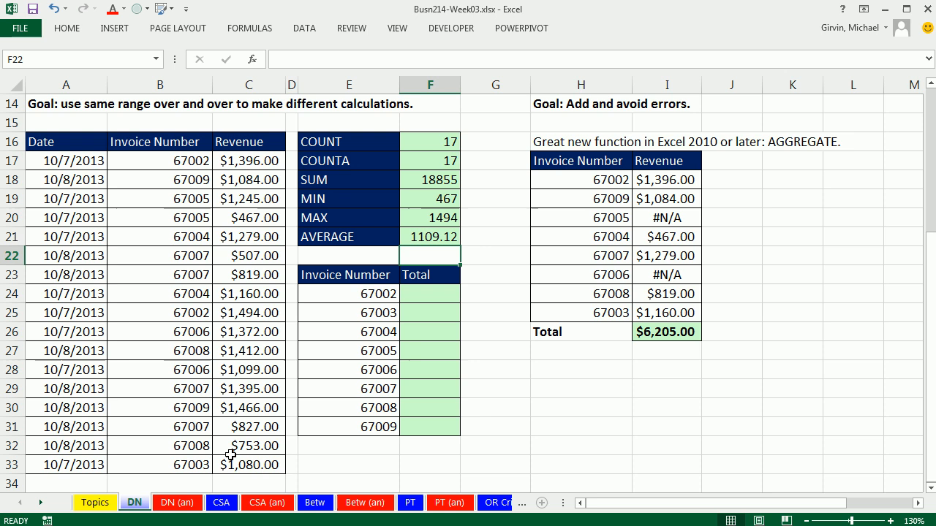
pyautogui.moveTo(278, 343)
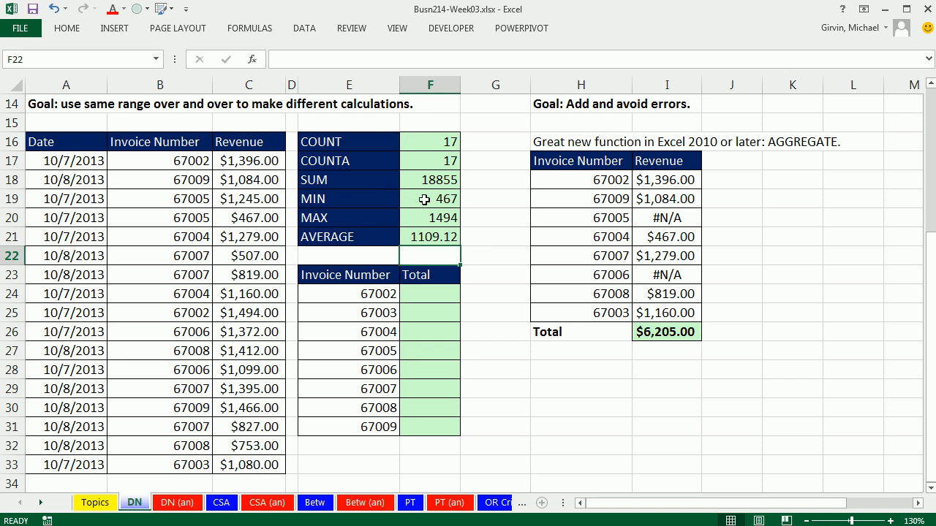
# - Inspect the MIN formula, then delete the Revenue defined name via Name Manager
pyautogui.doubleClick(429, 198)
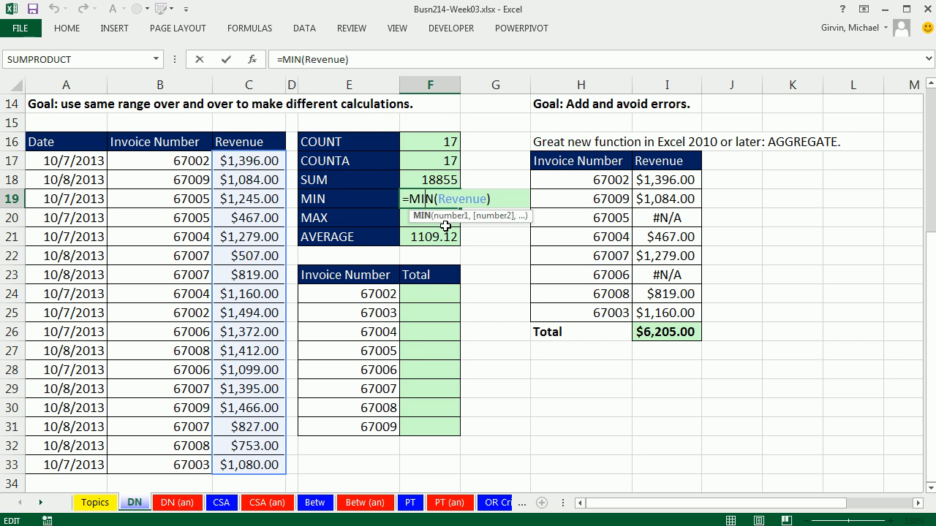
pyautogui.moveTo(453, 264)
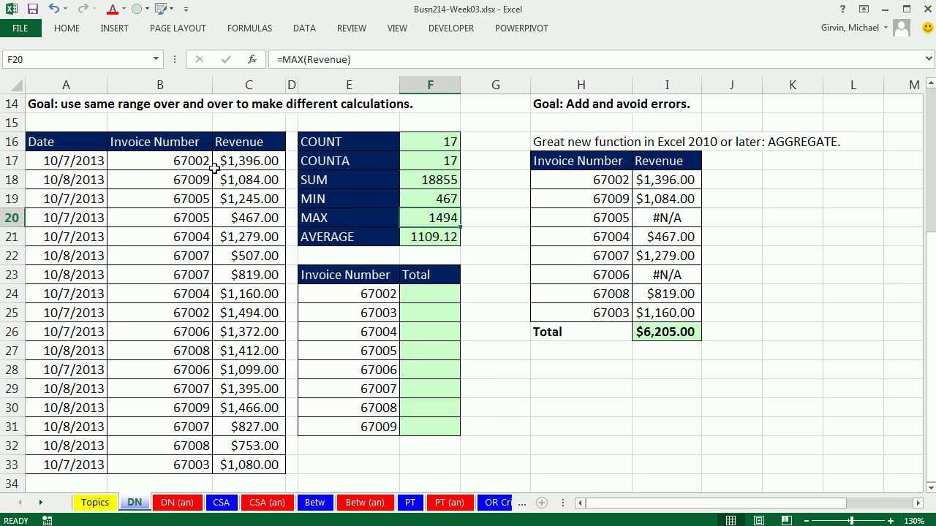
pyautogui.moveTo(205, 152)
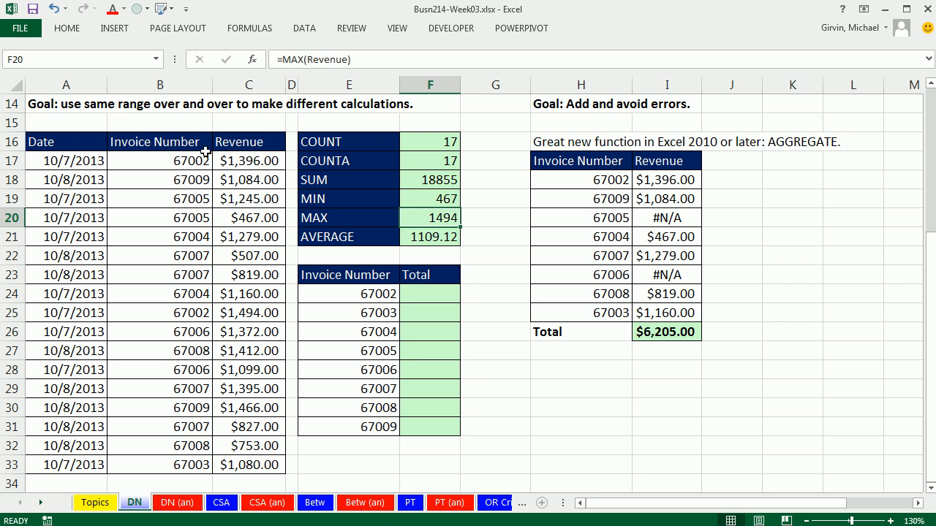
pyautogui.moveTo(420, 433)
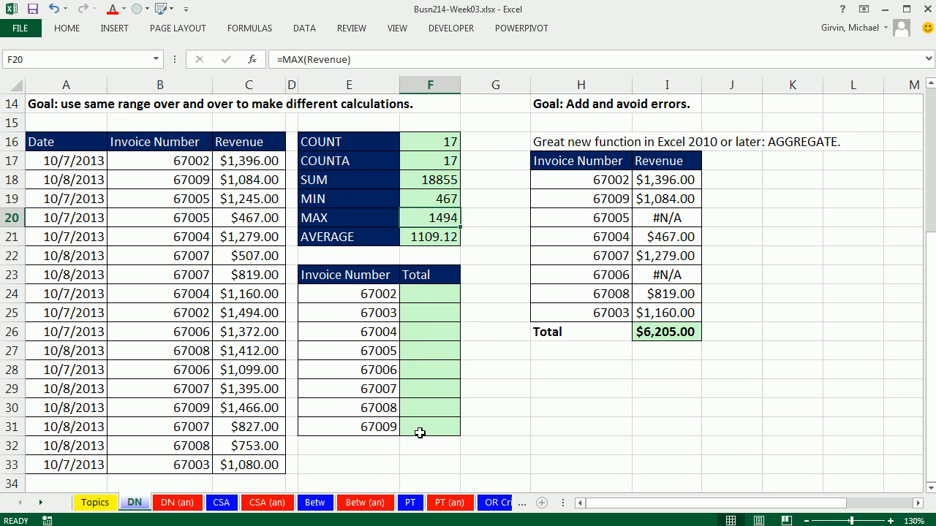
pyautogui.moveTo(262, 198)
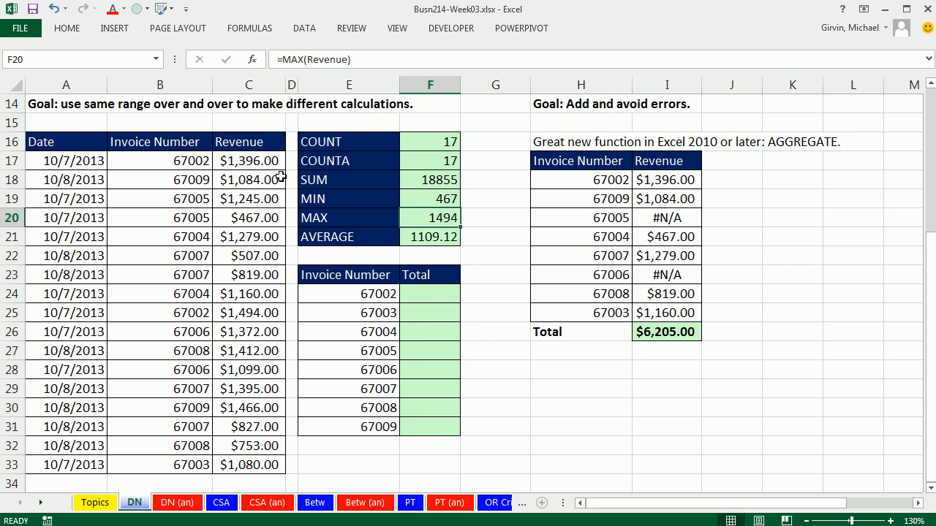
pyautogui.press('Ctrl+F3')
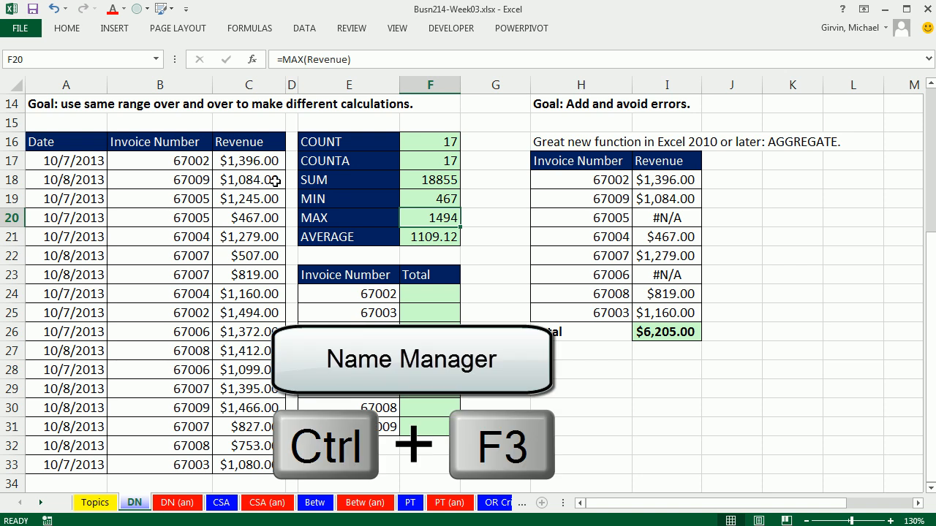
pyautogui.press('ctrl+f3')
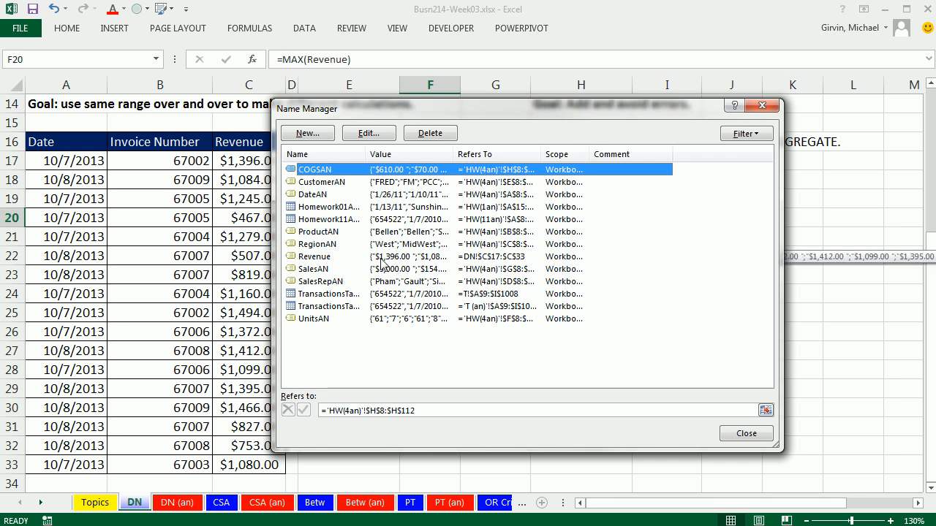
pyautogui.click(316, 256)
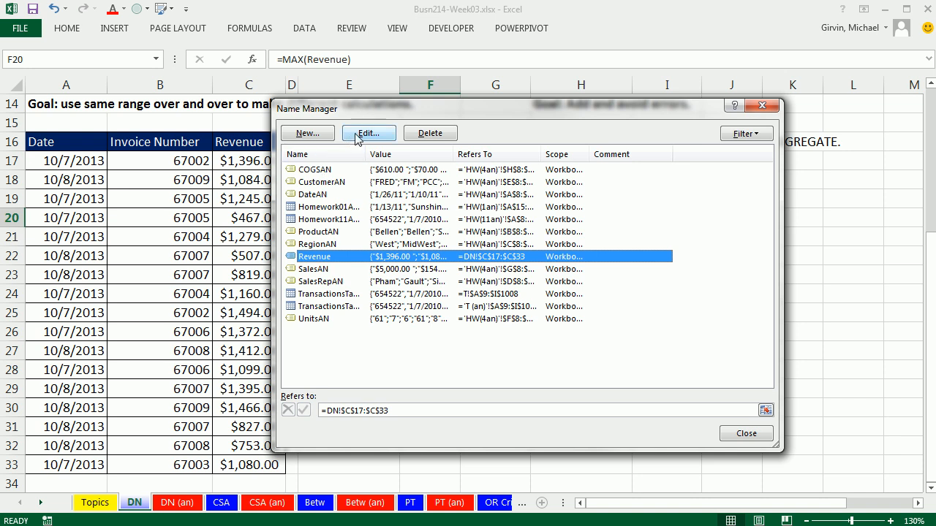
pyautogui.click(429, 133)
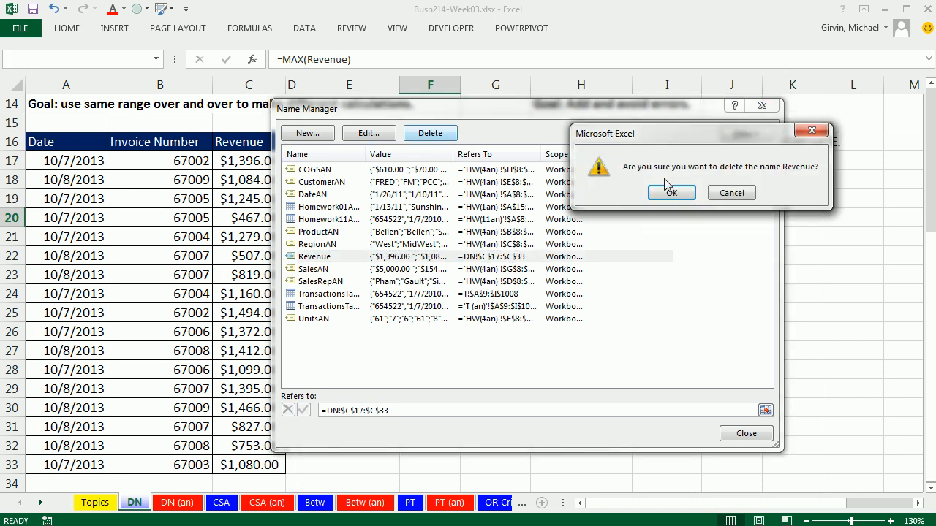
pyautogui.click(671, 192)
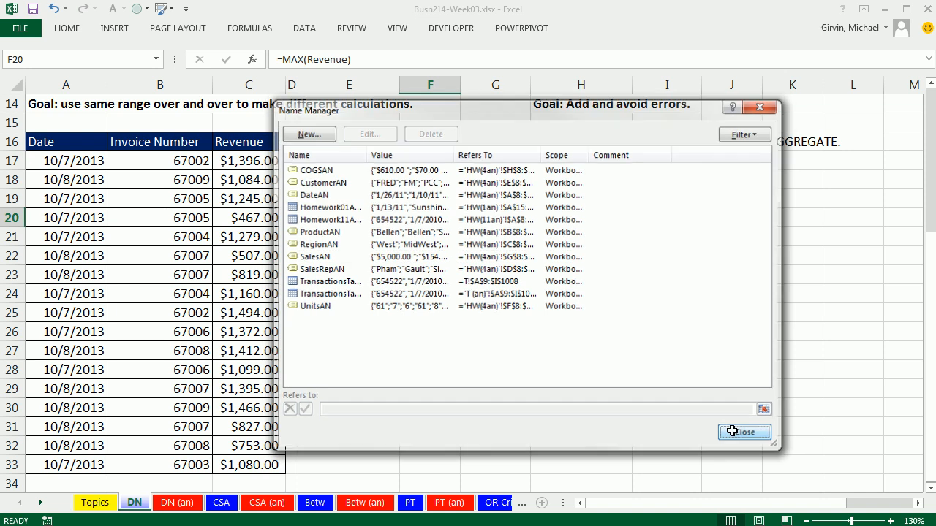
pyautogui.click(744, 431)
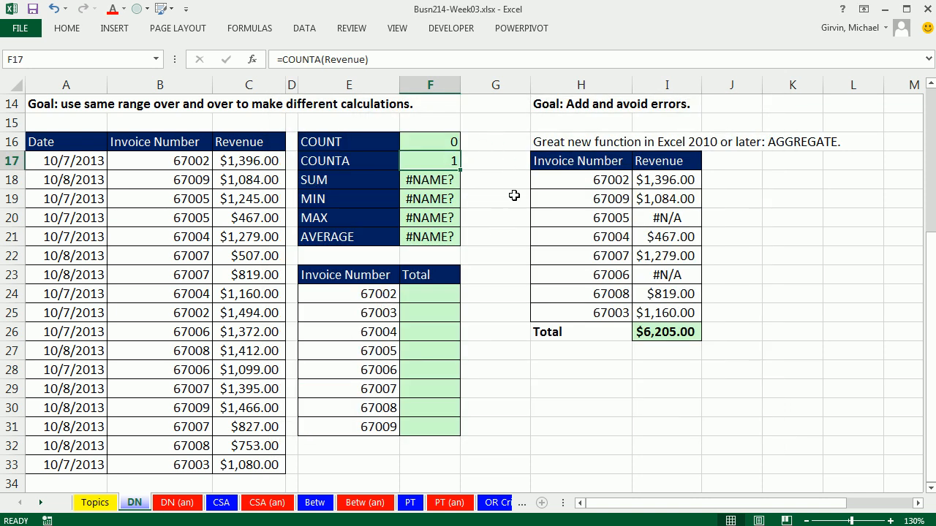
pyautogui.moveTo(481, 198)
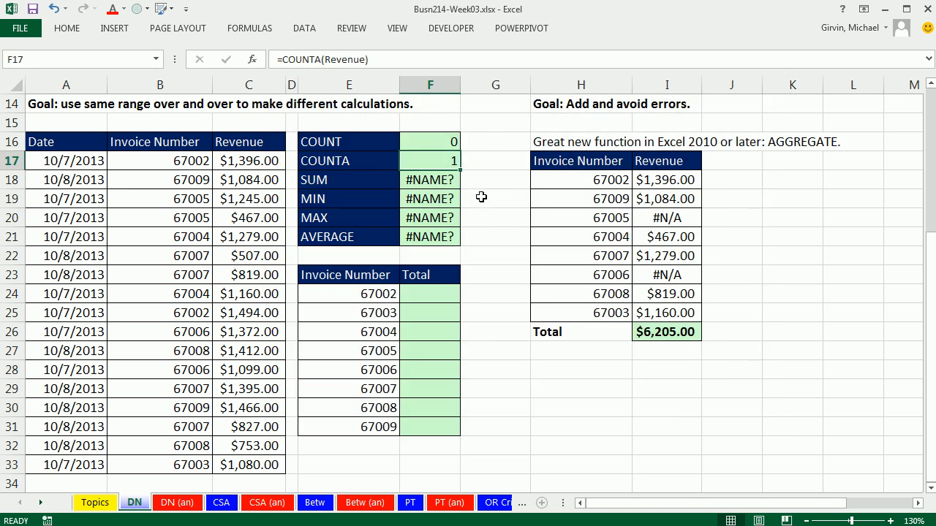
pyautogui.moveTo(469, 188)
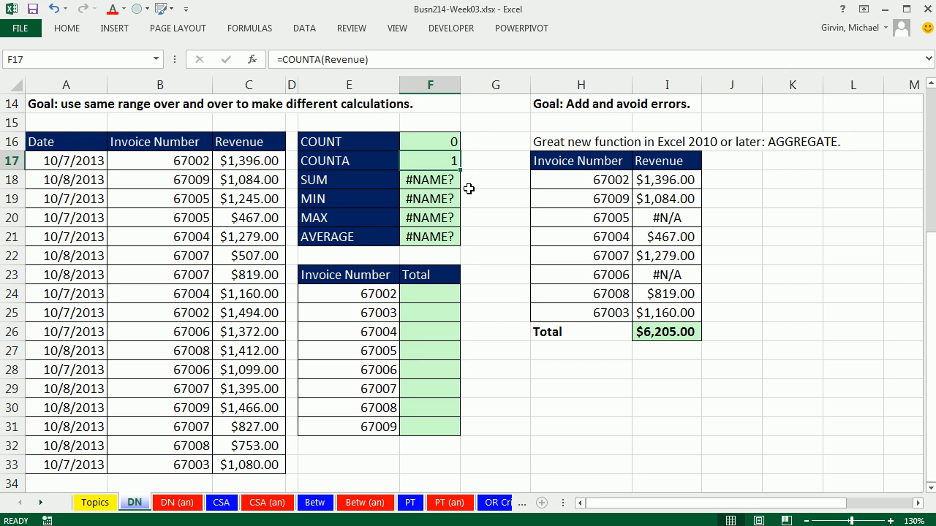
pyautogui.moveTo(437, 188)
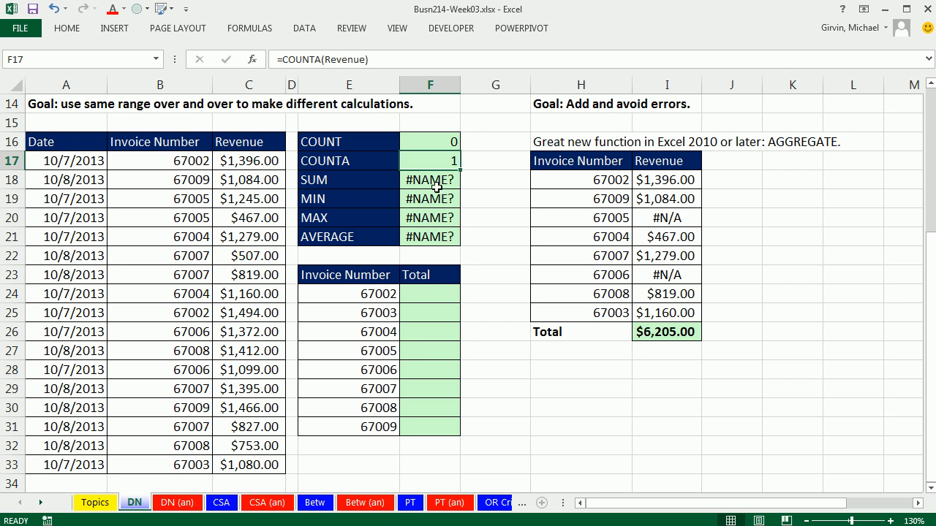
pyautogui.moveTo(415, 181)
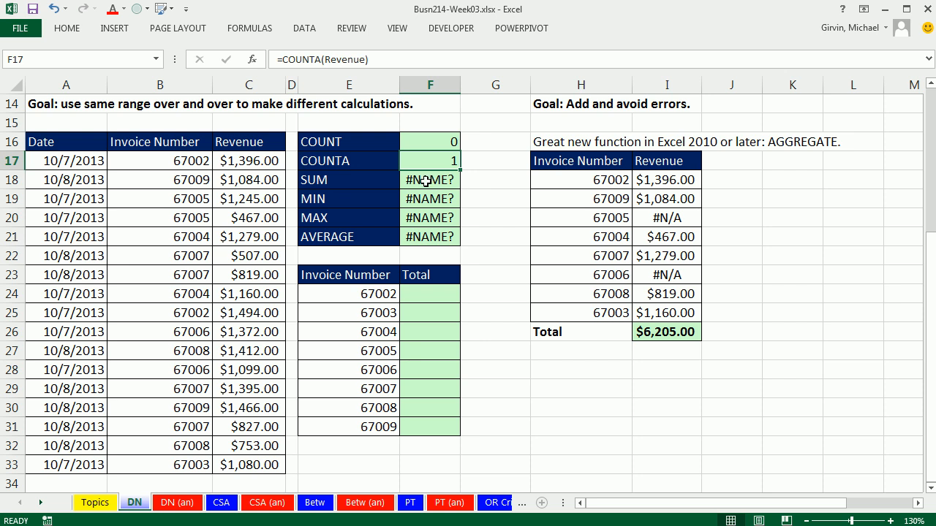
pyautogui.doubleClick(430, 180)
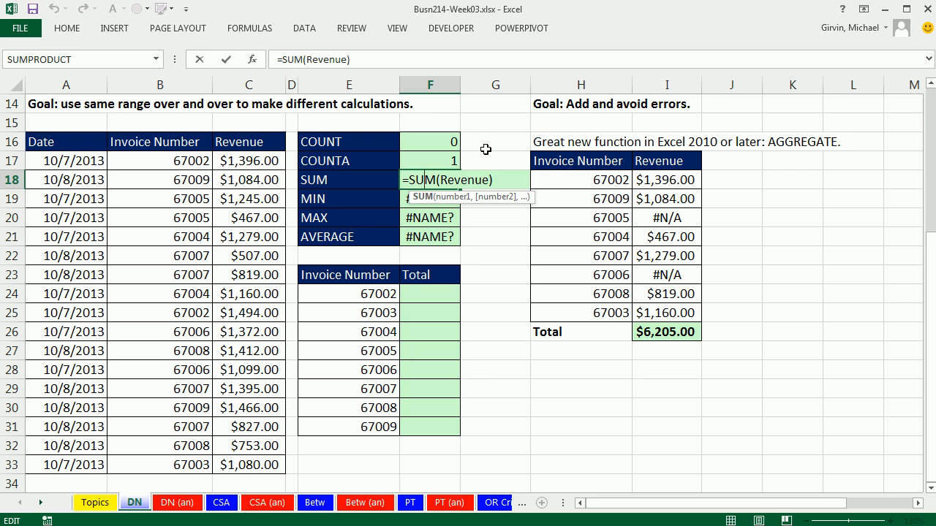
pyautogui.moveTo(443, 140)
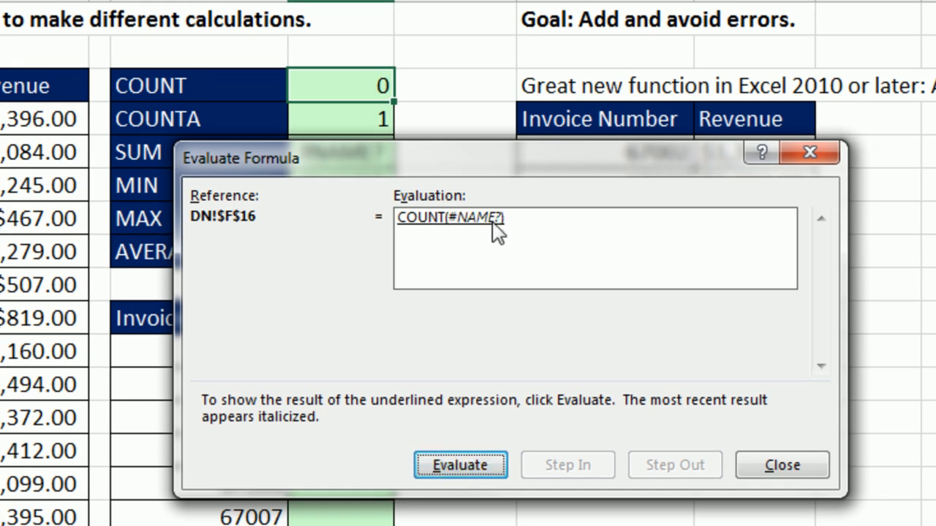
pyautogui.moveTo(420, 249)
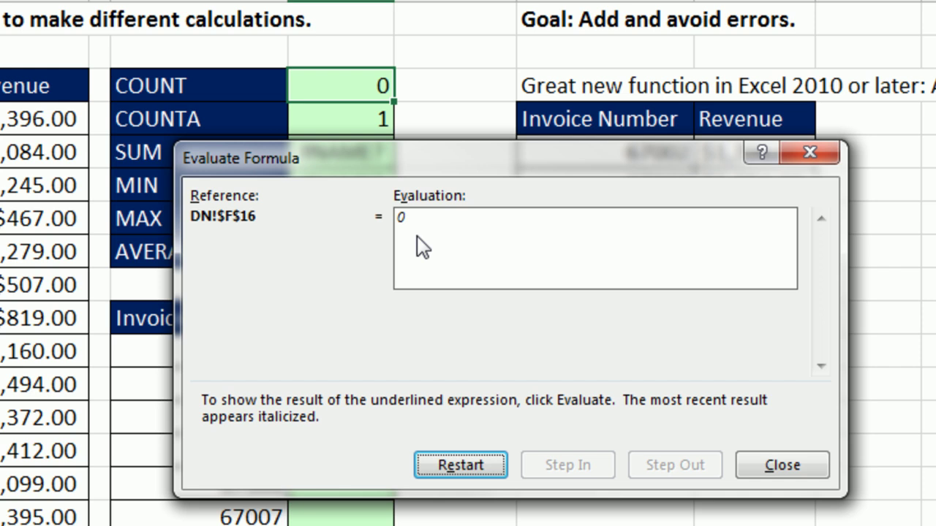
pyautogui.click(782, 465)
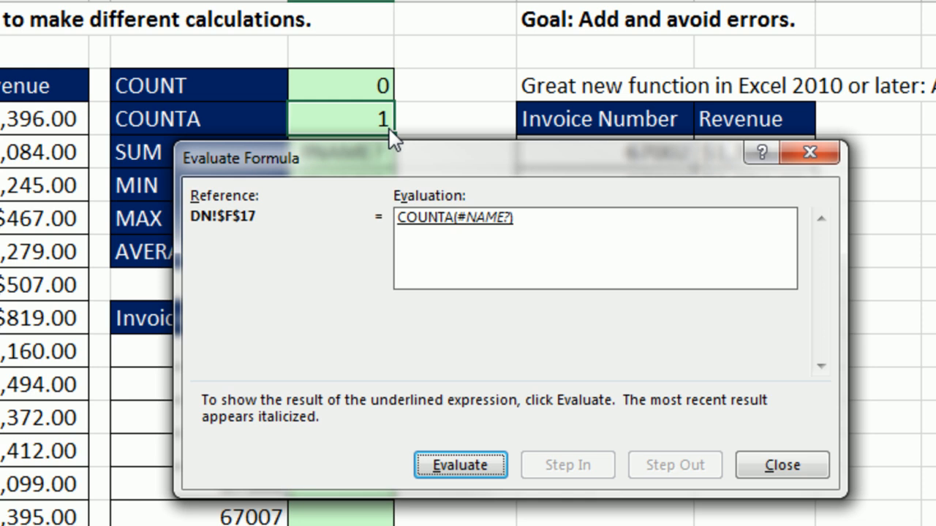
pyautogui.click(463, 465)
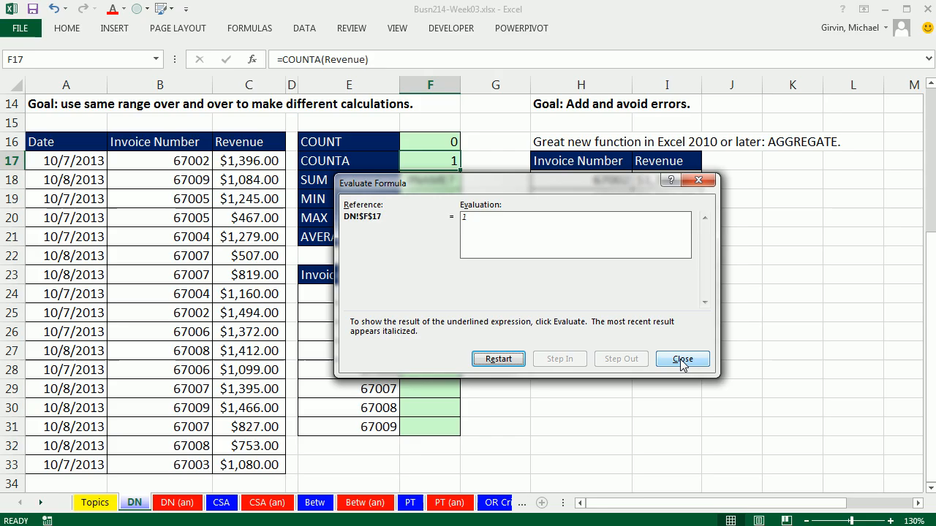
pyautogui.click(682, 359)
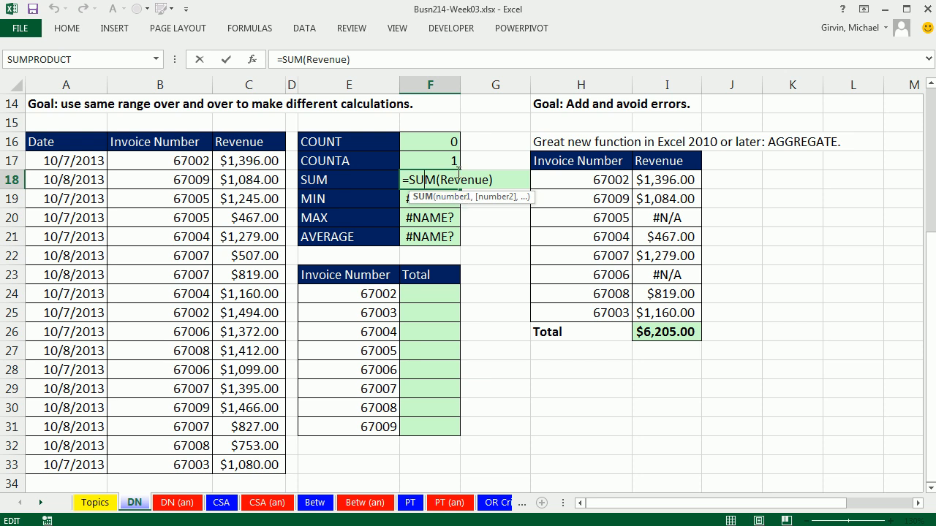
pyautogui.press('Enter')
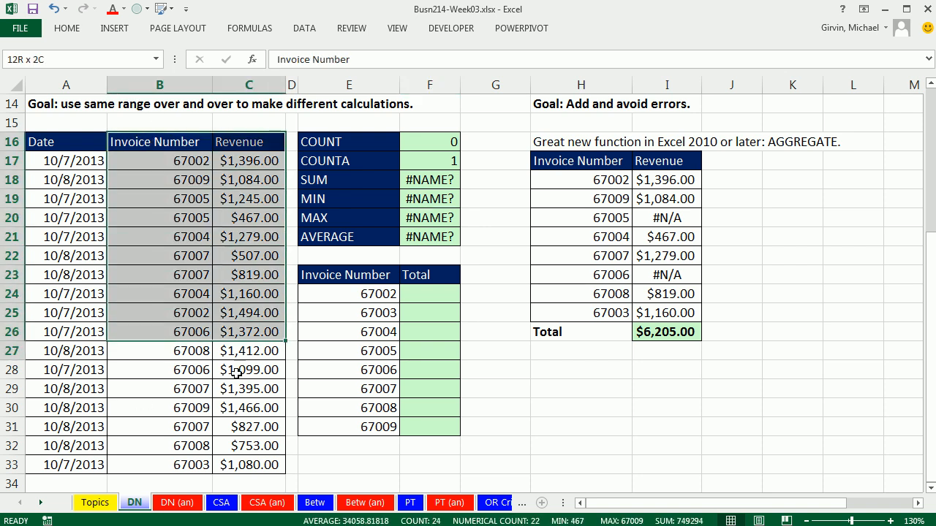
# - Create Invoice_Number and Revenue names from B16:C33's top row and list the names
pyautogui.click(160, 142)
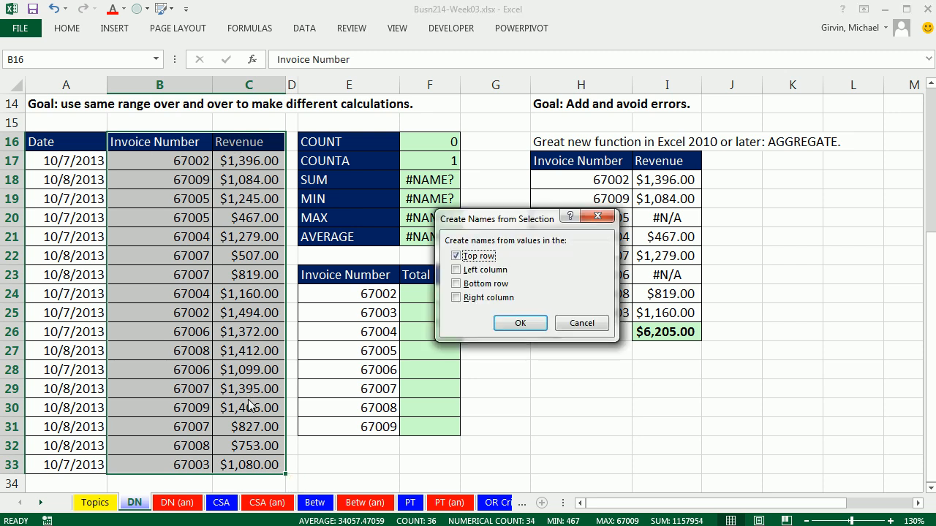
pyautogui.click(520, 323)
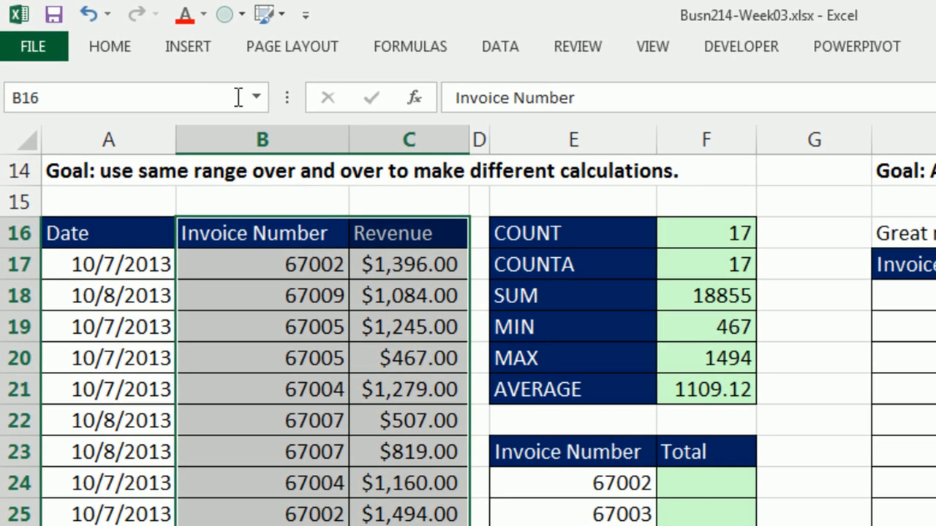
pyautogui.click(255, 97)
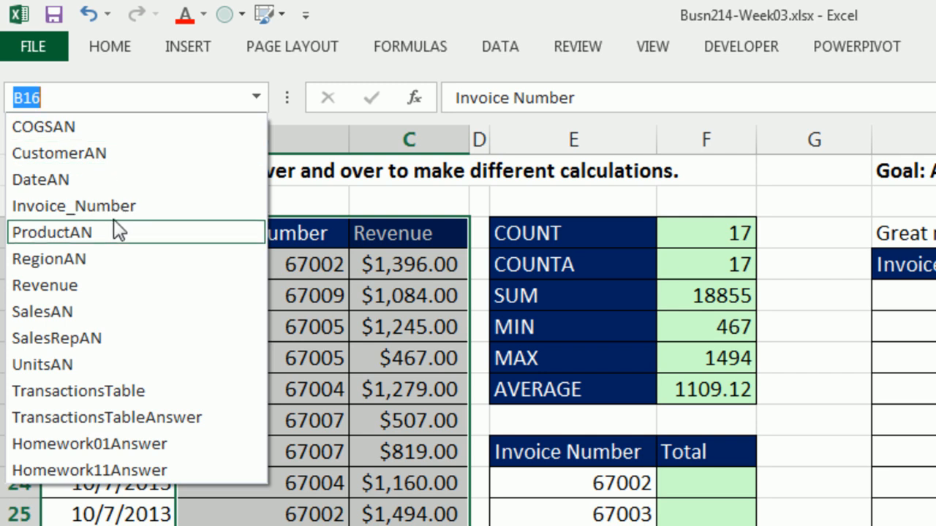
pyautogui.moveTo(88, 220)
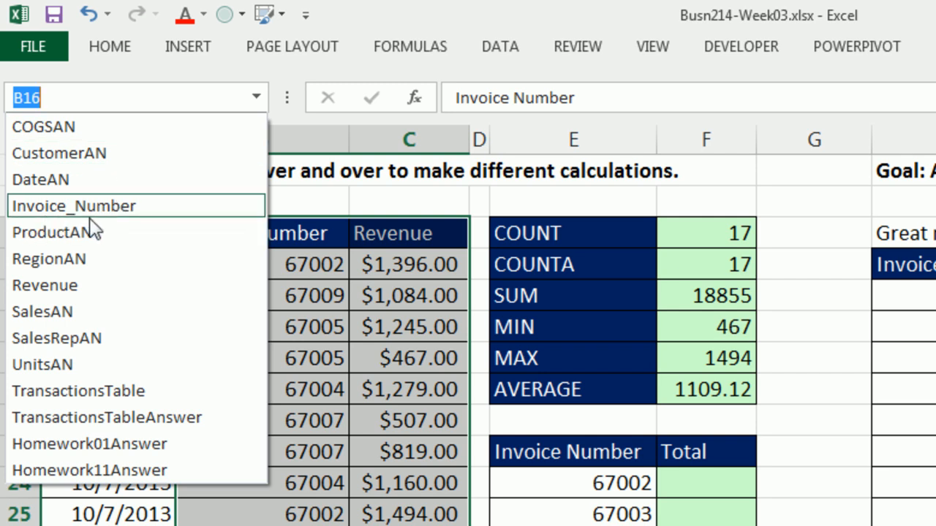
pyautogui.moveTo(87, 223)
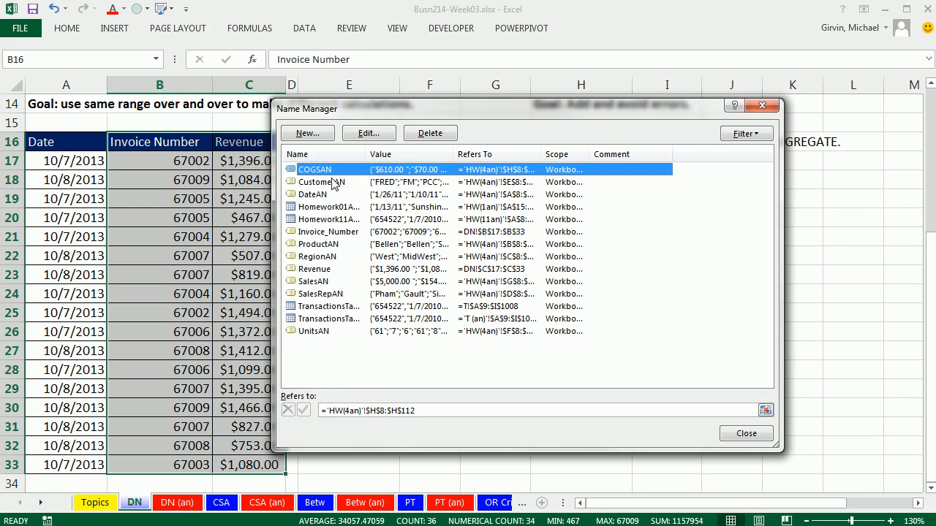
pyautogui.moveTo(342, 220)
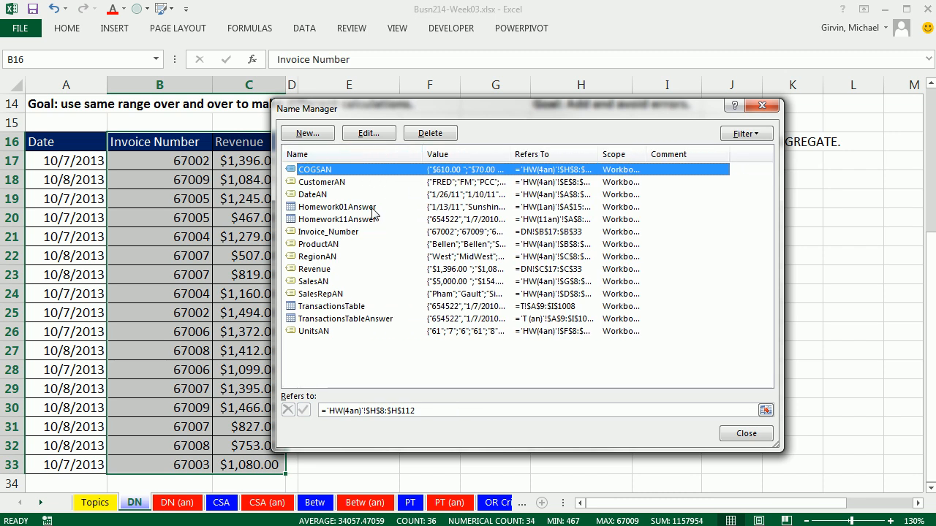
# - Confirm Invoice_Number refers to DN!$B$17:$B$33, then close Name Manager unchanged
pyautogui.click(329, 231)
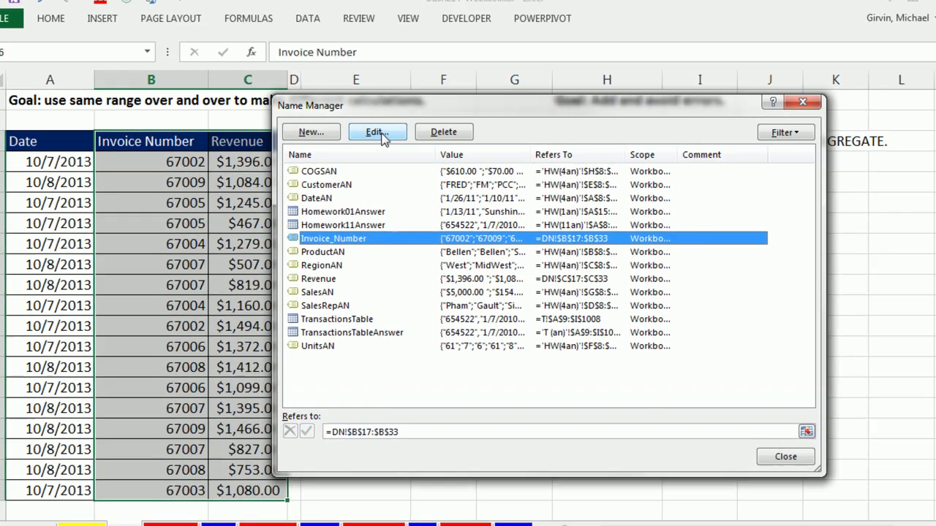
pyautogui.click(376, 132)
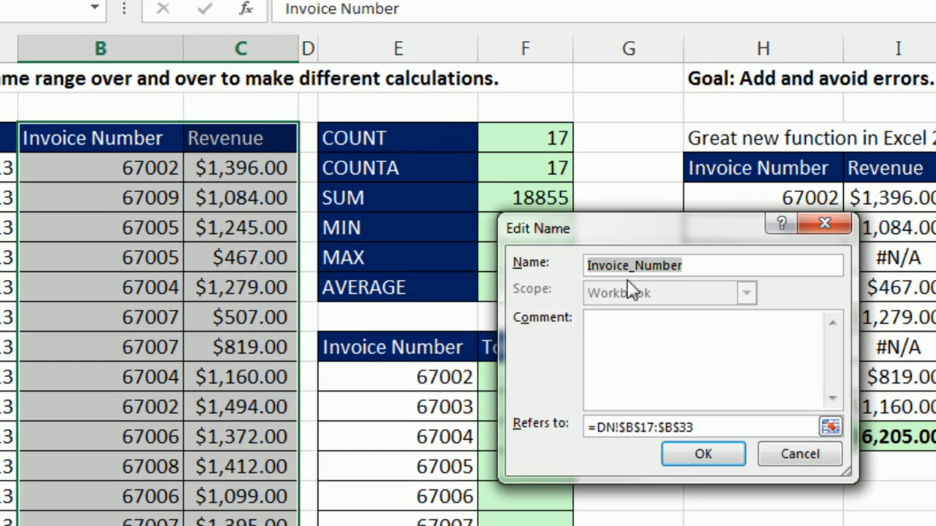
pyautogui.moveTo(652, 292)
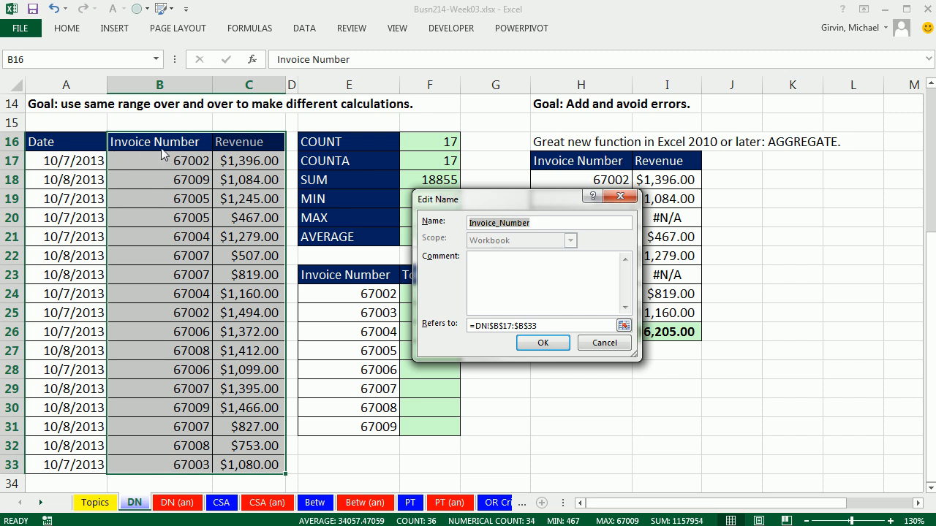
pyautogui.moveTo(548, 356)
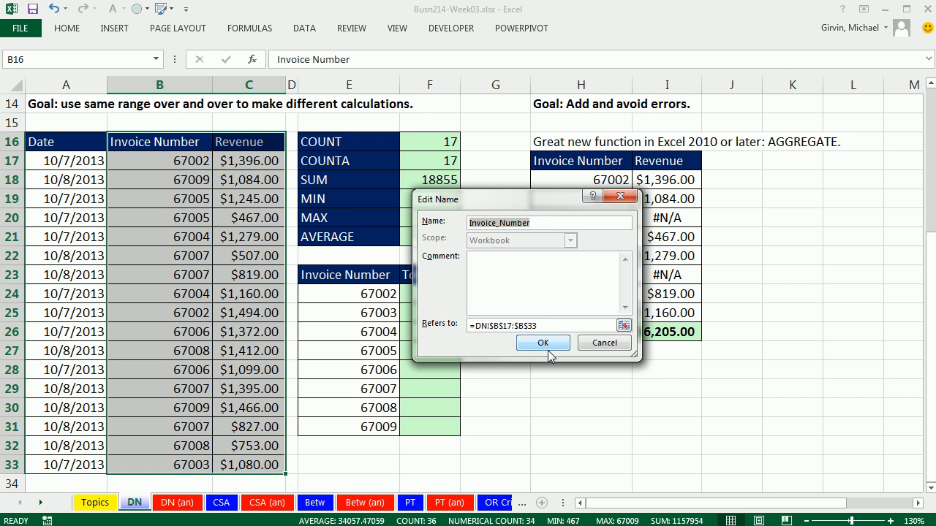
pyautogui.click(542, 343)
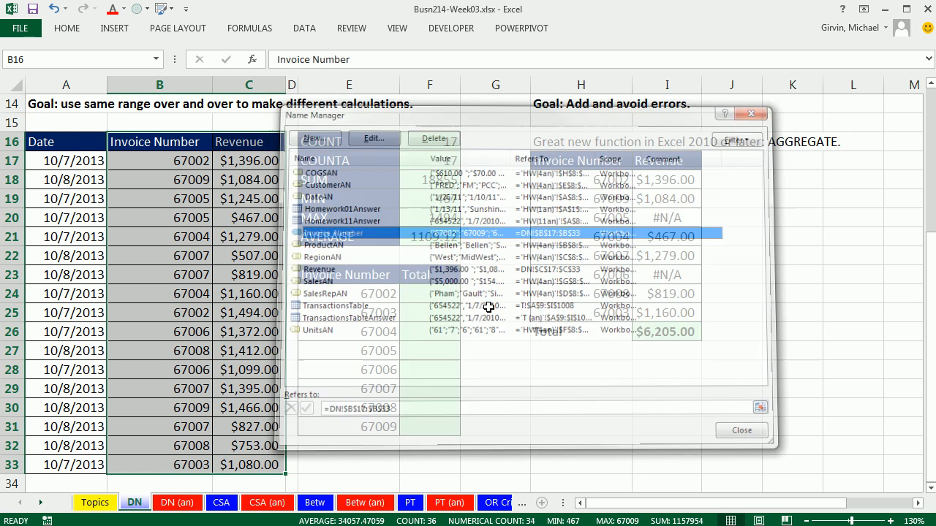
pyautogui.click(739, 431)
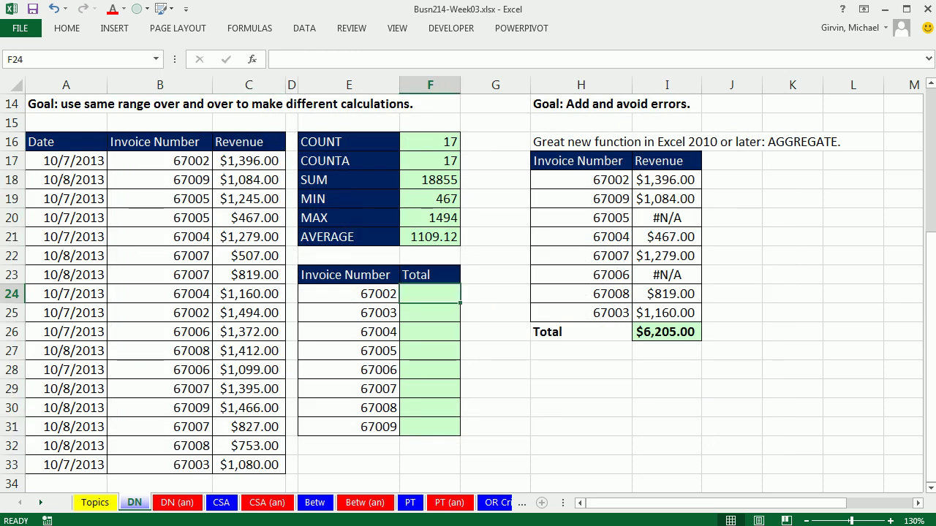
pyautogui.moveTo(421, 309)
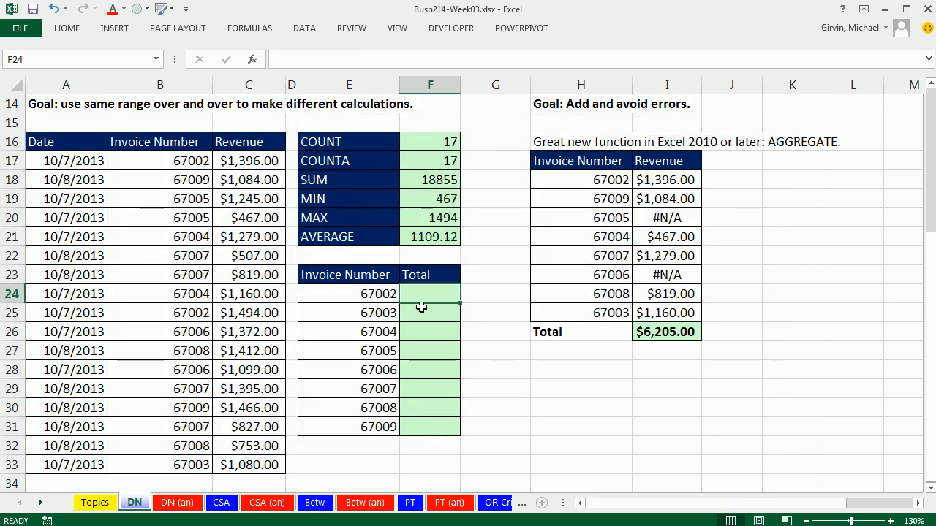
pyautogui.moveTo(394, 347)
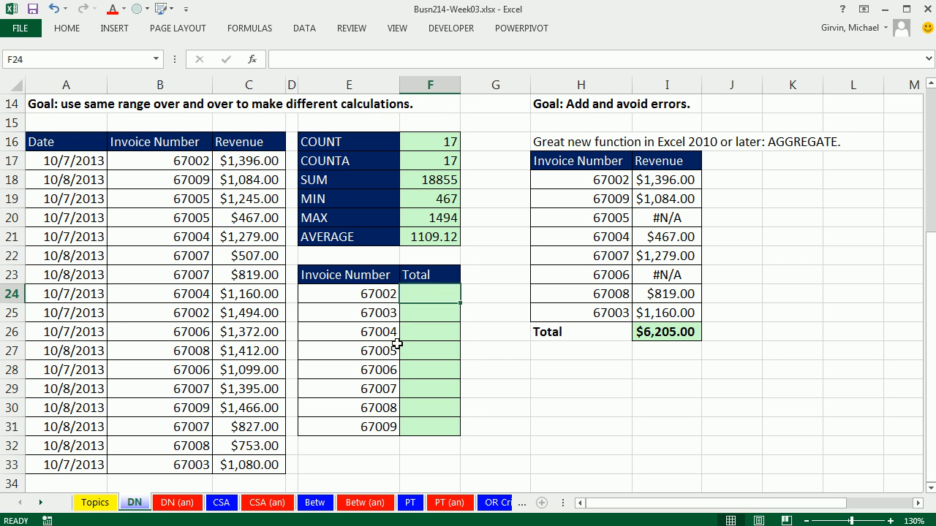
pyautogui.moveTo(229, 160)
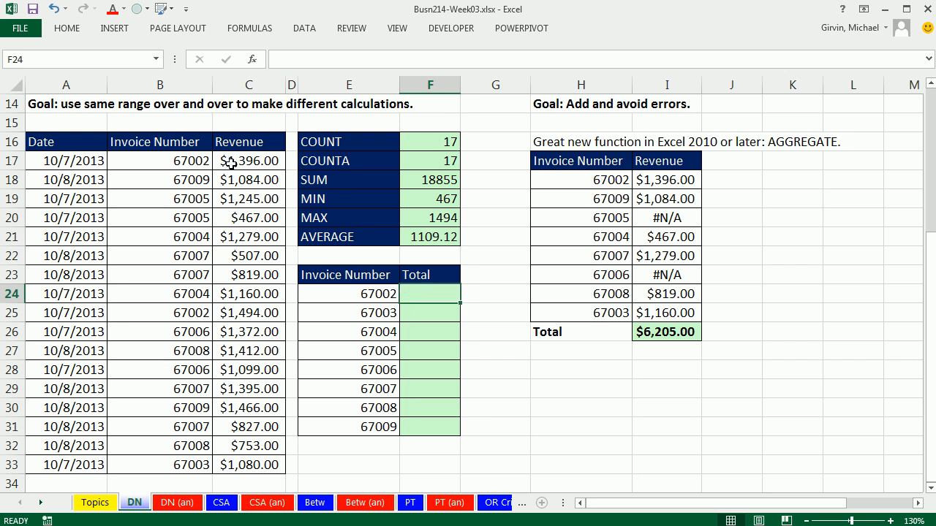
pyautogui.moveTo(212, 401)
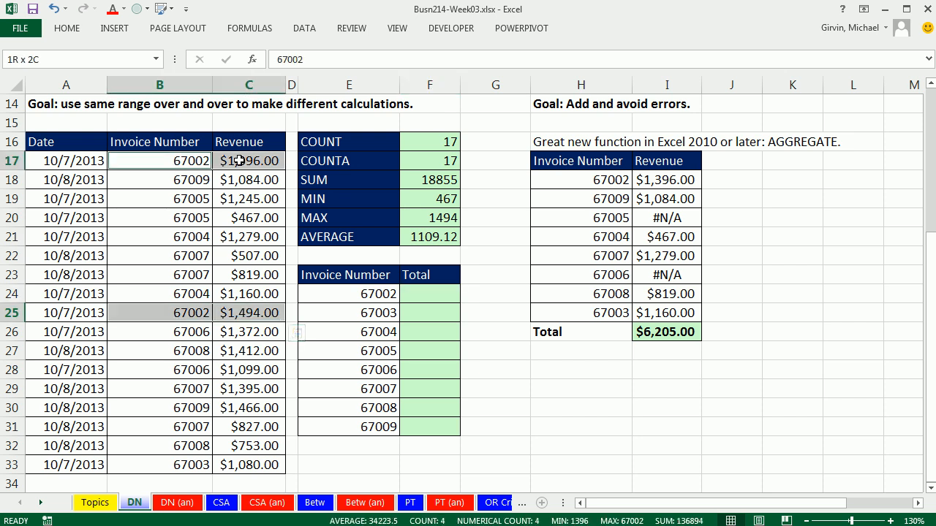
# - Fill F24:F31 with =SUMIFS(Revenue,Invoice_Number,E24), giving totals 2890 down to 2550
pyautogui.click(159, 160)
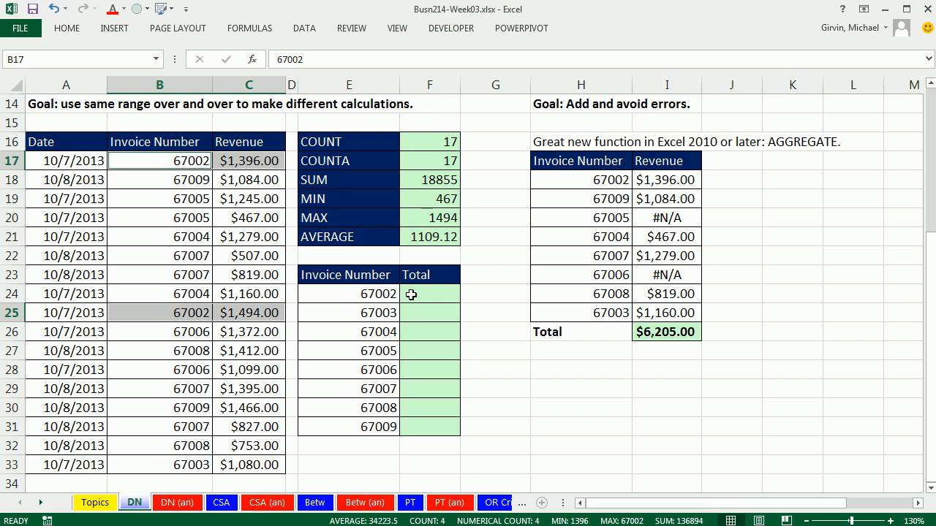
pyautogui.moveTo(247, 271)
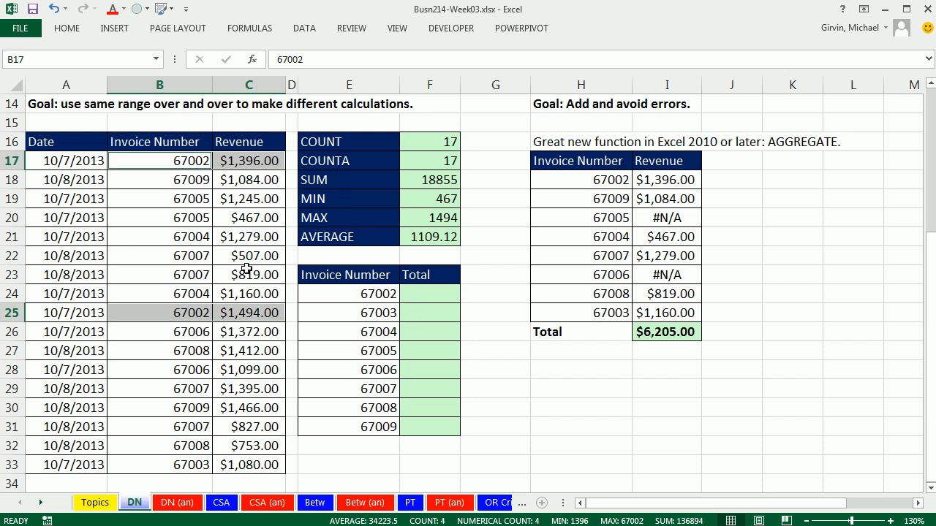
pyautogui.moveTo(245, 352)
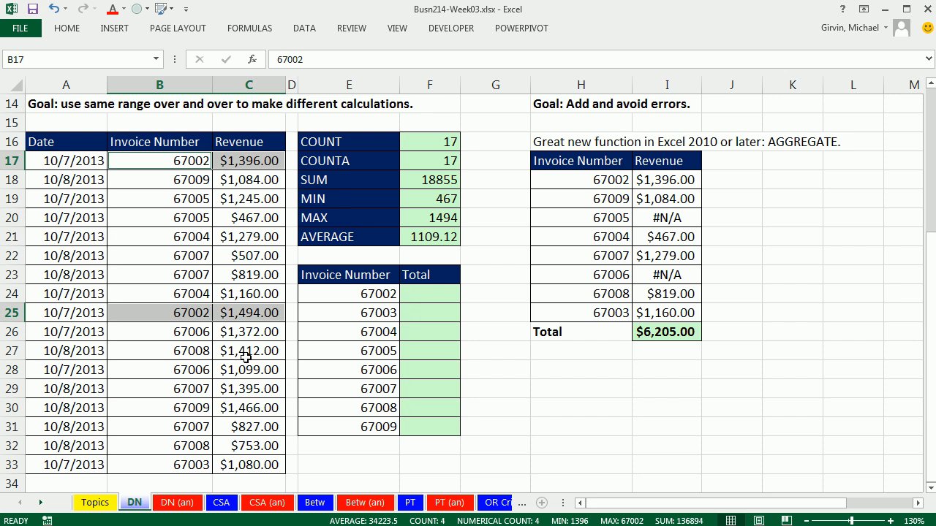
pyautogui.click(429, 293)
pyautogui.write('=')
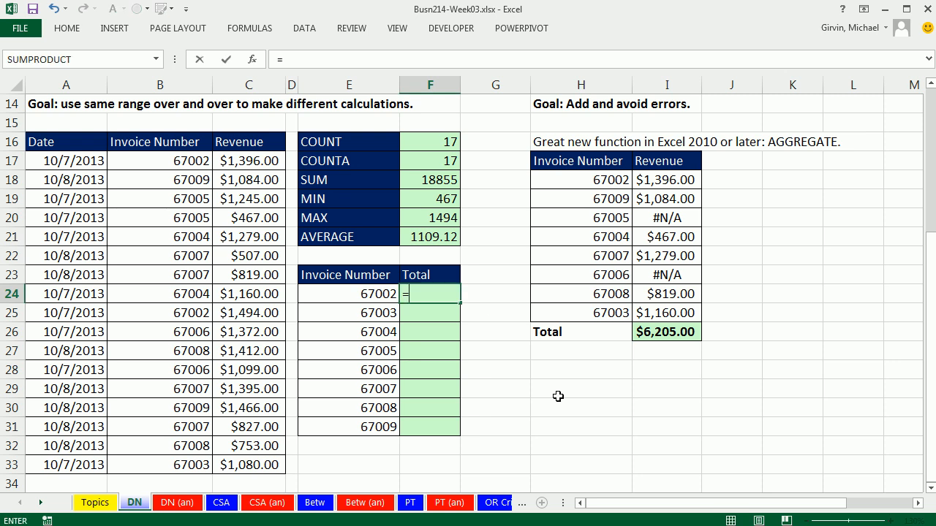
pyautogui.write('sumif')
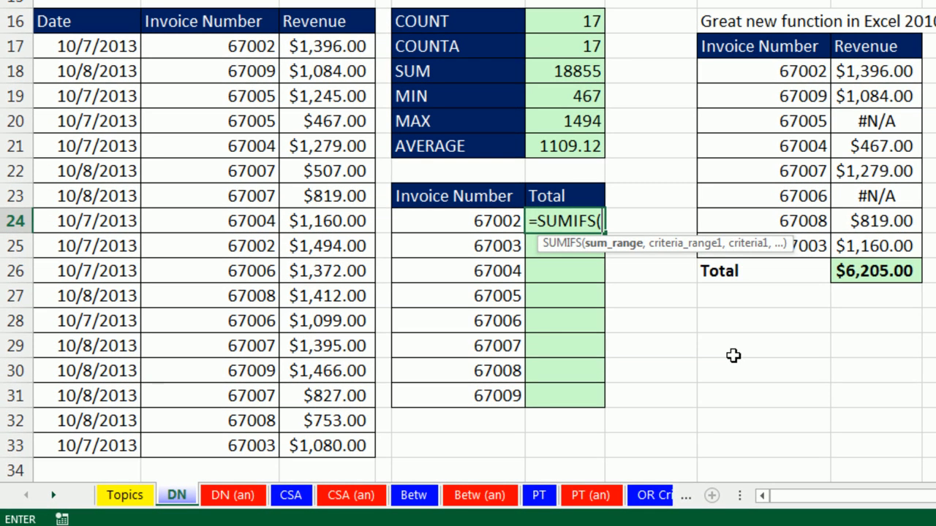
pyautogui.moveTo(329, 112)
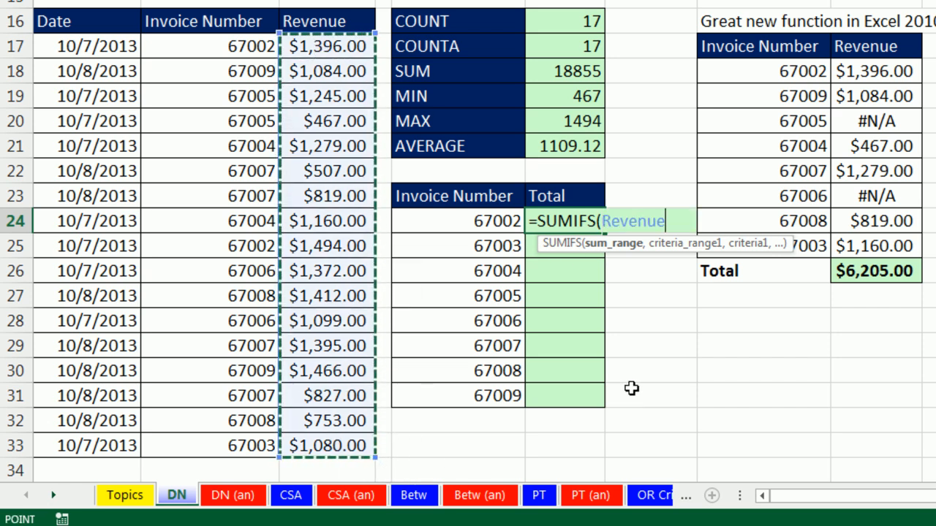
pyautogui.write(',')
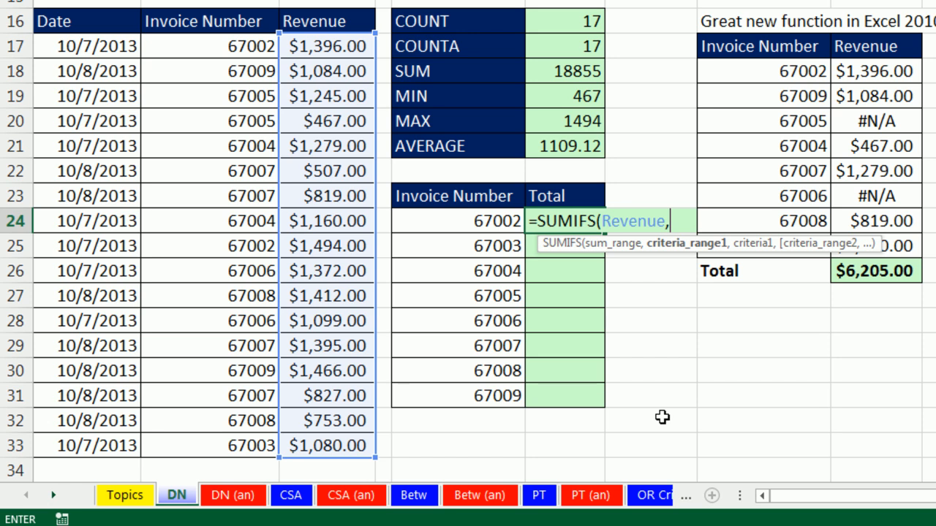
pyautogui.write('inv')
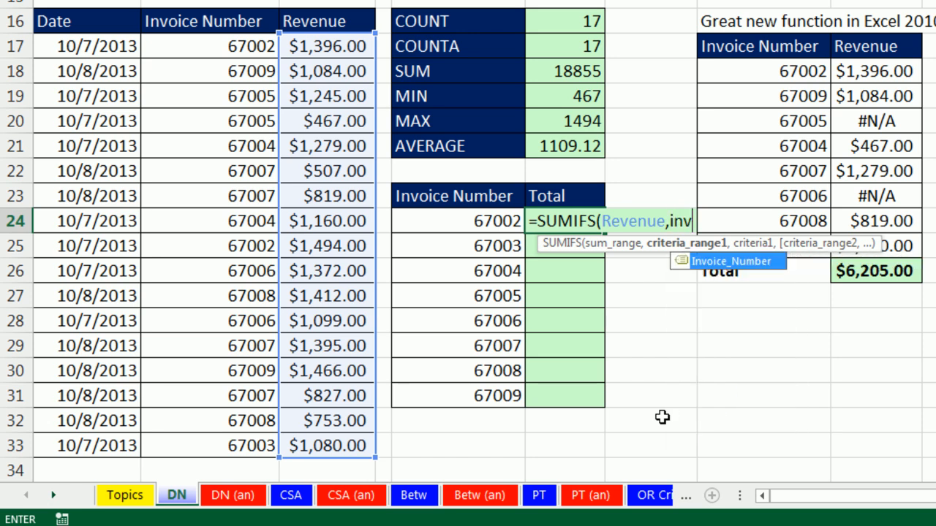
pyautogui.press('Tab')
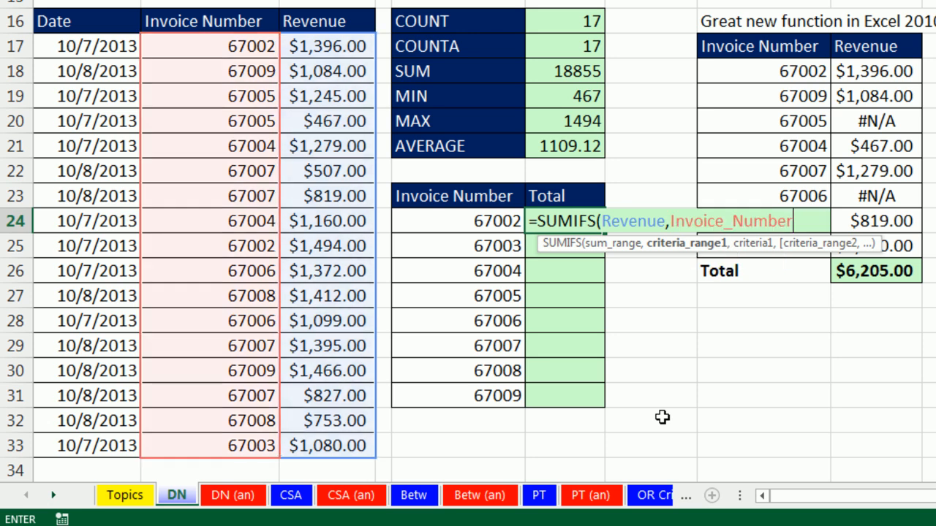
pyautogui.write(',')
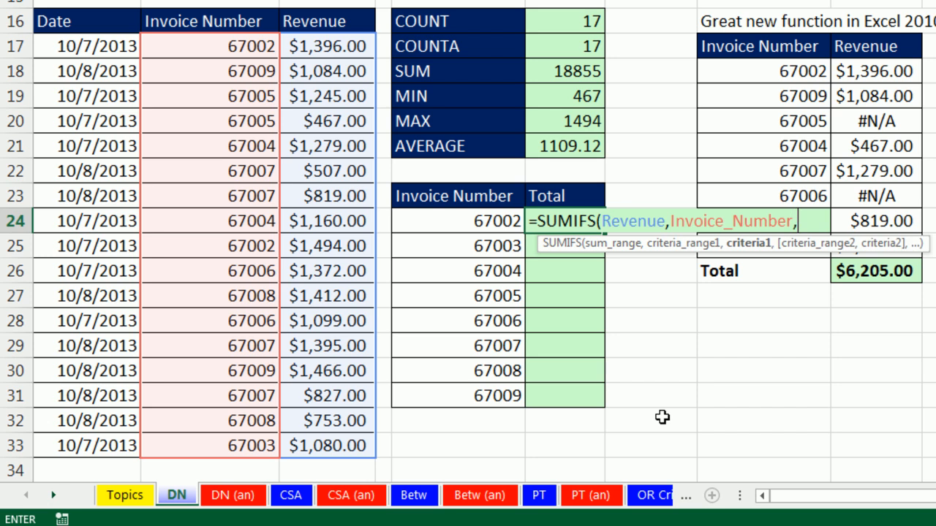
pyautogui.click(457, 220)
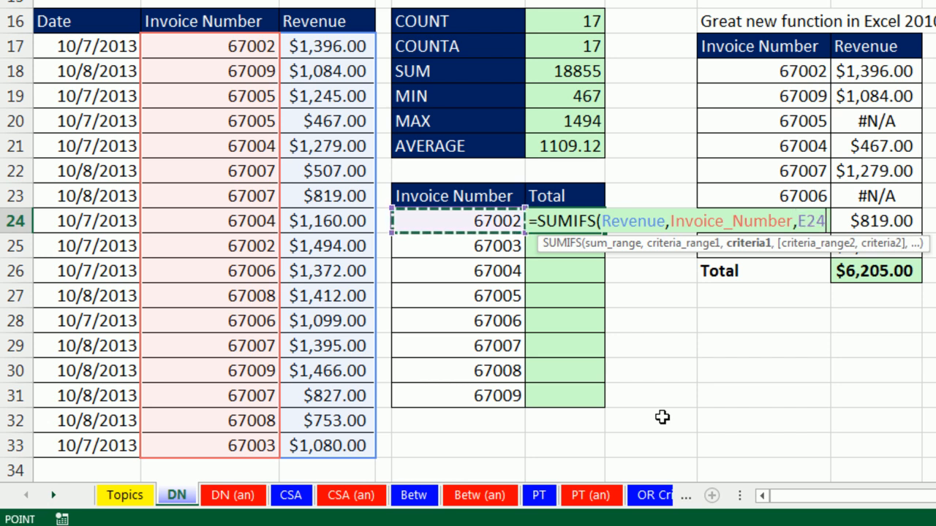
pyautogui.press('Enter')
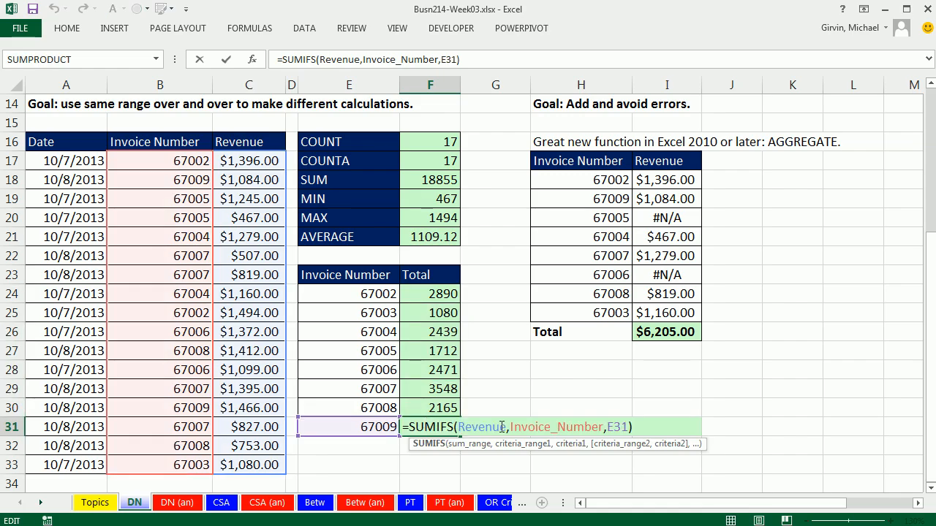
pyautogui.press('Enter')
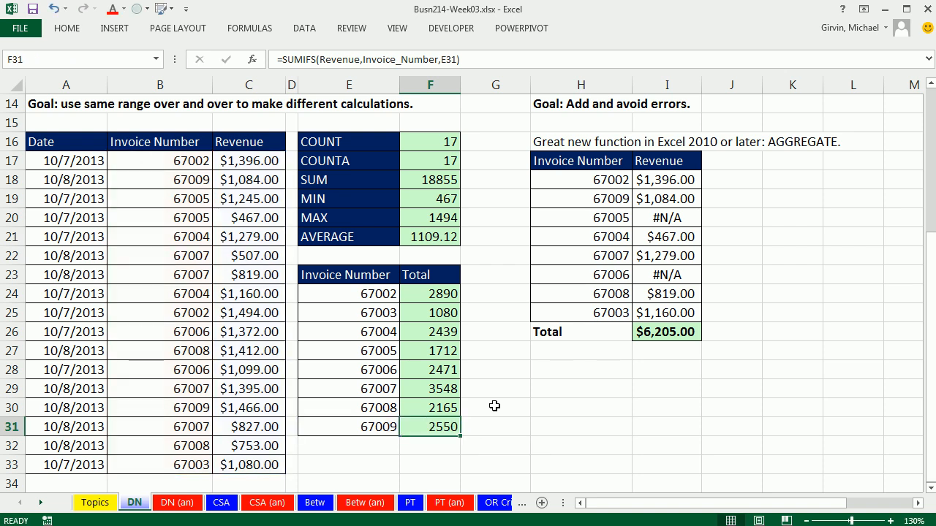
pyautogui.moveTo(420, 142)
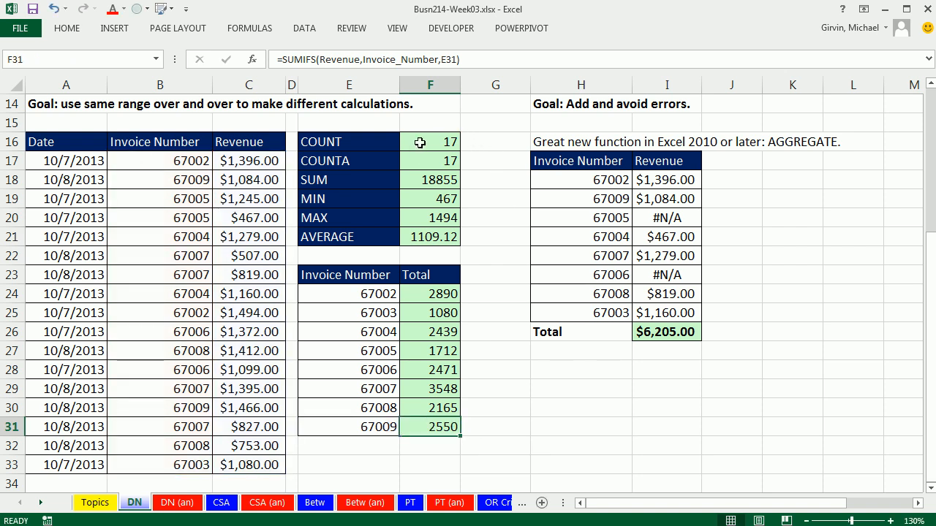
pyautogui.moveTo(361, 139)
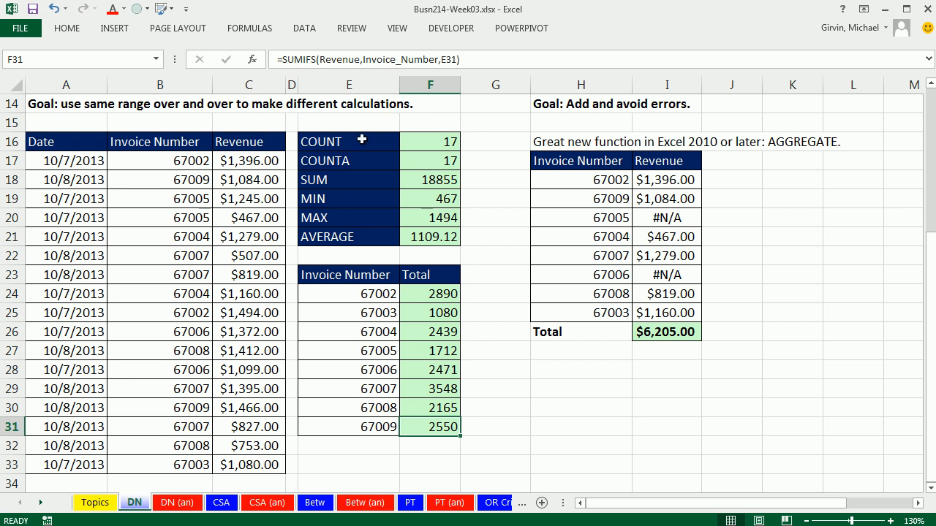
pyautogui.moveTo(377, 222)
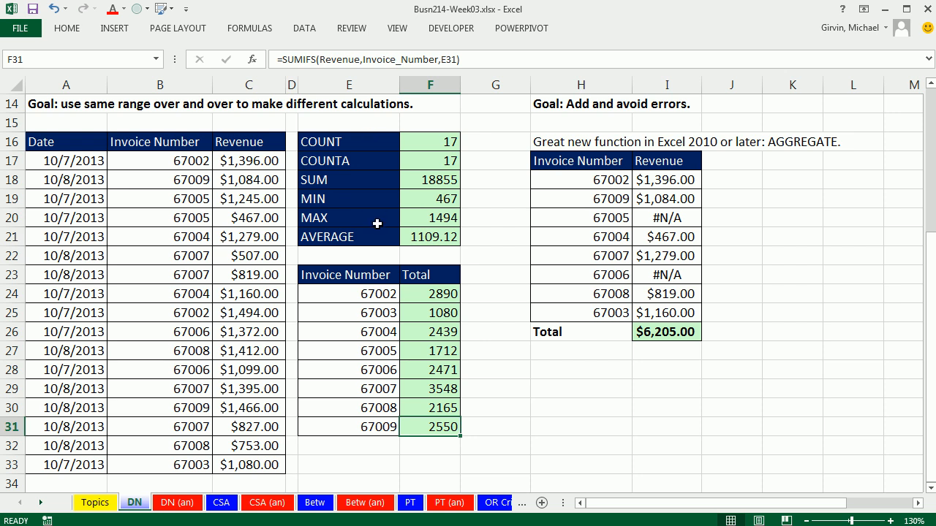
# - Clear Total cell I26 in the errors table and scroll to view the extra table
pyautogui.click(666, 332)
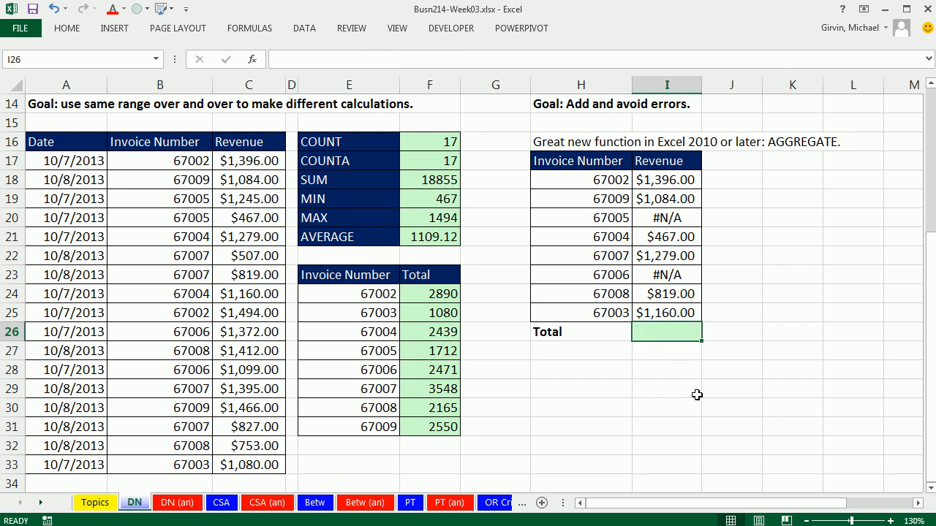
pyautogui.click(731, 426)
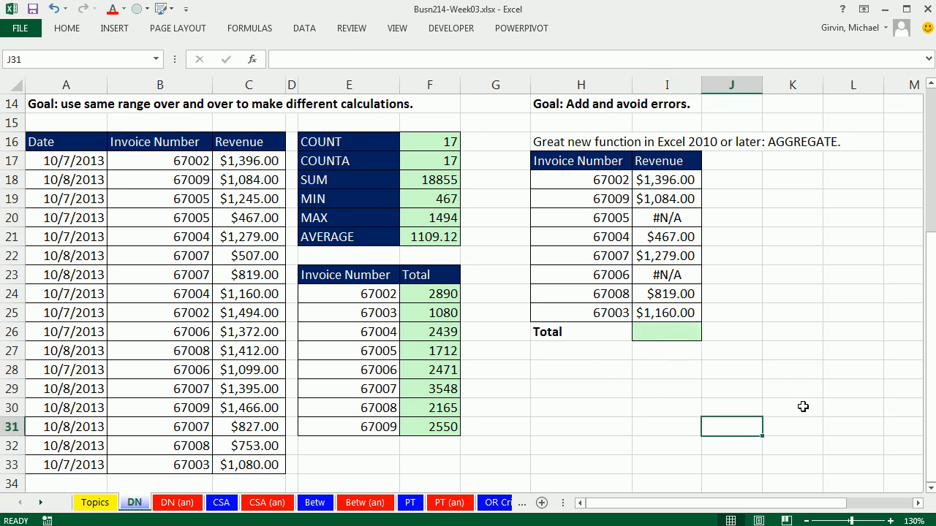
pyautogui.moveTo(605, 179)
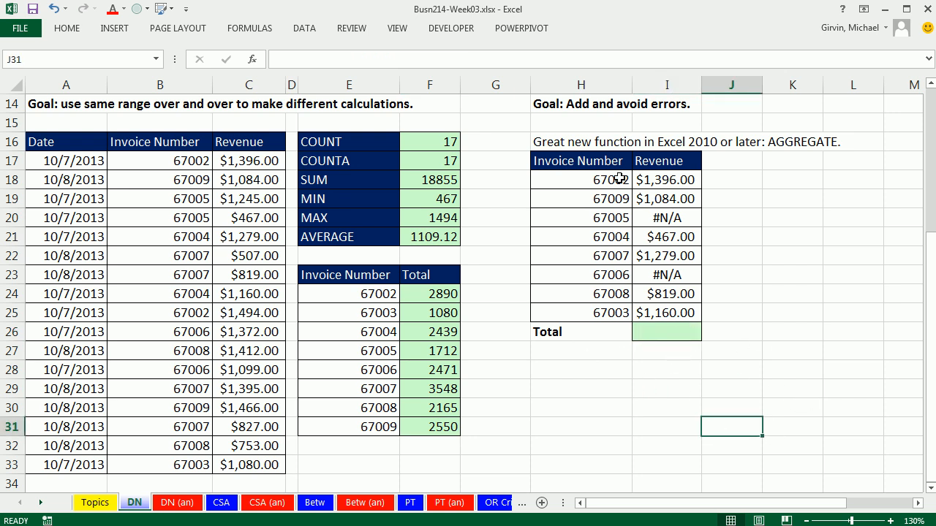
pyautogui.moveTo(697, 255)
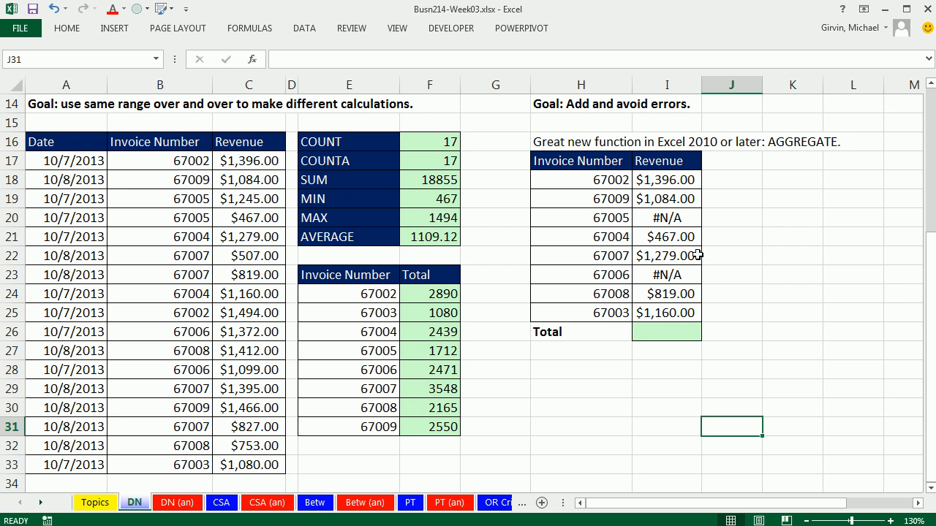
pyautogui.moveTo(693, 217)
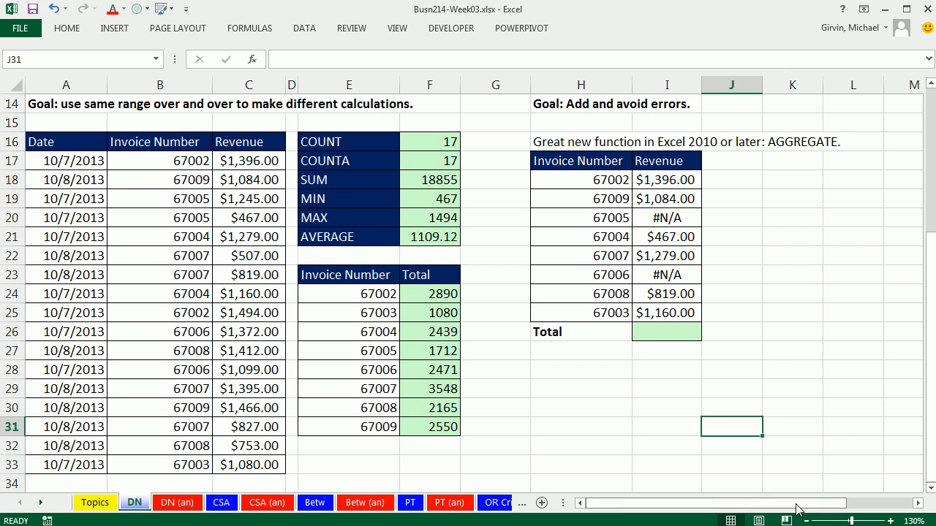
pyautogui.hscroll(3)
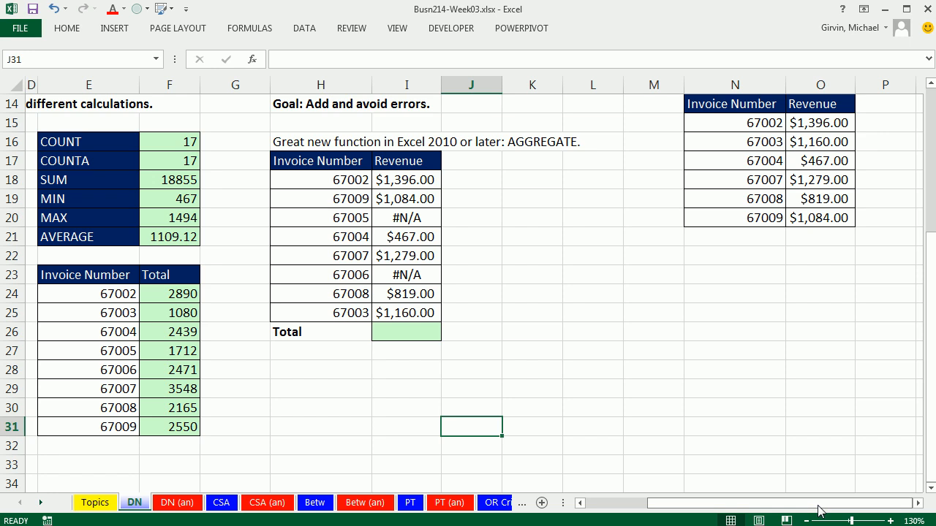
pyautogui.hscroll(-3)
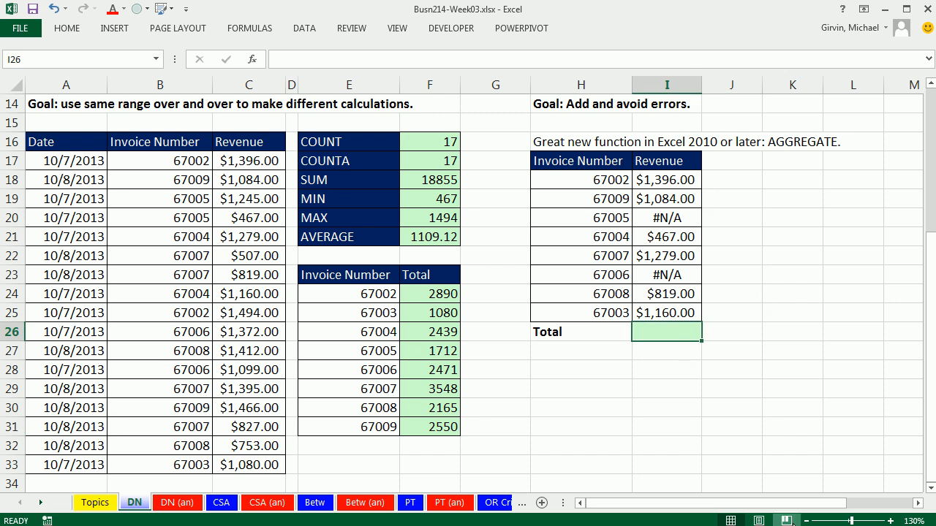
# - Try =SUM(I24:I25) in the Total cell, see #N/A, and delete it
pyautogui.write('=SUM(I24:I25')
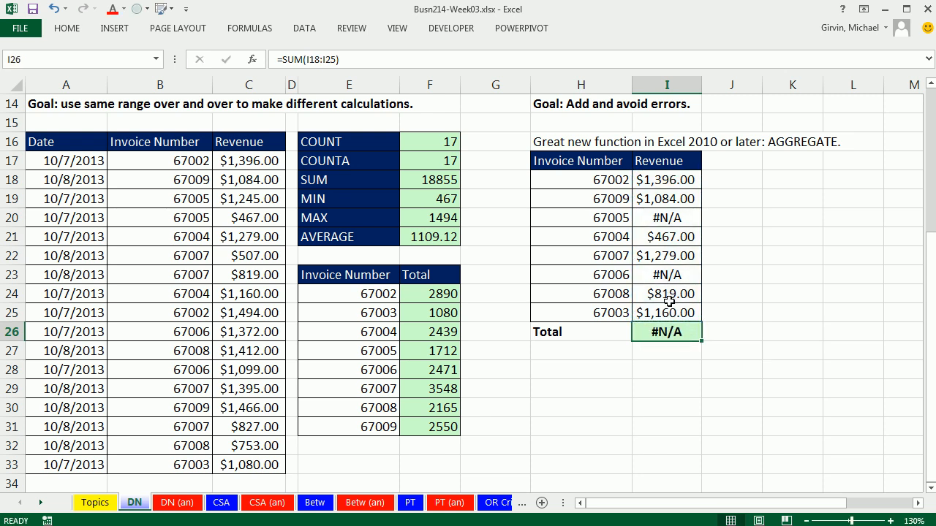
pyautogui.moveTo(543, 148)
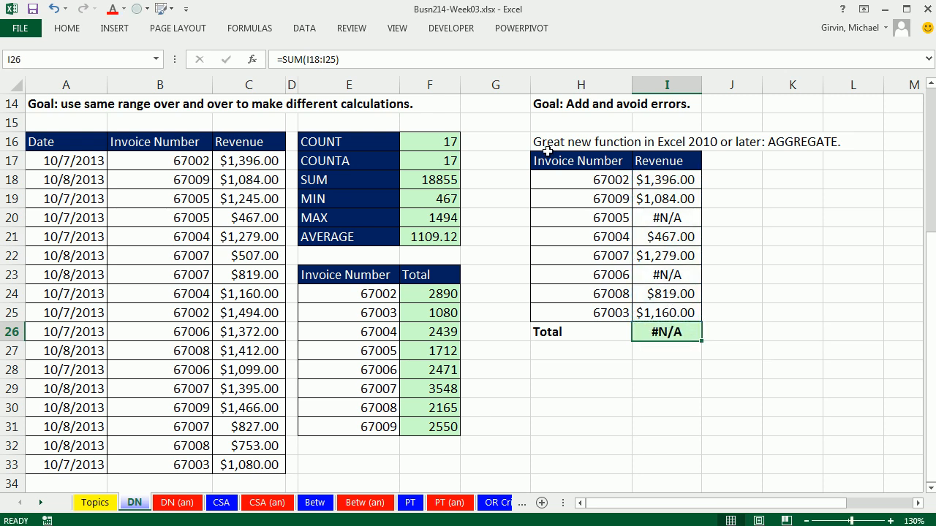
pyautogui.moveTo(467, 198)
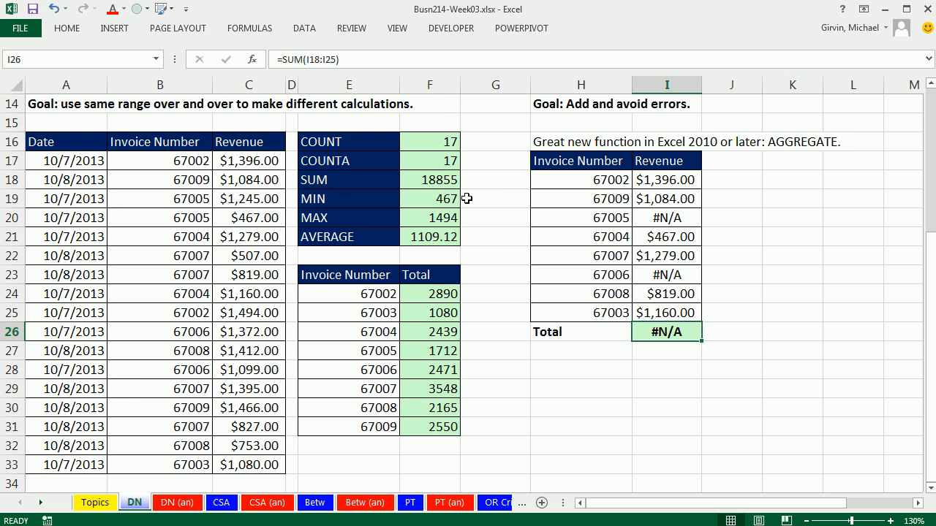
pyautogui.moveTo(727, 328)
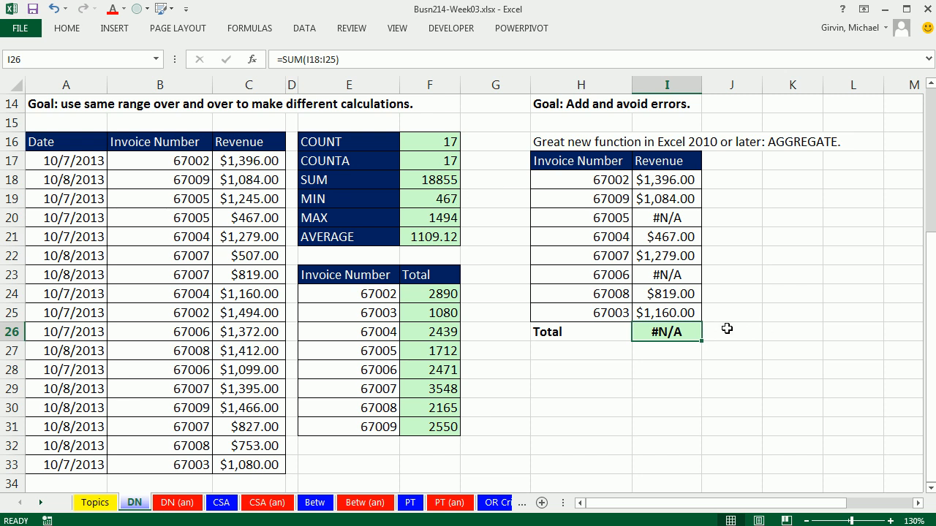
pyautogui.moveTo(759, 332)
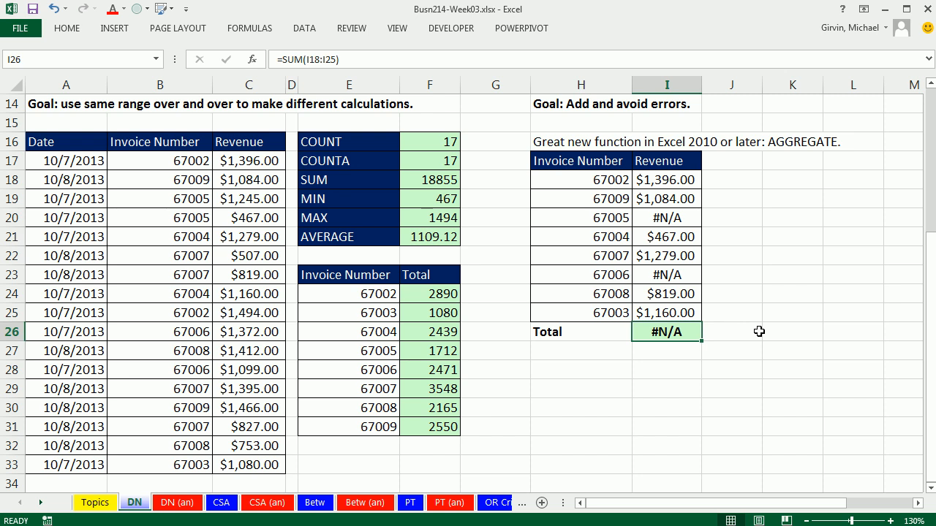
pyautogui.press('Delete')
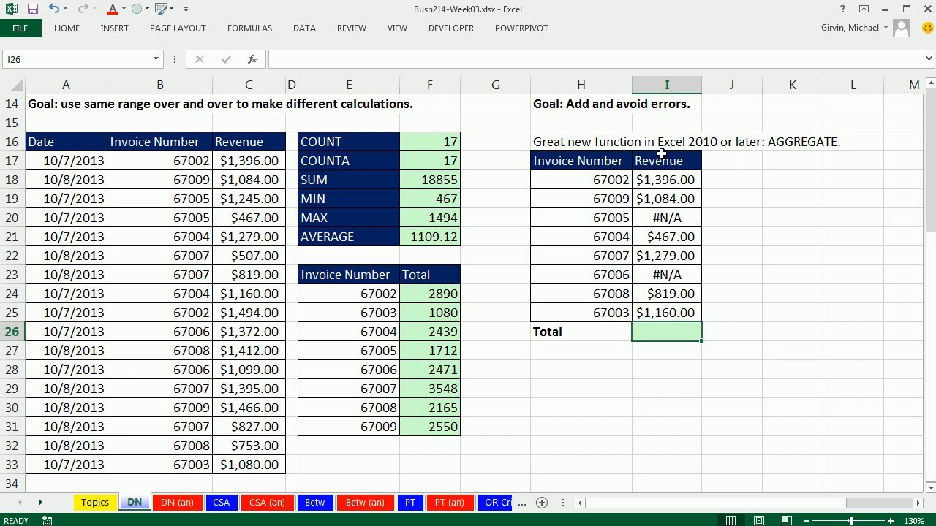
pyautogui.moveTo(703, 157)
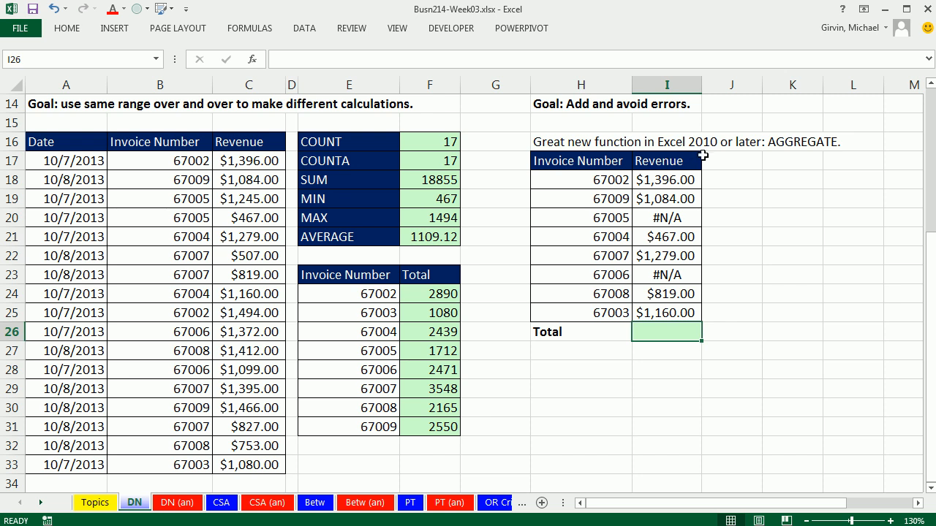
pyautogui.moveTo(707, 154)
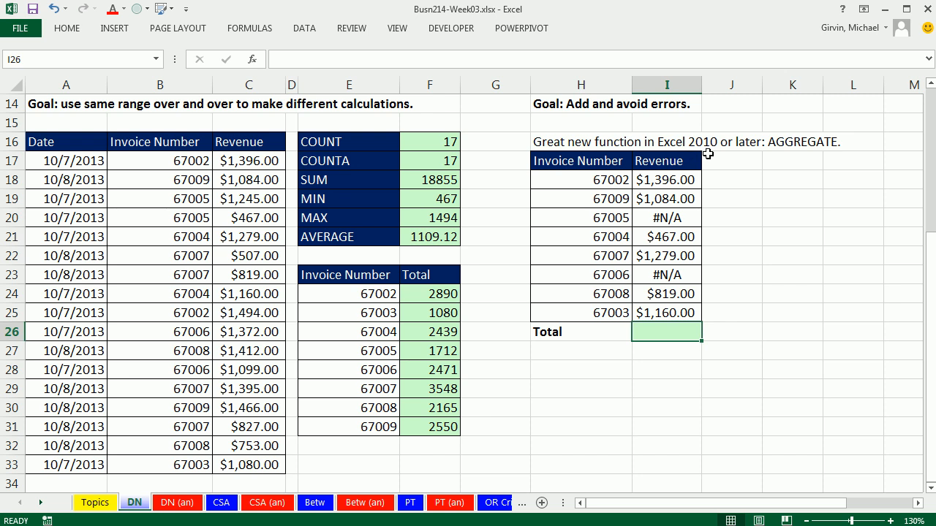
pyautogui.moveTo(727, 367)
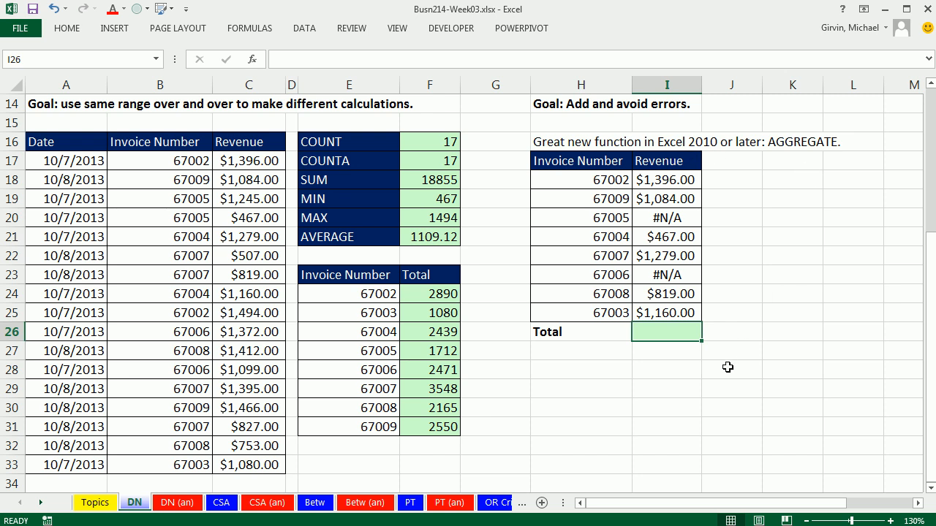
pyautogui.moveTo(362, 233)
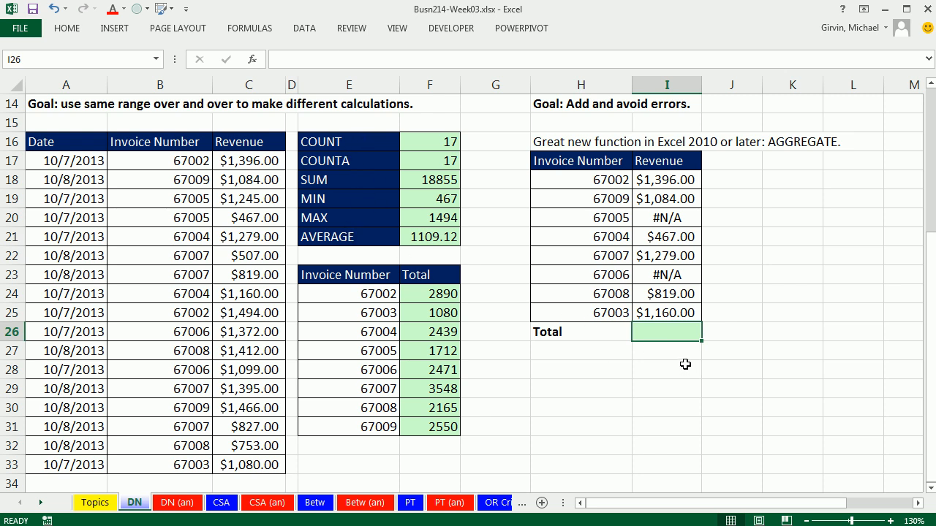
pyautogui.moveTo(682, 345)
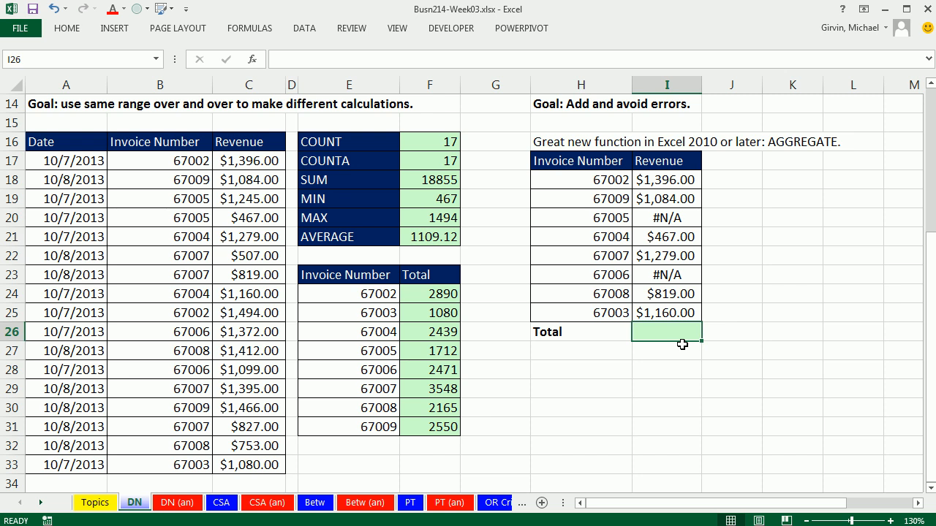
pyautogui.moveTo(688, 343)
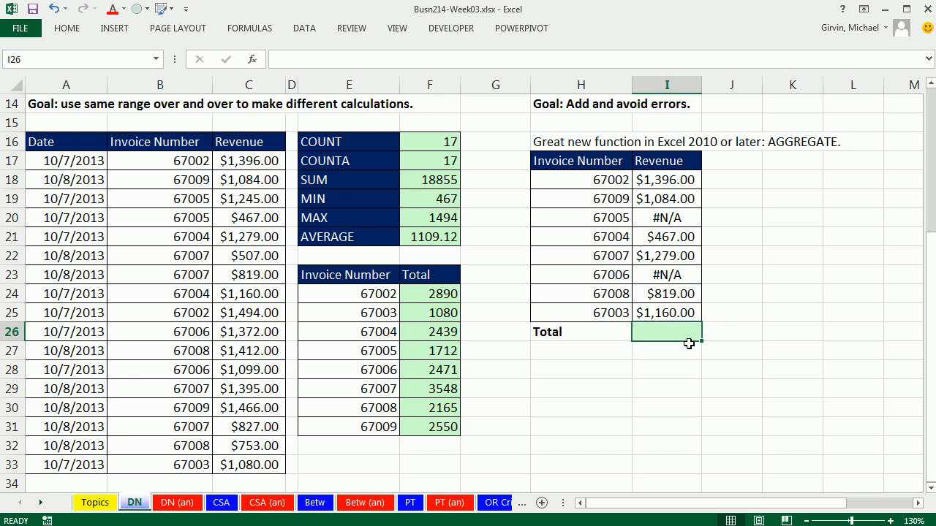
pyautogui.moveTo(715, 404)
pyautogui.write('=')
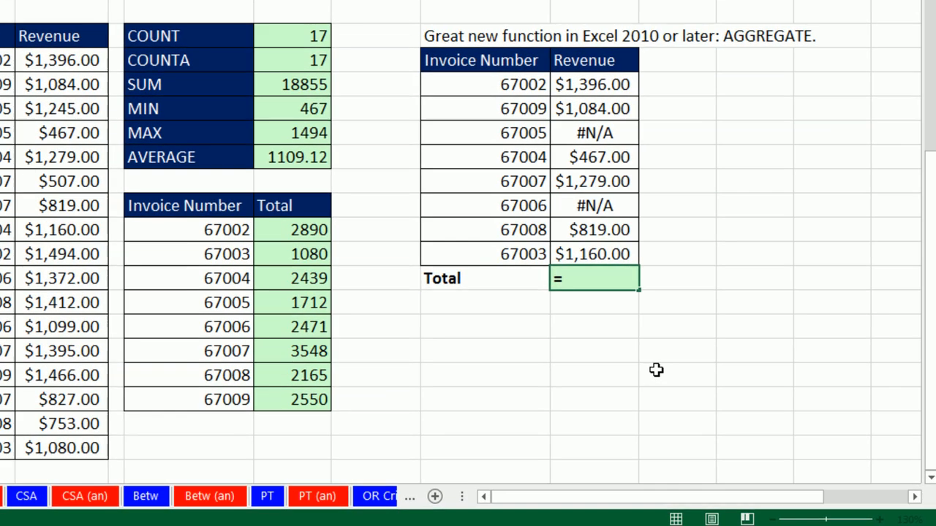
# - Type AGG in cell I26 to begin an AGGREGATE formula
pyautogui.write('agg')
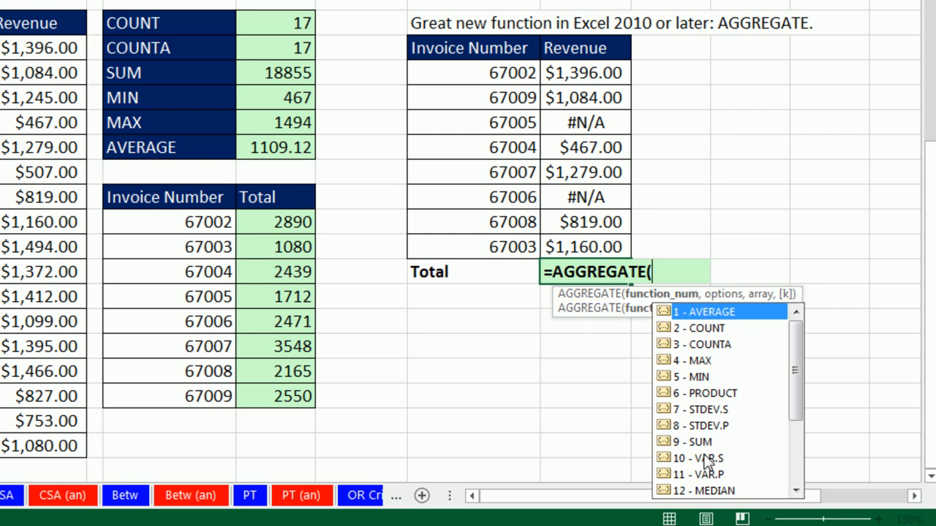
pyautogui.moveTo(661, 304)
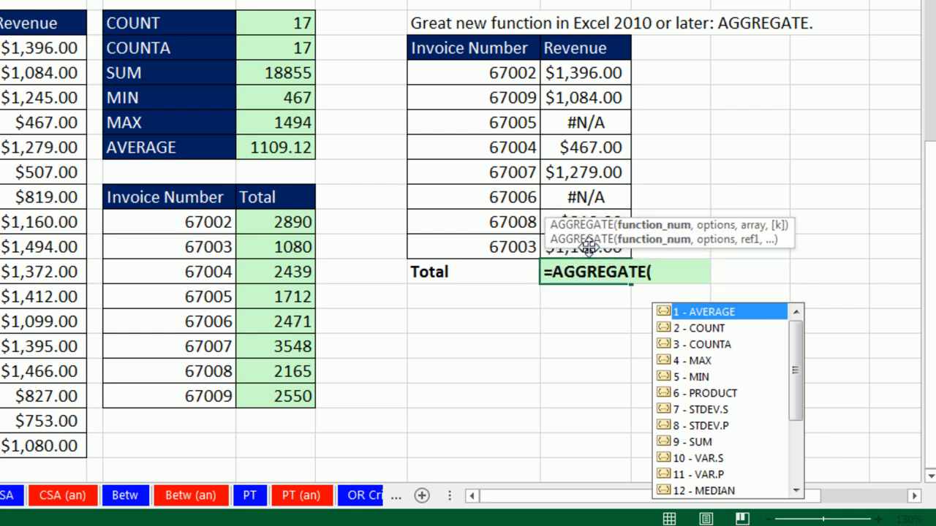
pyautogui.moveTo(676, 210)
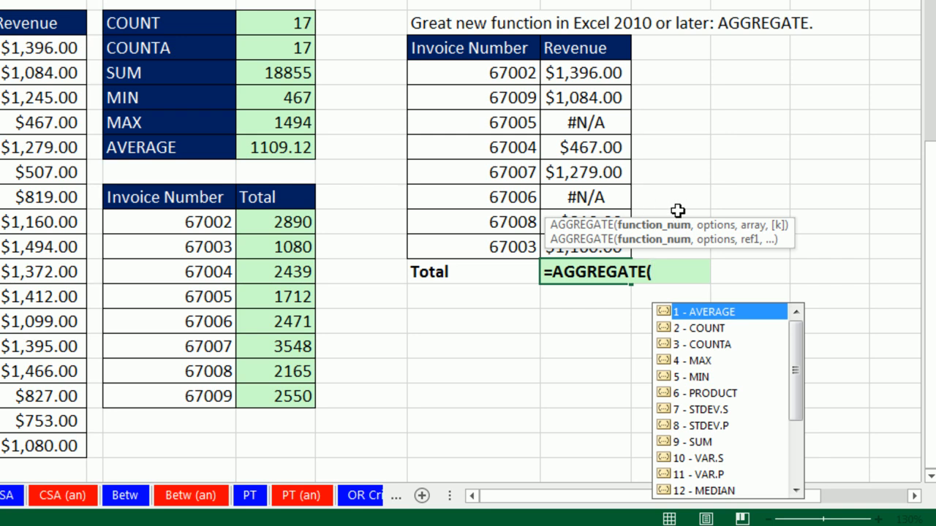
pyautogui.moveTo(754, 209)
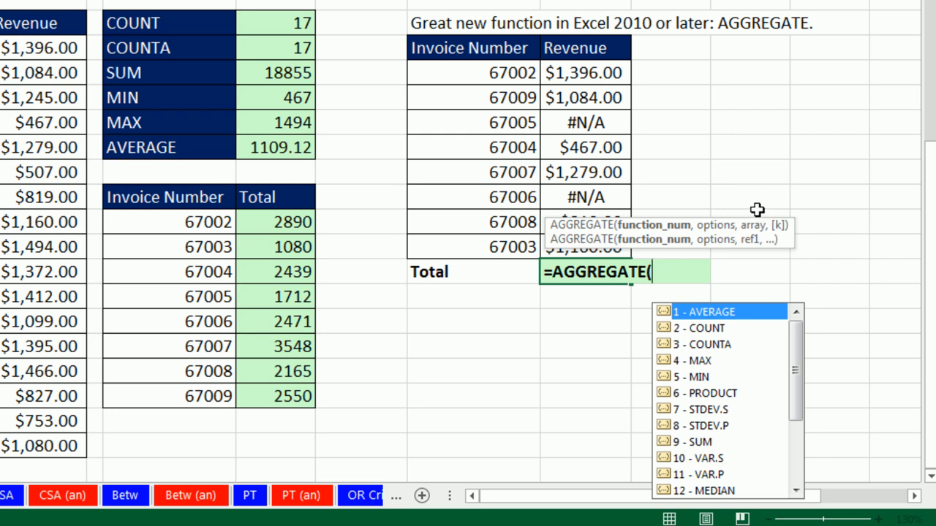
pyautogui.moveTo(760, 210)
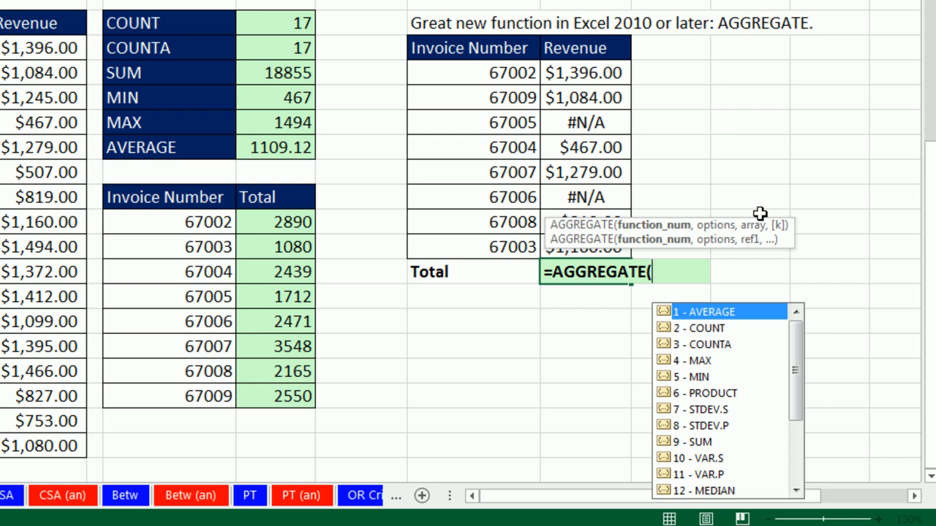
pyautogui.moveTo(653, 225)
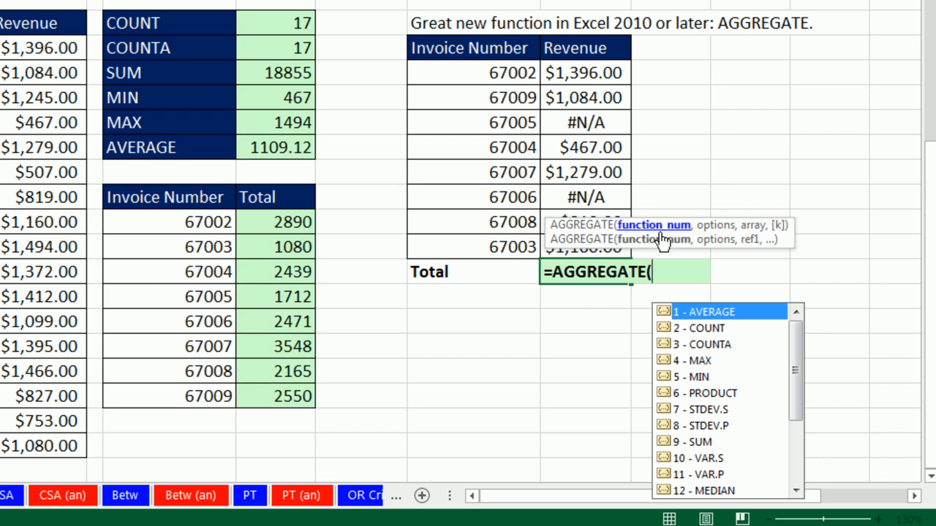
pyautogui.moveTo(625, 233)
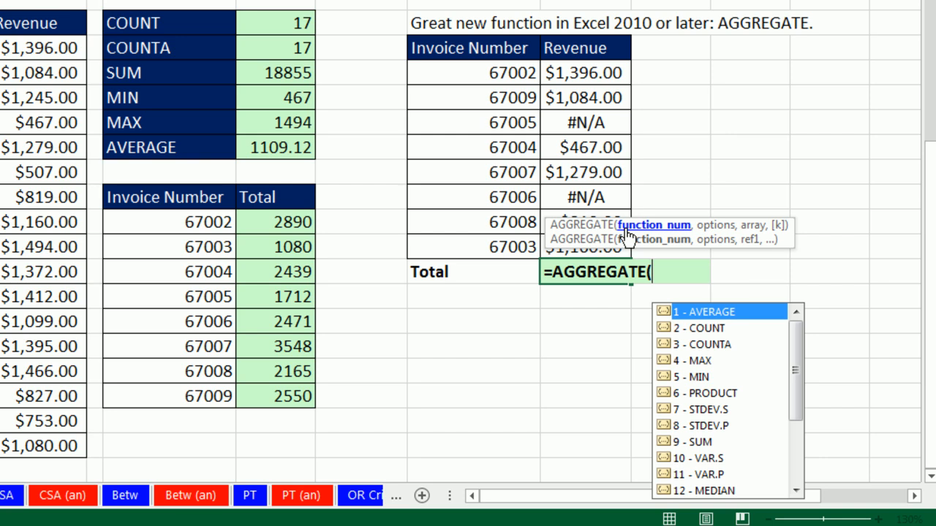
pyautogui.moveTo(629, 234)
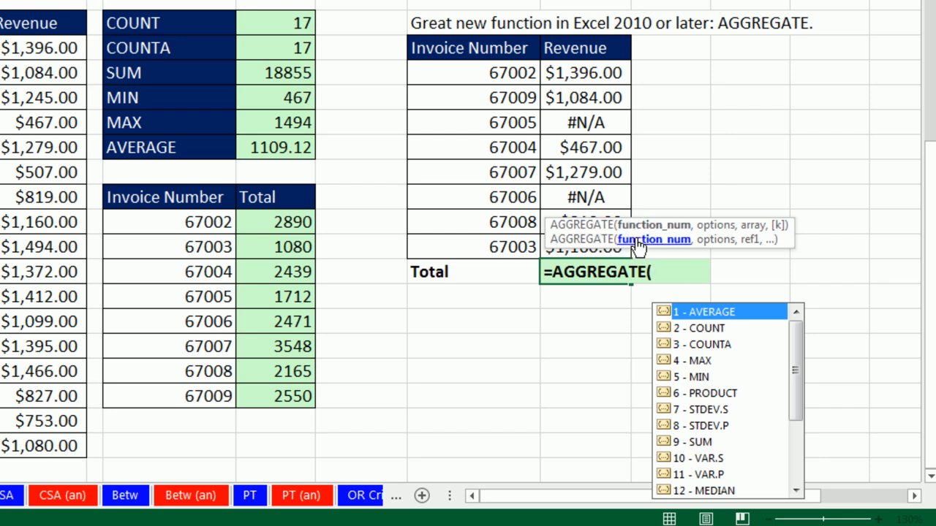
pyautogui.moveTo(662, 251)
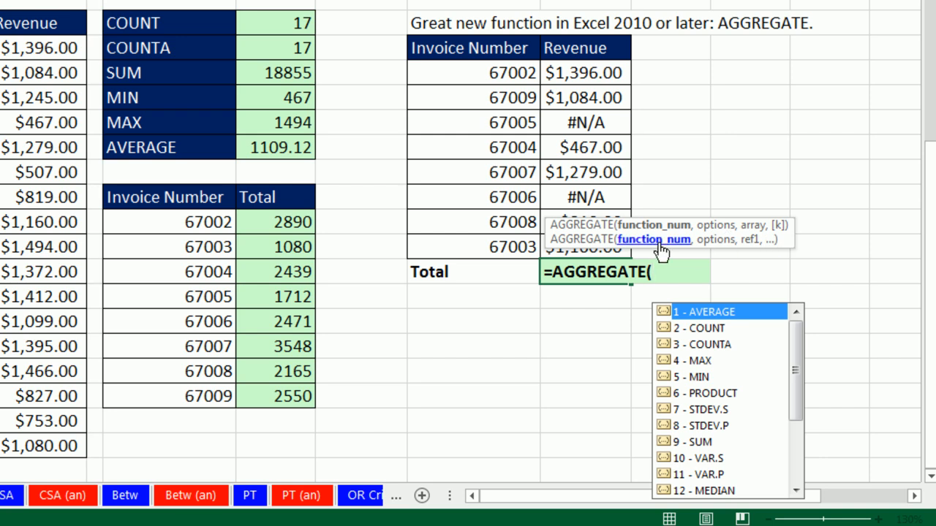
pyautogui.moveTo(717, 245)
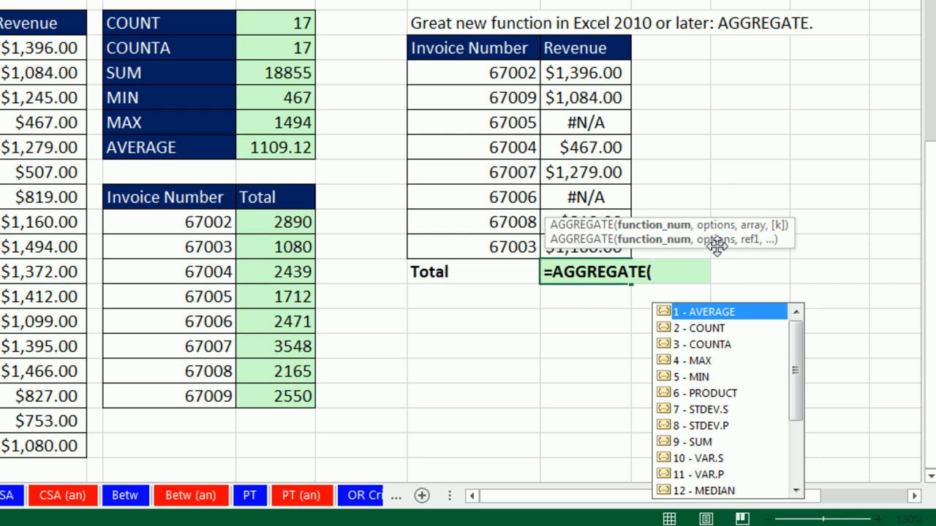
pyautogui.moveTo(763, 248)
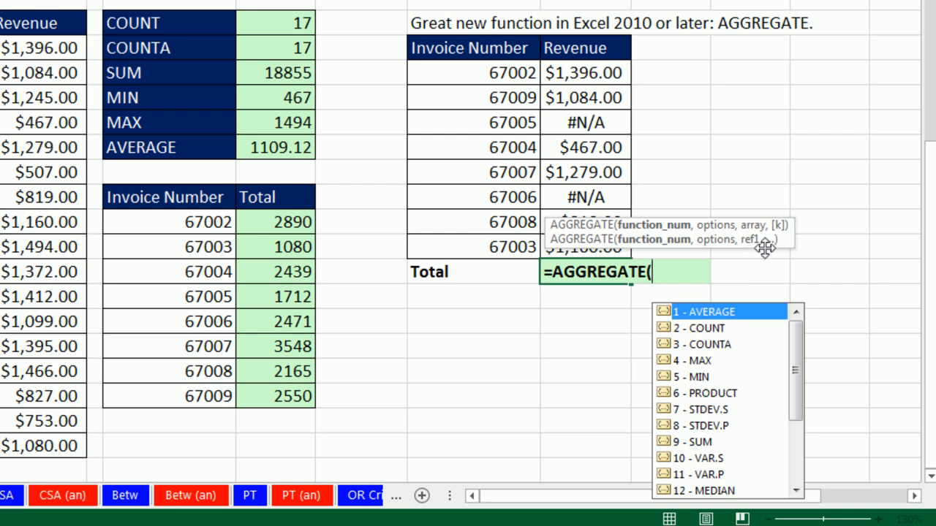
pyautogui.moveTo(664, 260)
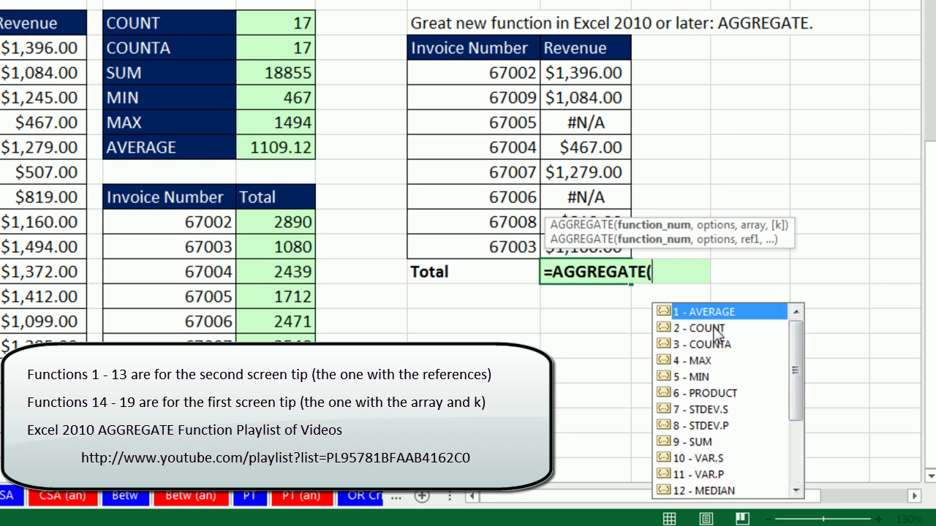
pyautogui.moveTo(871, 321)
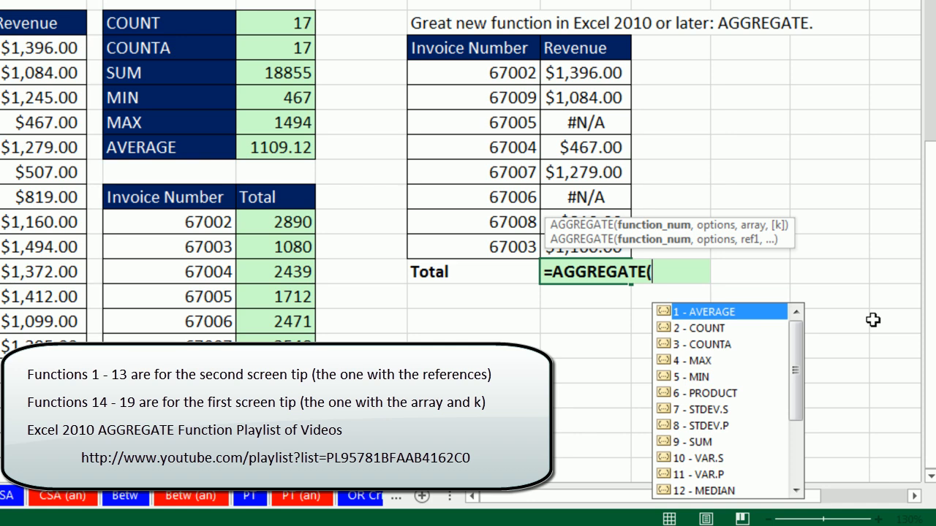
pyautogui.moveTo(709, 446)
pyautogui.write('9')
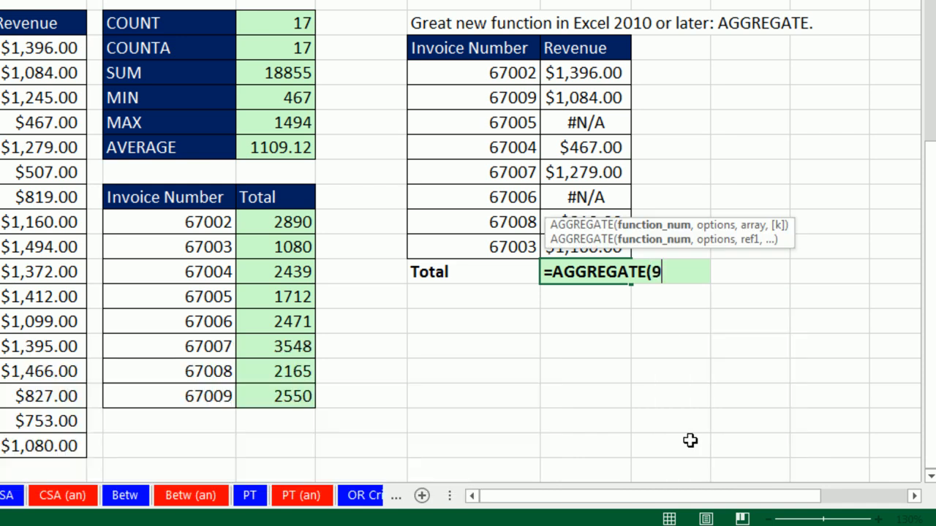
# - Finish AGGREGATE(9,6,I18:I25) ignoring error values, giving a $6,205.00 total
pyautogui.write(',')
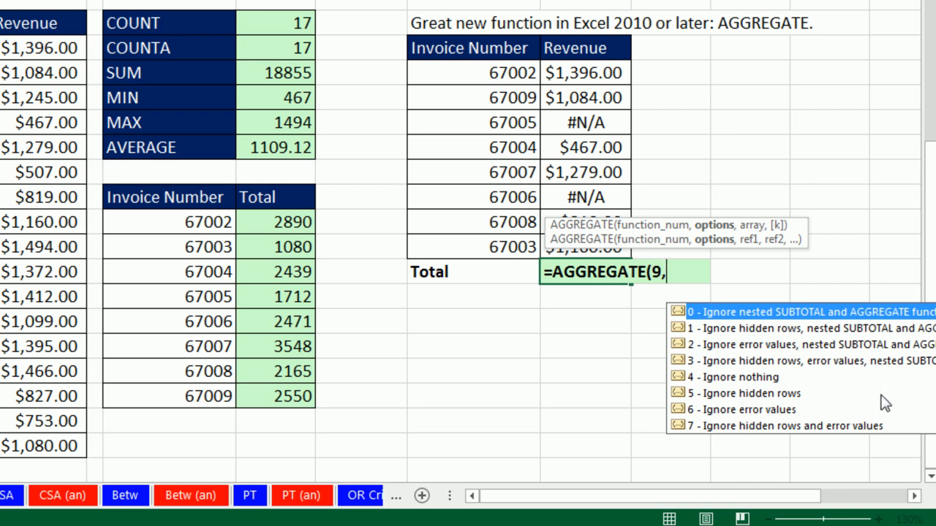
pyautogui.moveTo(775, 411)
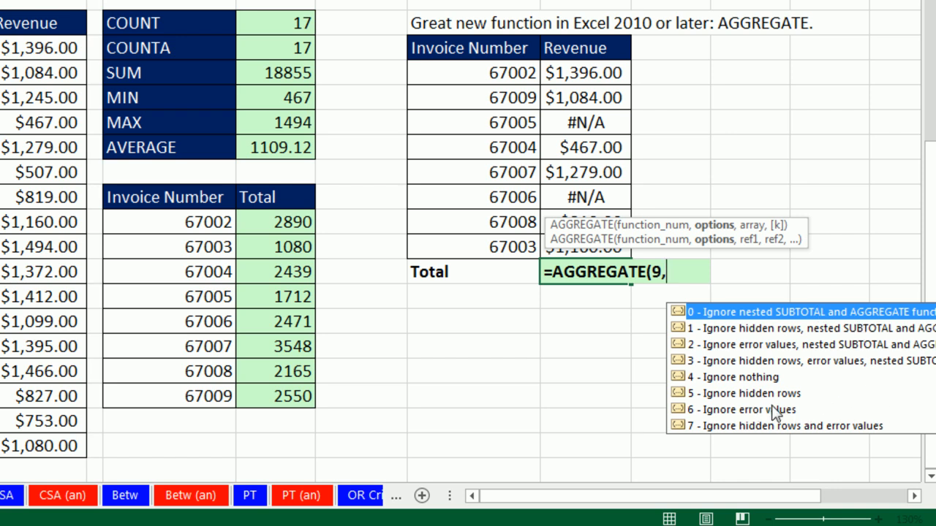
pyautogui.moveTo(723, 420)
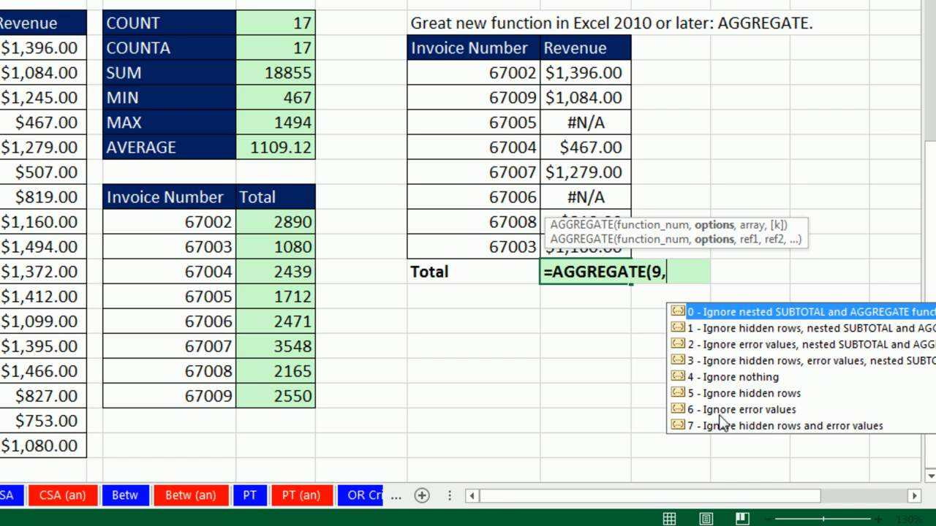
pyautogui.write('6')
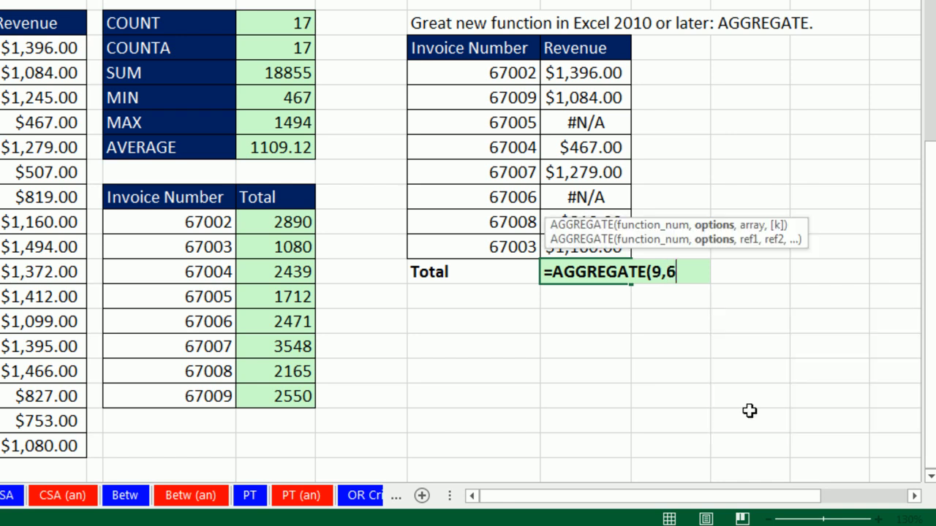
pyautogui.write(',I18:I25')
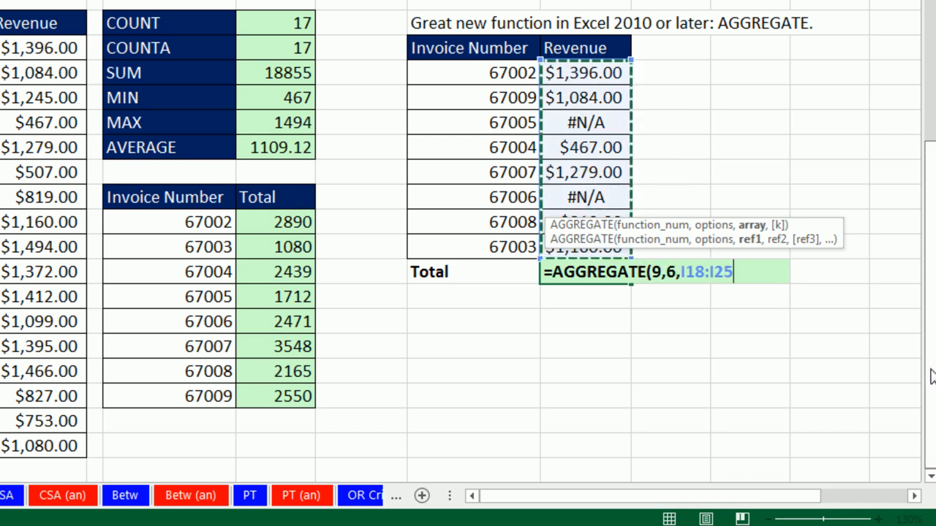
pyautogui.press('Enter')
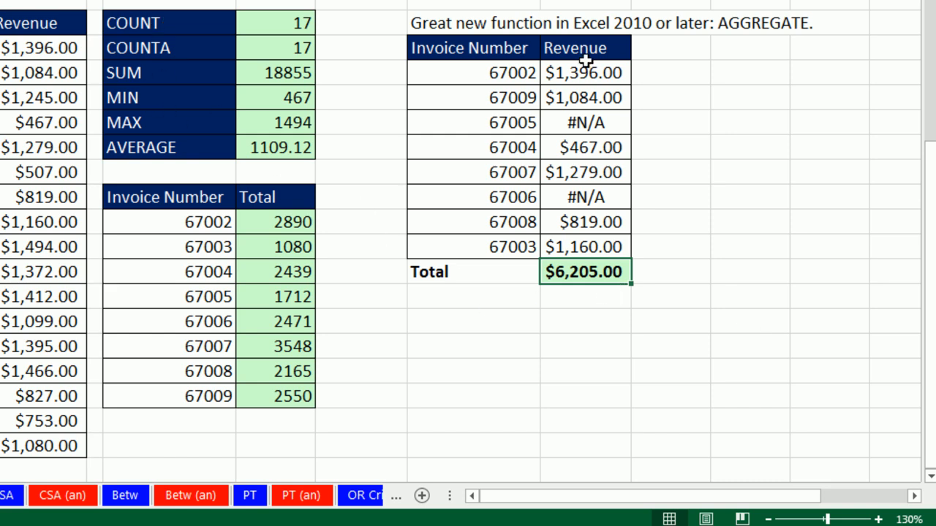
pyautogui.moveTo(609, 333)
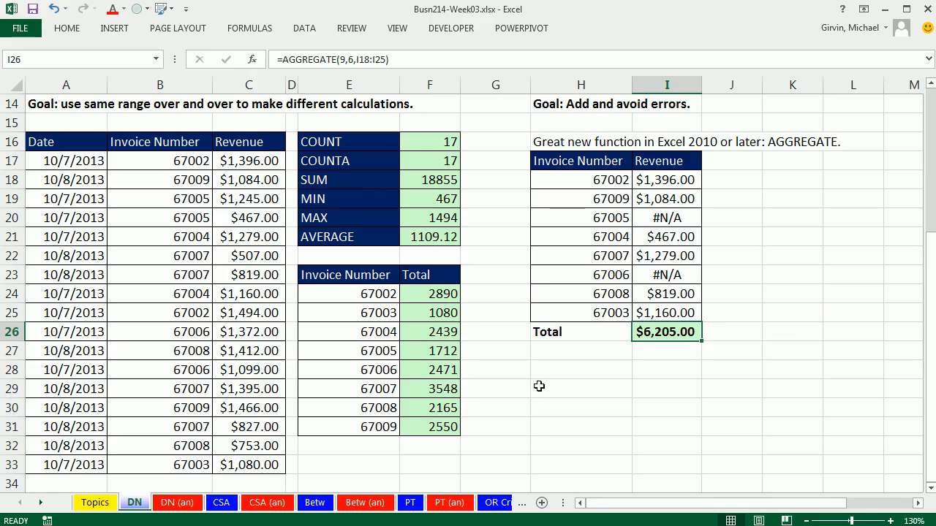
pyautogui.moveTo(558, 395)
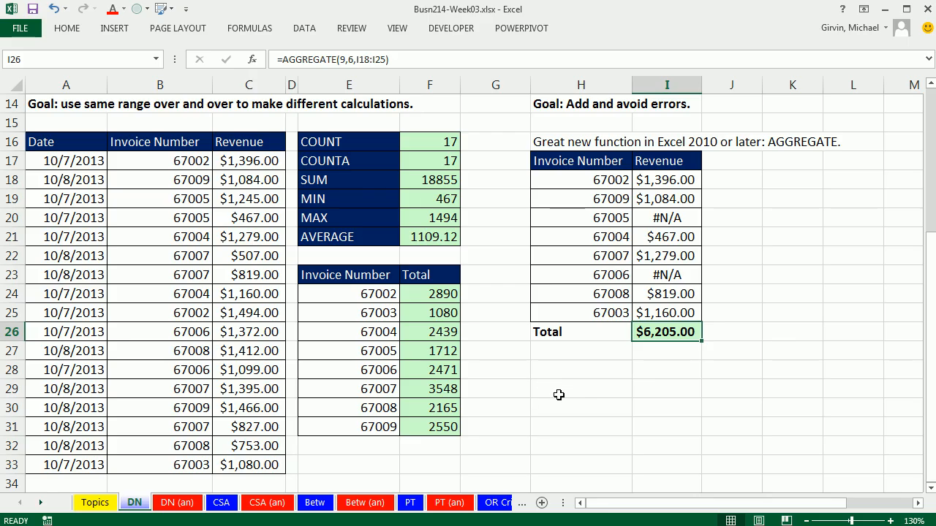
# - Reopen cell I26's AGGREGATE(9,6,I18:I25) formula to see its highlighted Revenue range
pyautogui.doubleClick(665, 332)
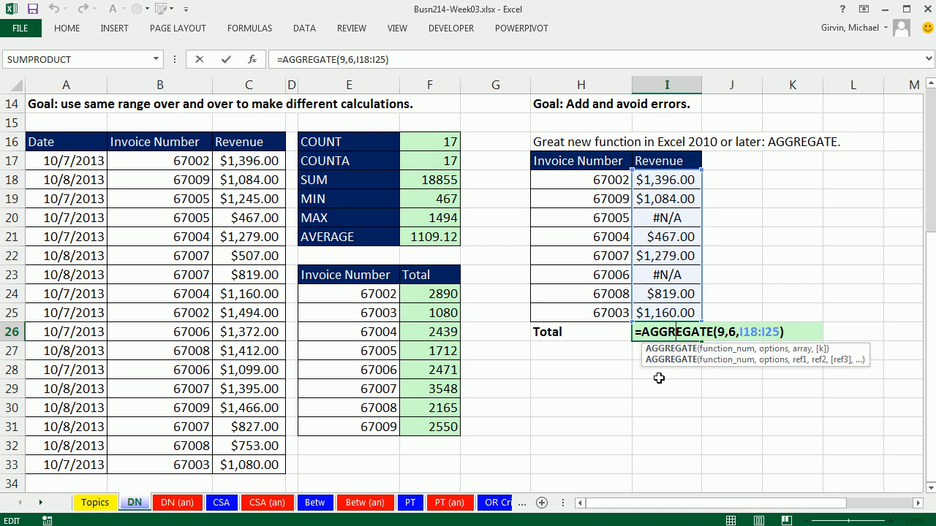
pyautogui.moveTo(643, 387)
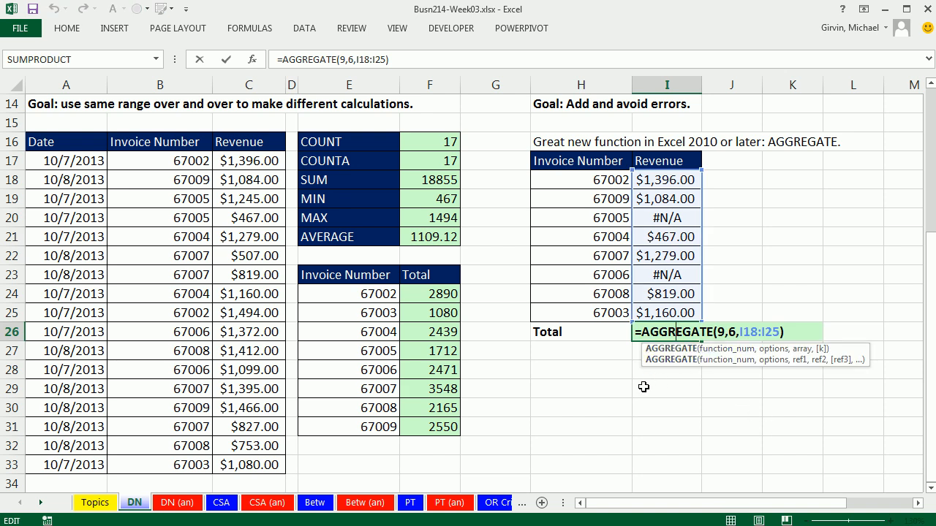